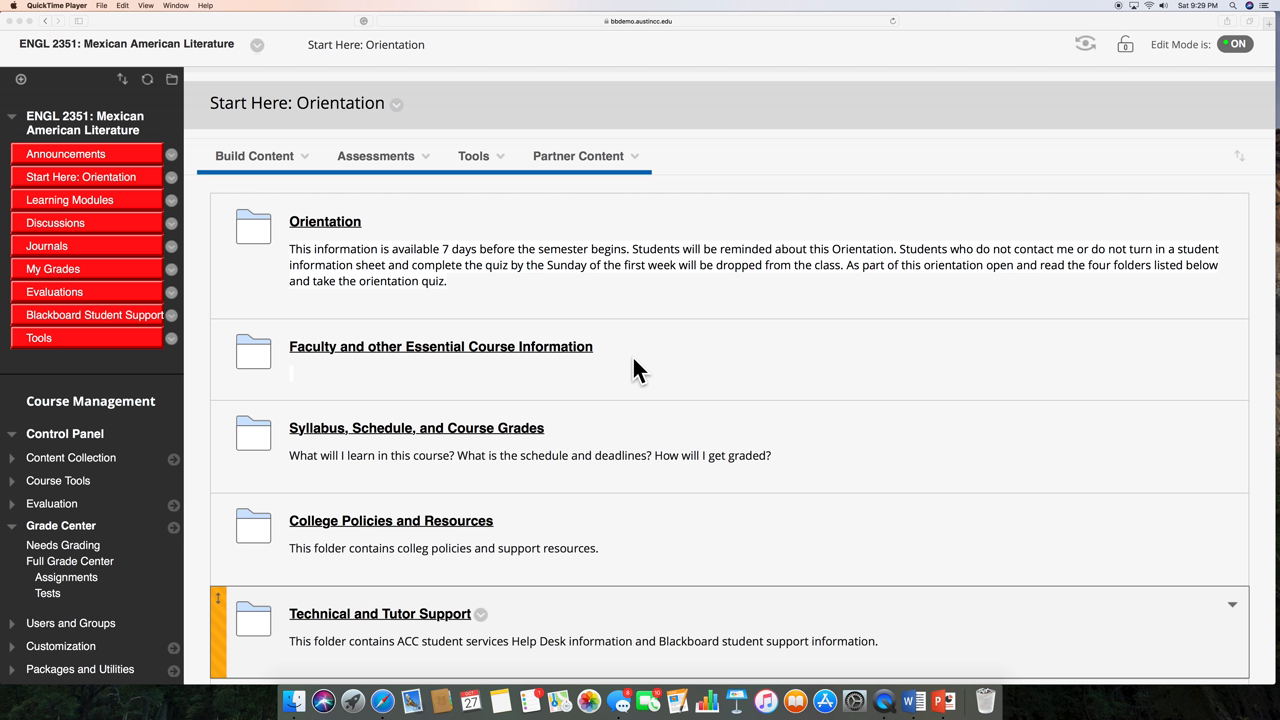
pyautogui.moveTo(320, 264)
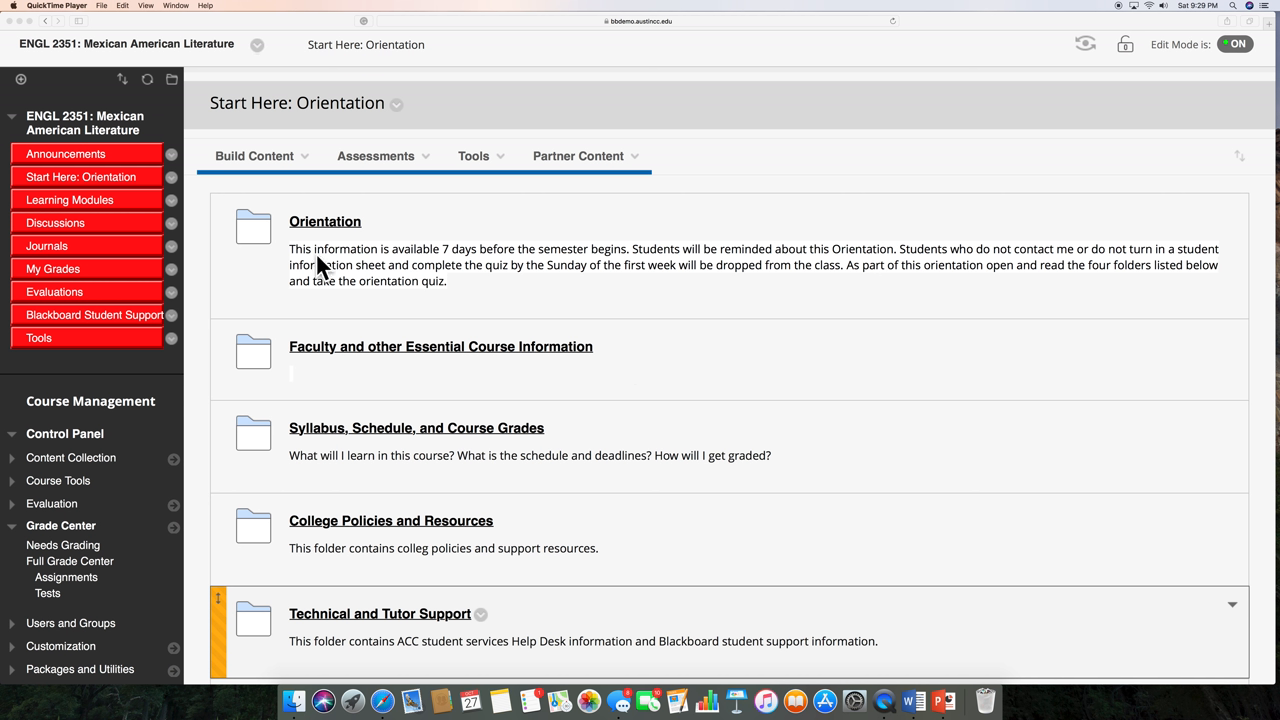
pyautogui.moveTo(70, 130)
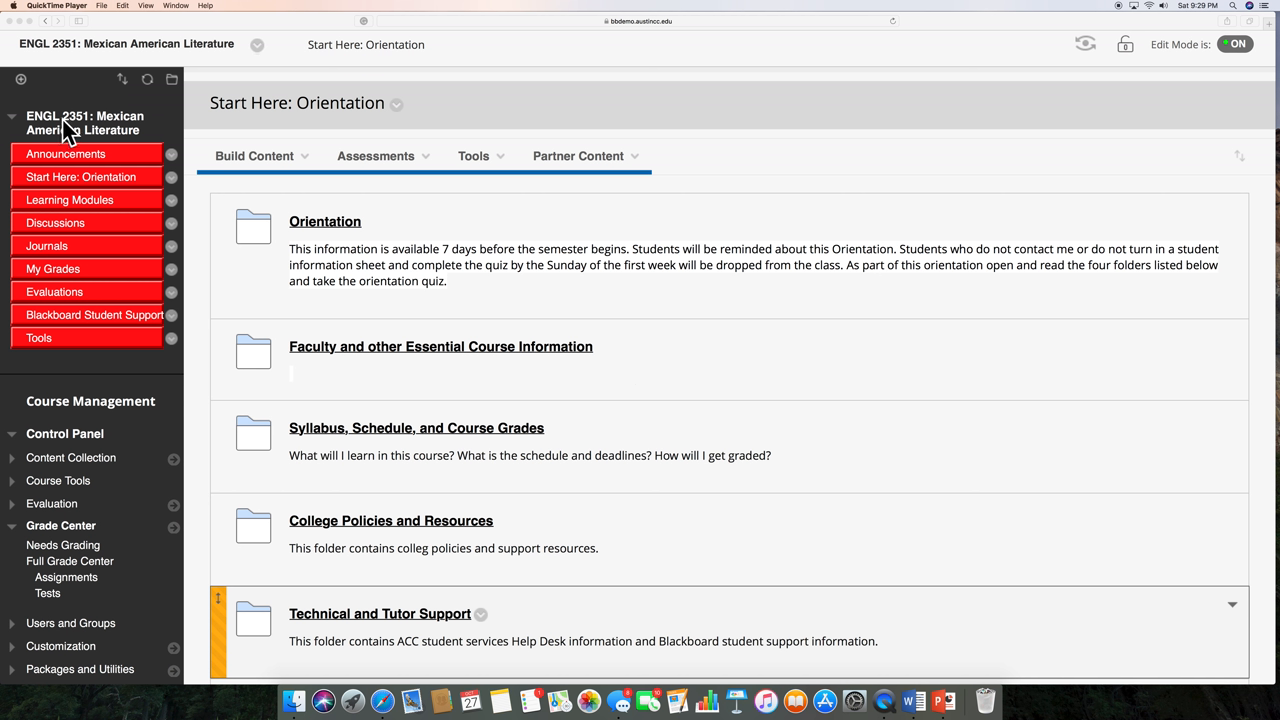
pyautogui.moveTo(112, 144)
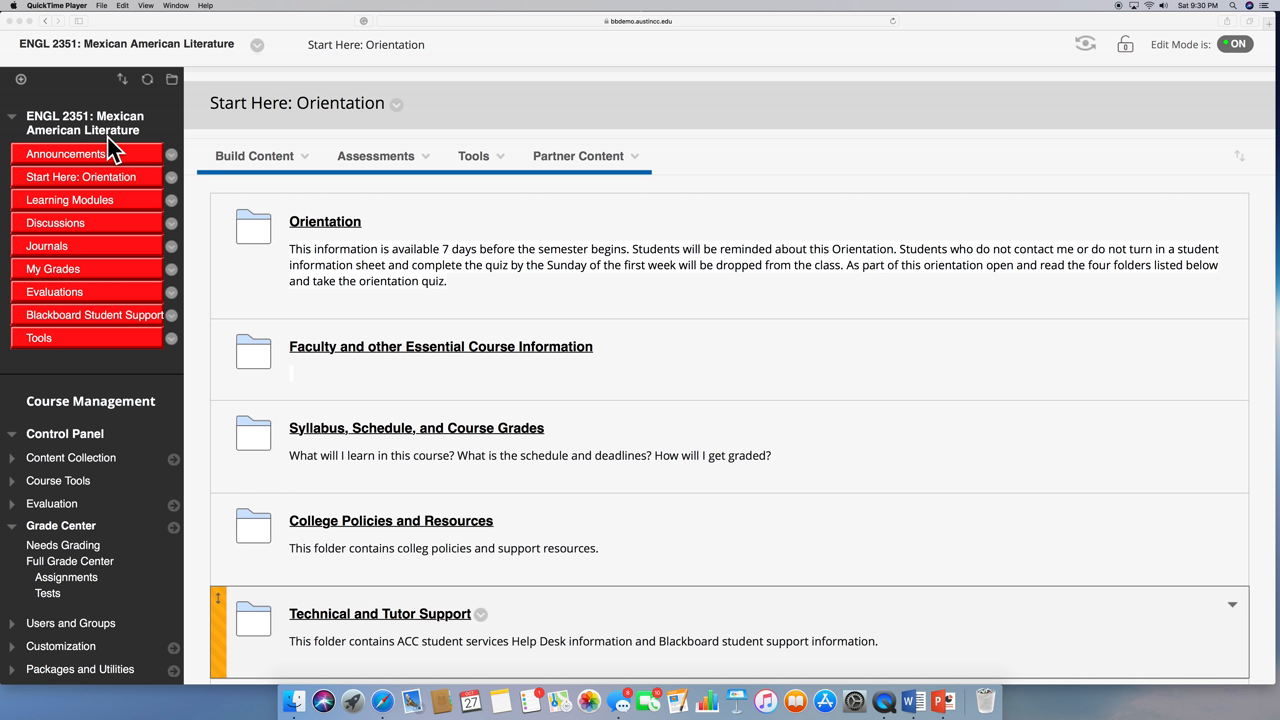
pyautogui.moveTo(130, 160)
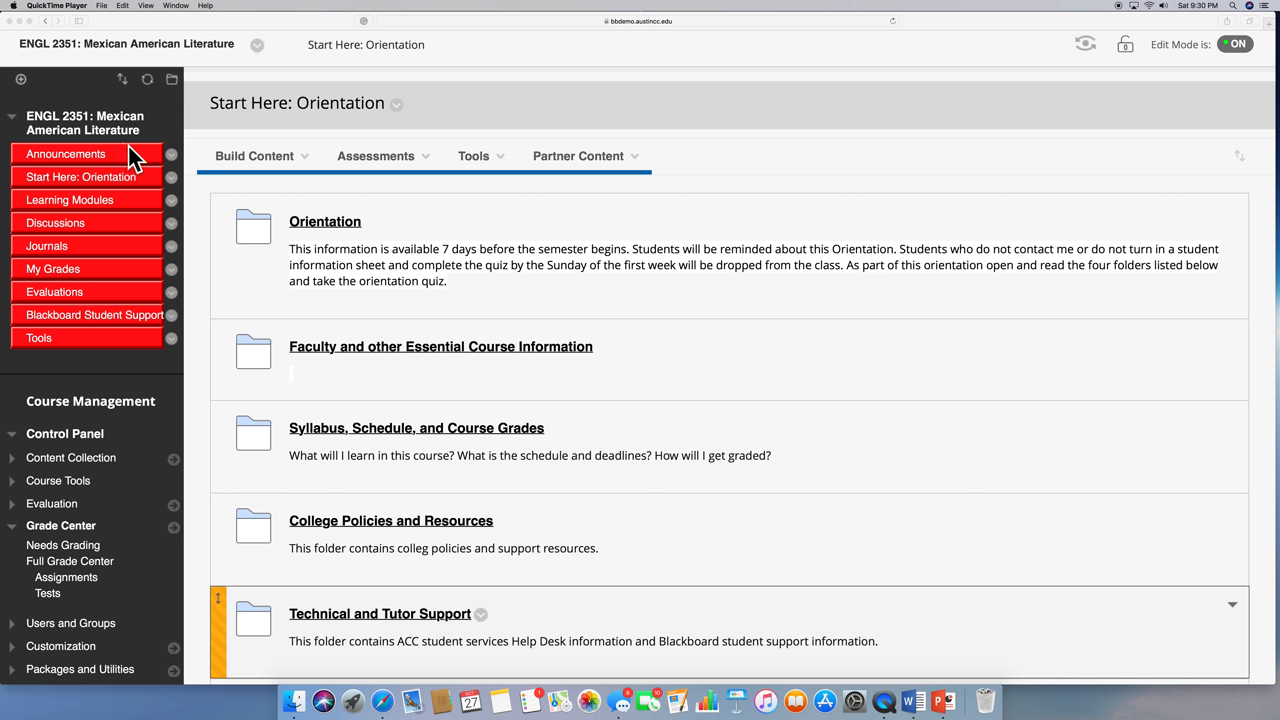
pyautogui.moveTo(132, 160)
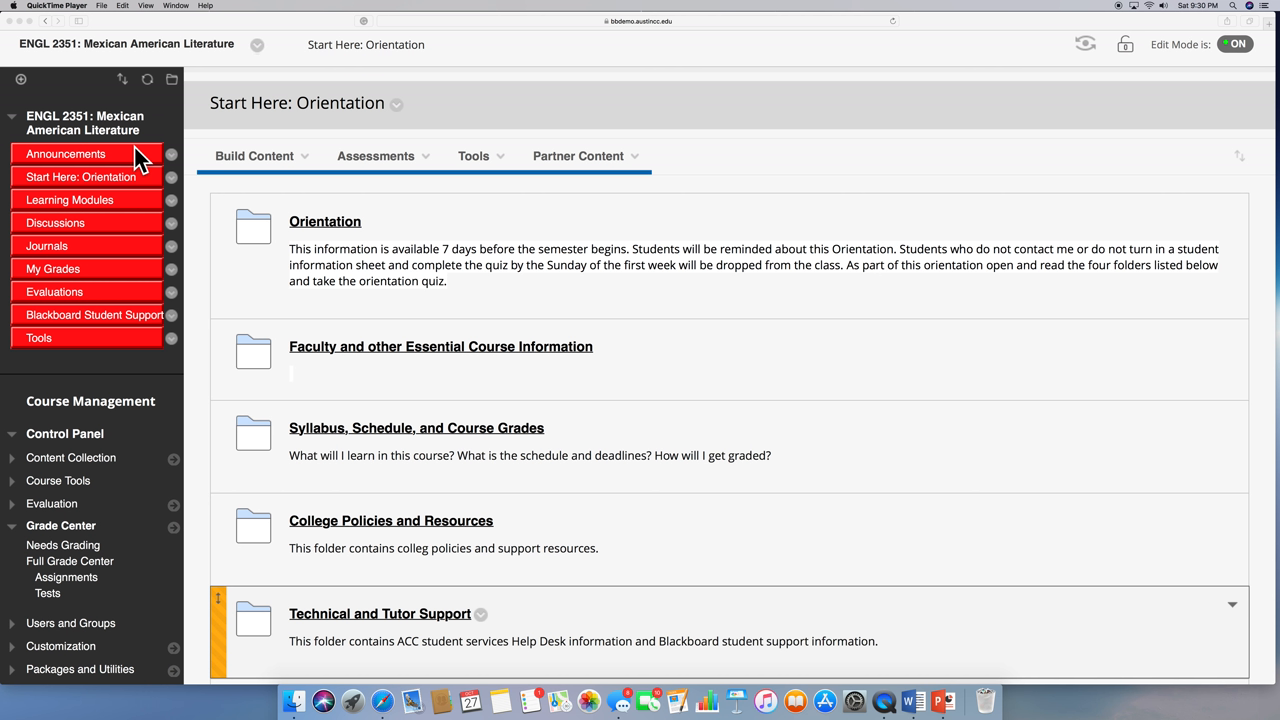
pyautogui.moveTo(184, 150)
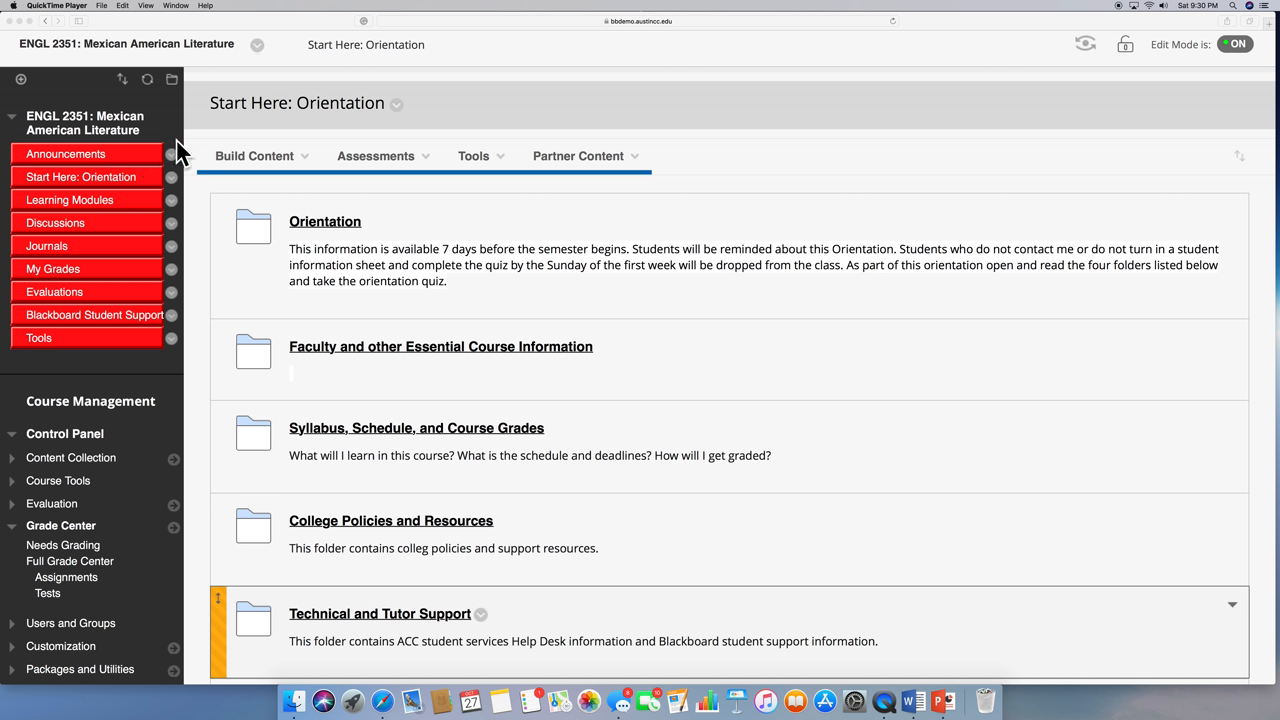
pyautogui.moveTo(188, 150)
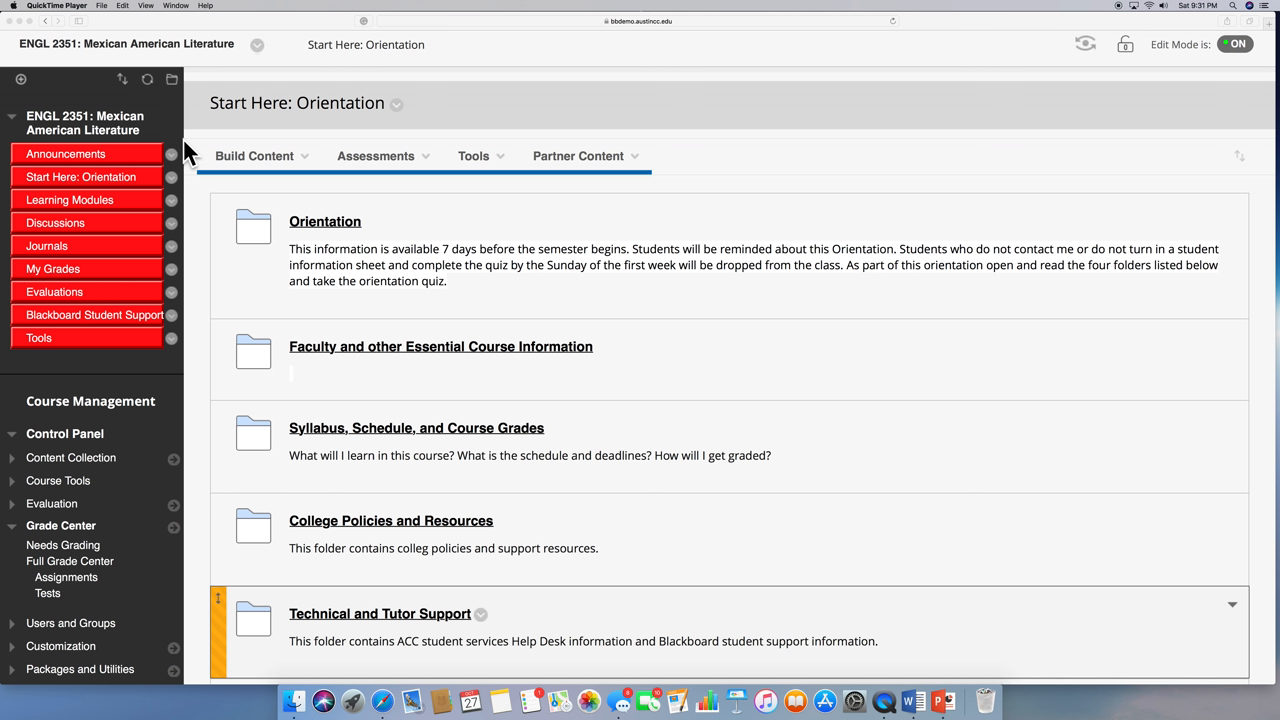
pyautogui.moveTo(190, 150)
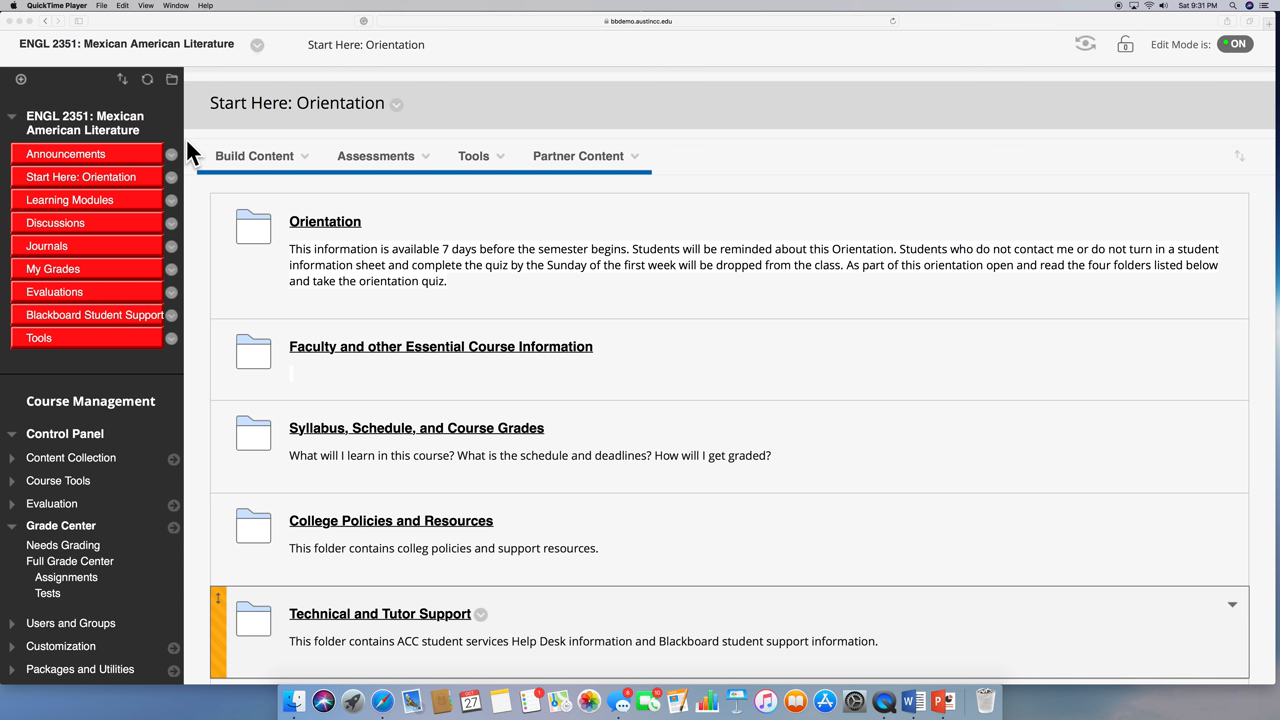
pyautogui.moveTo(222, 164)
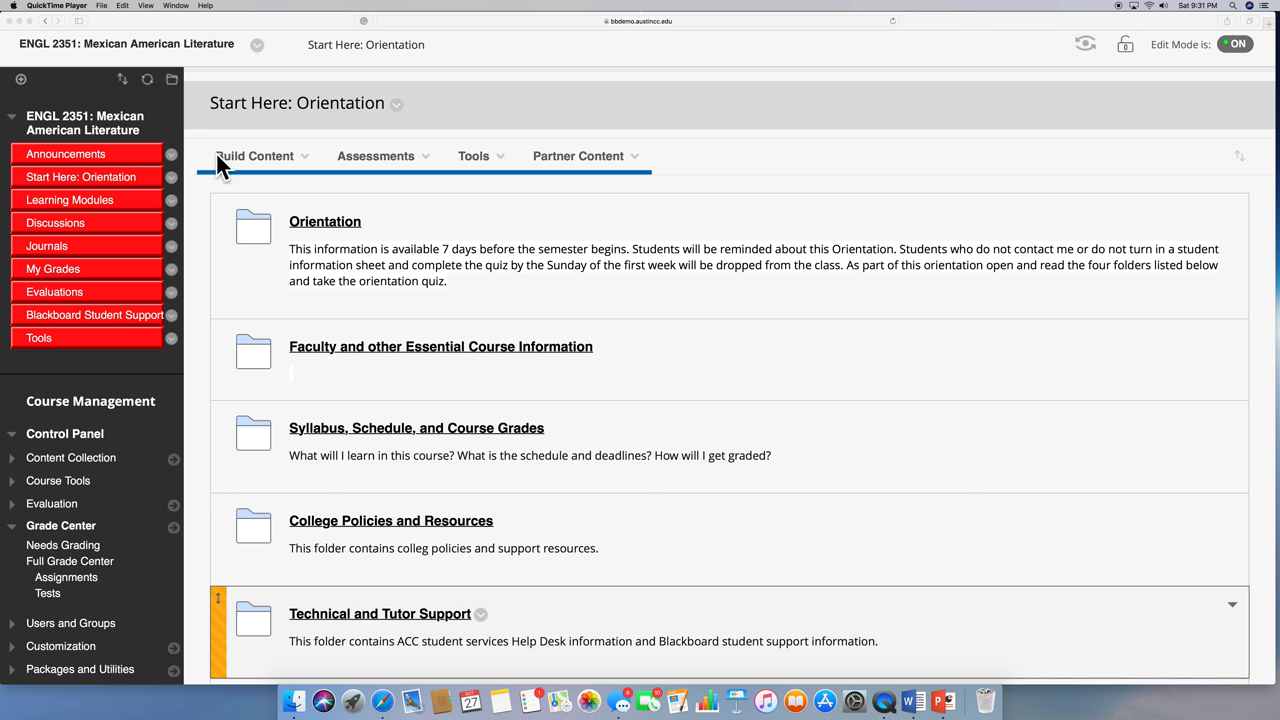
pyautogui.moveTo(232, 168)
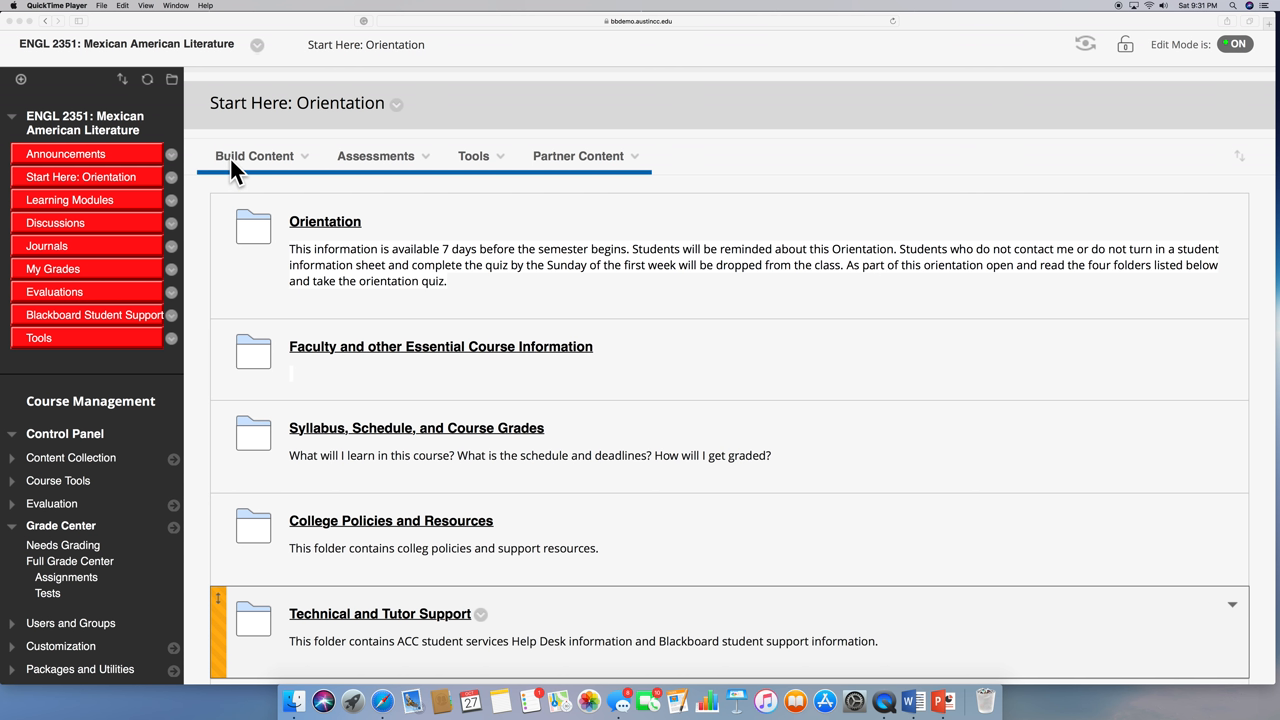
pyautogui.moveTo(220, 308)
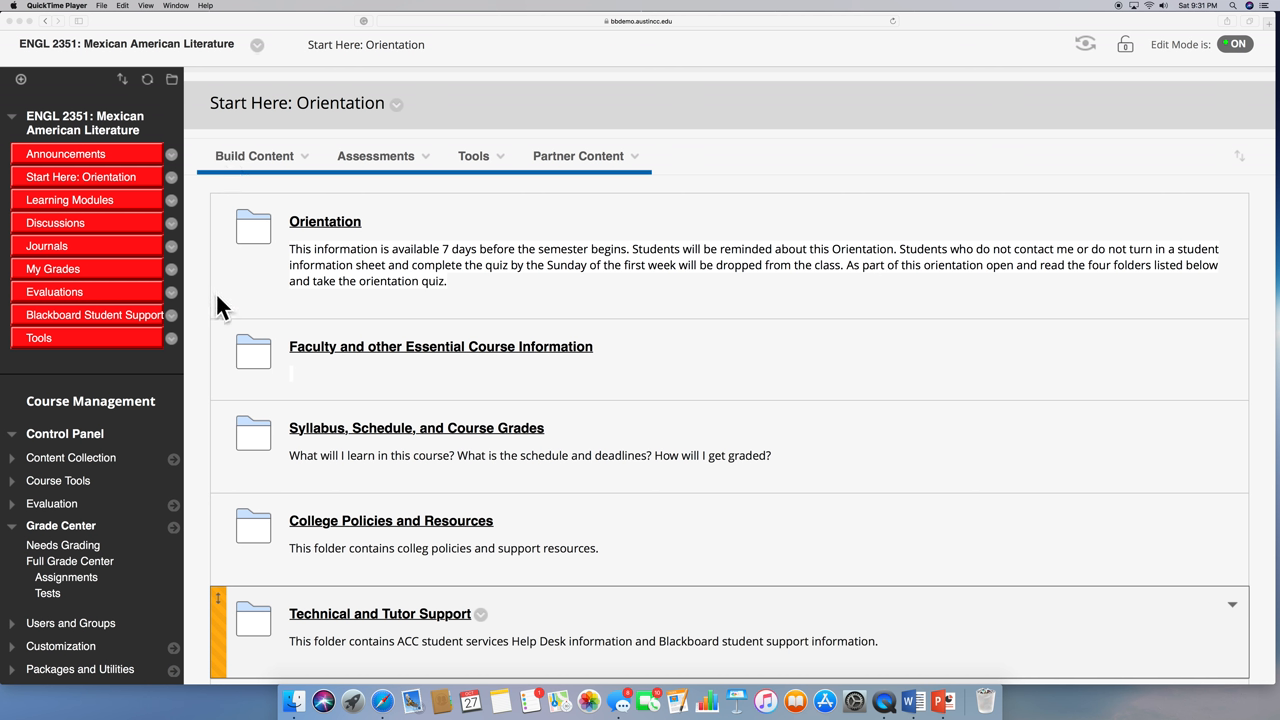
pyautogui.moveTo(964, 460)
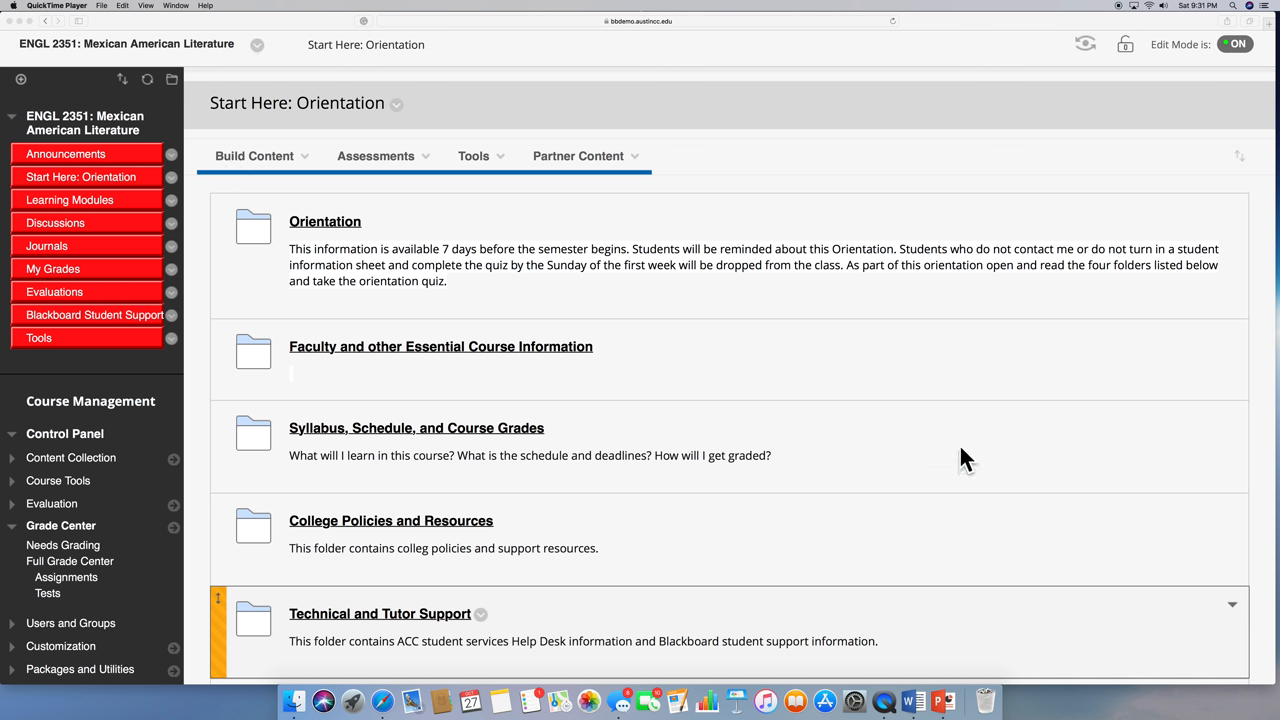
pyautogui.moveTo(950, 378)
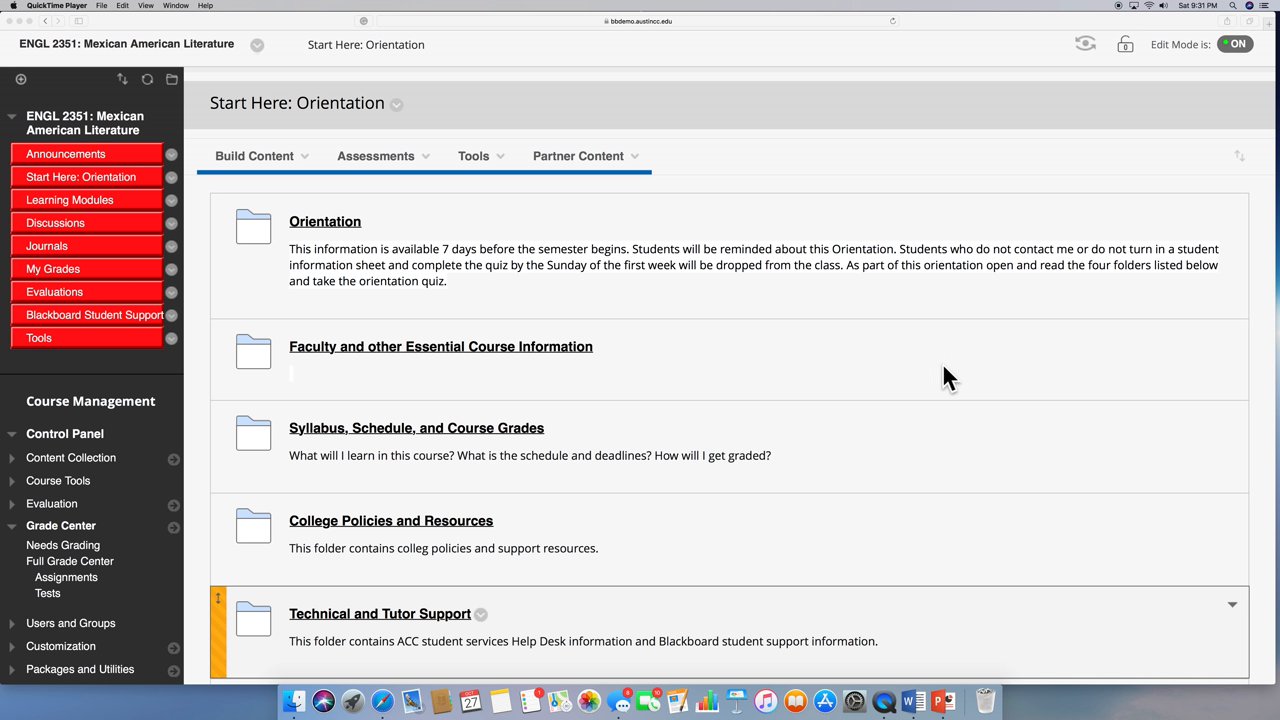
pyautogui.moveTo(116, 170)
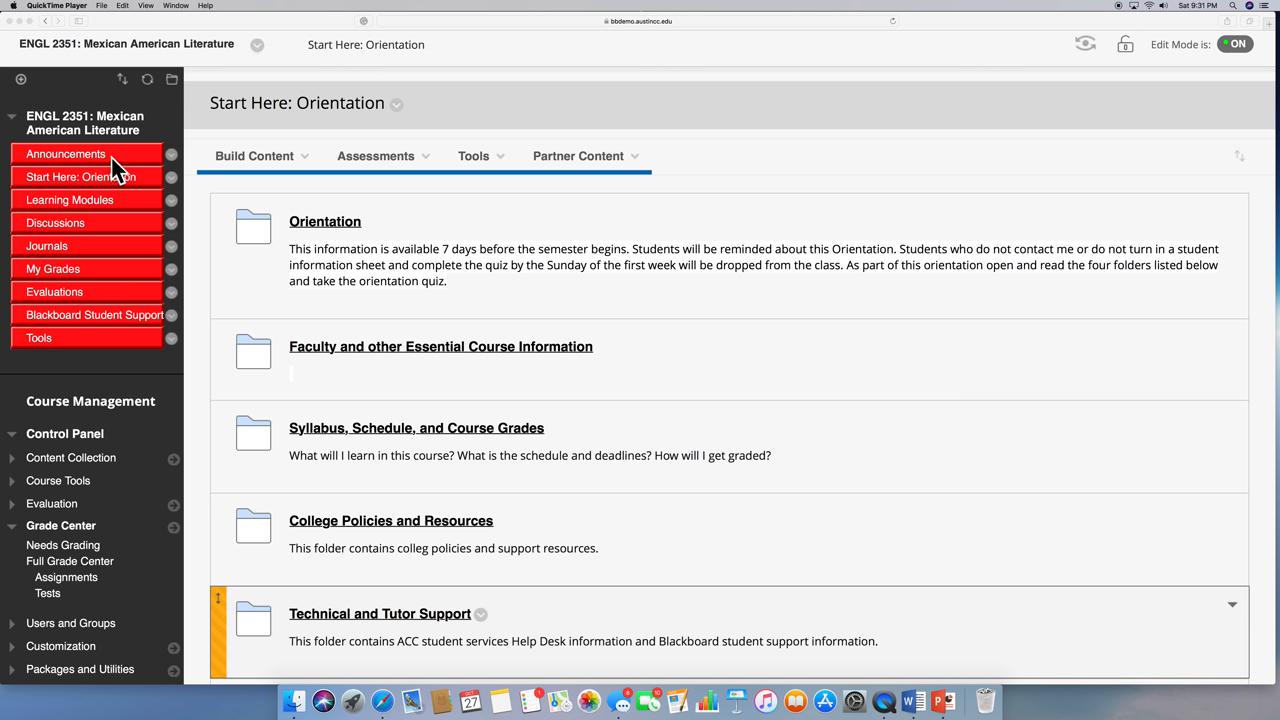
pyautogui.moveTo(96, 222)
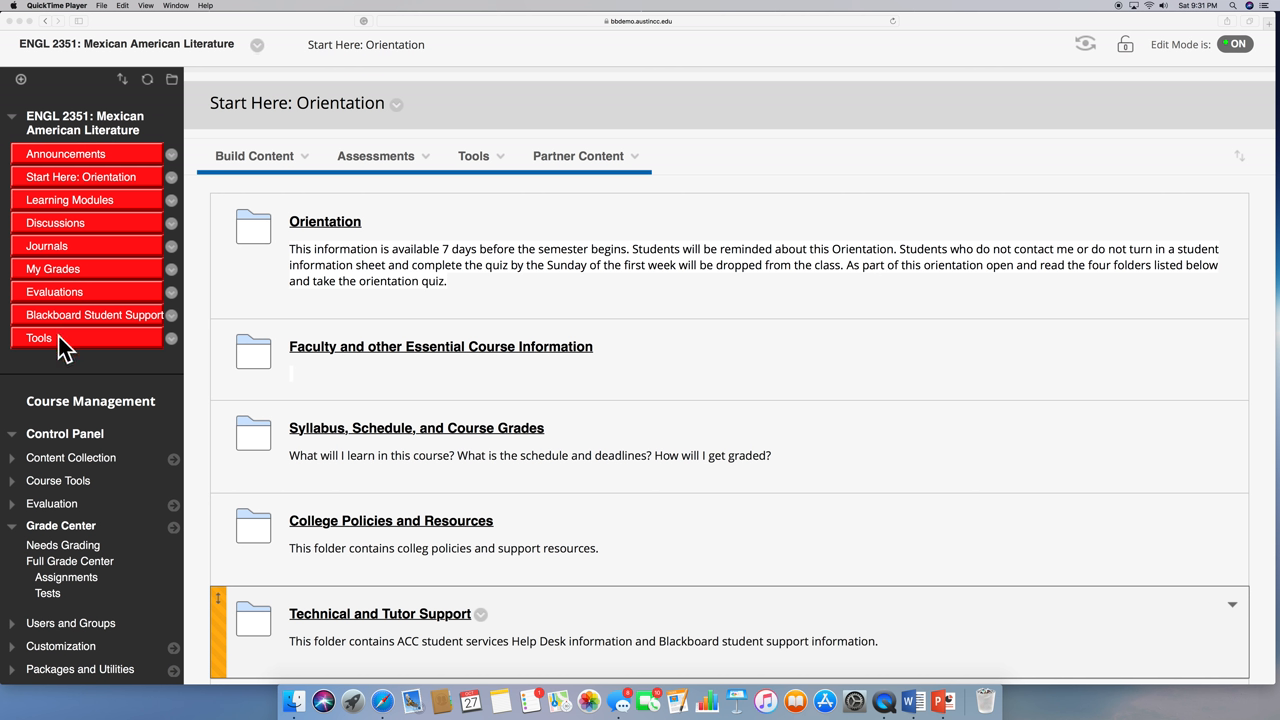
pyautogui.moveTo(100, 160)
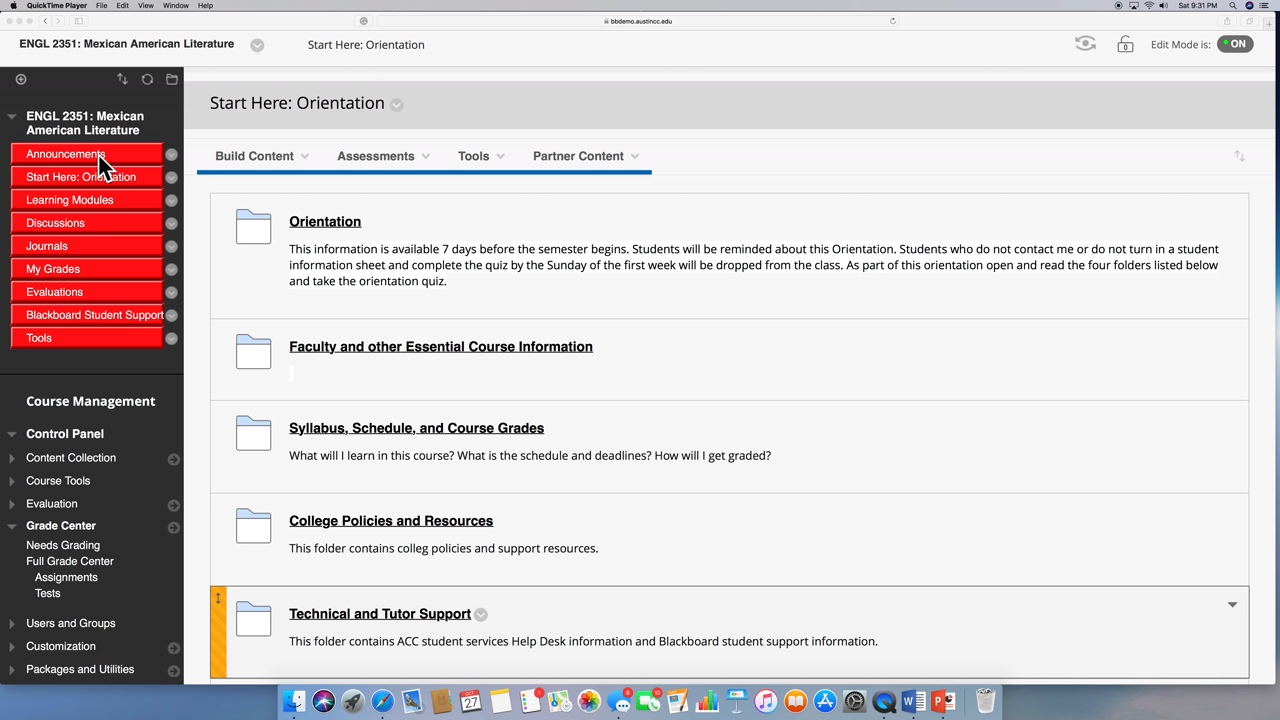
pyautogui.moveTo(100, 164)
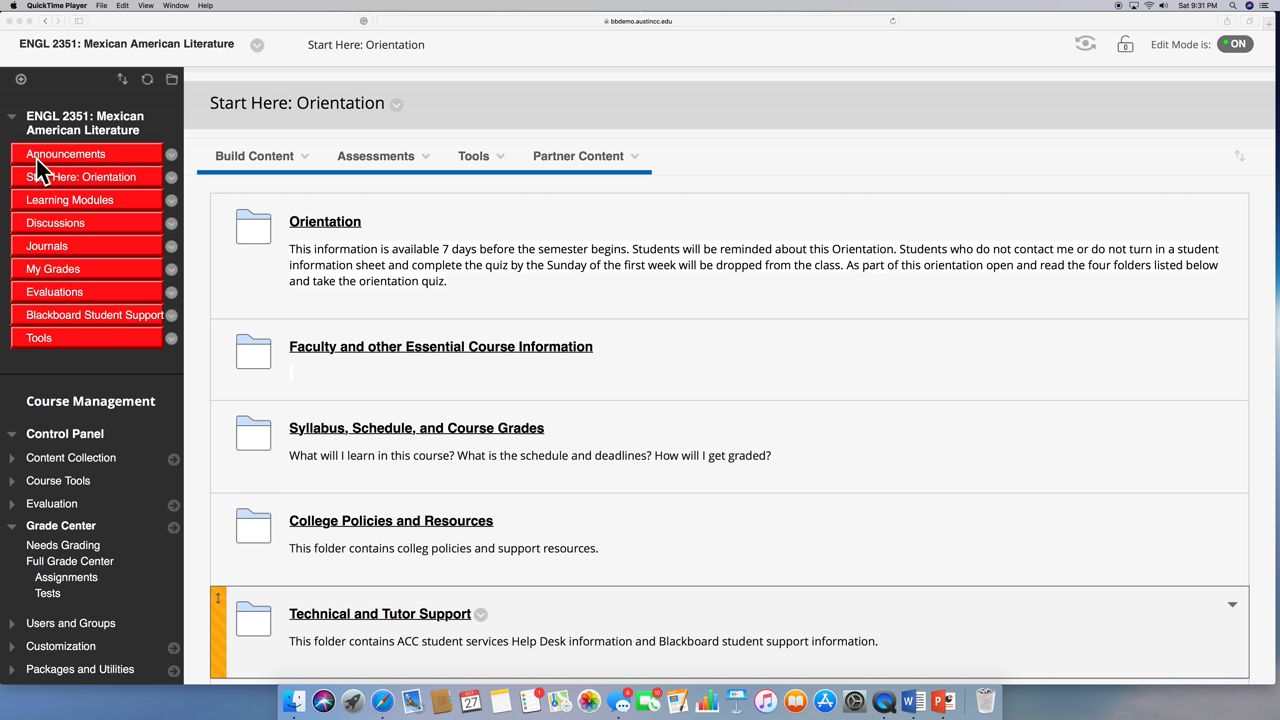
pyautogui.moveTo(78, 156)
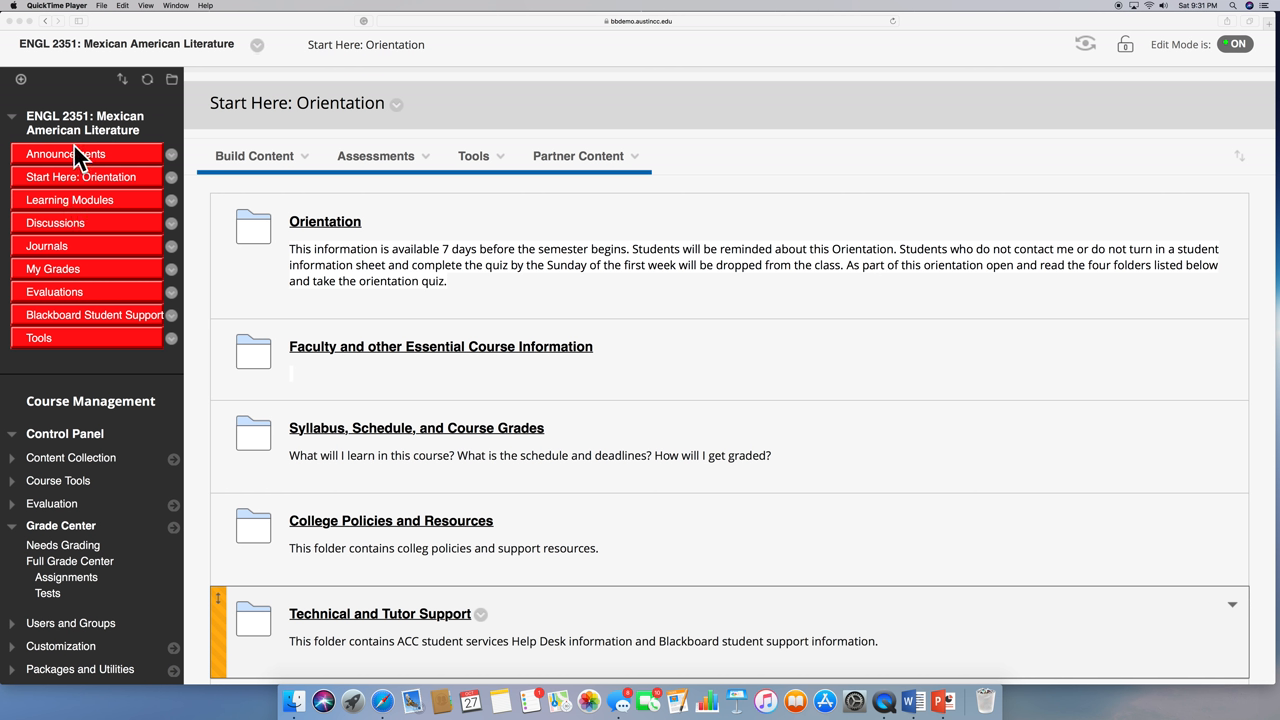
pyautogui.moveTo(78, 160)
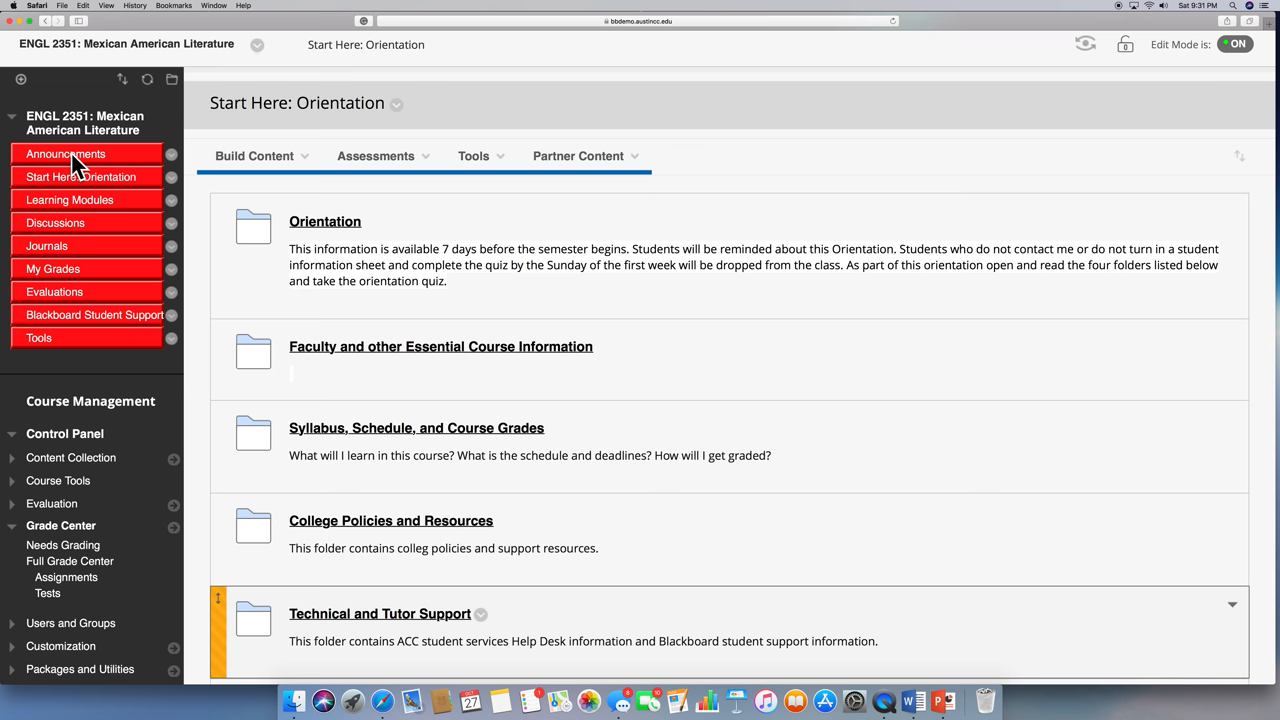
# - Show the course Announcements page, which lists no announcements
pyautogui.click(64, 152)
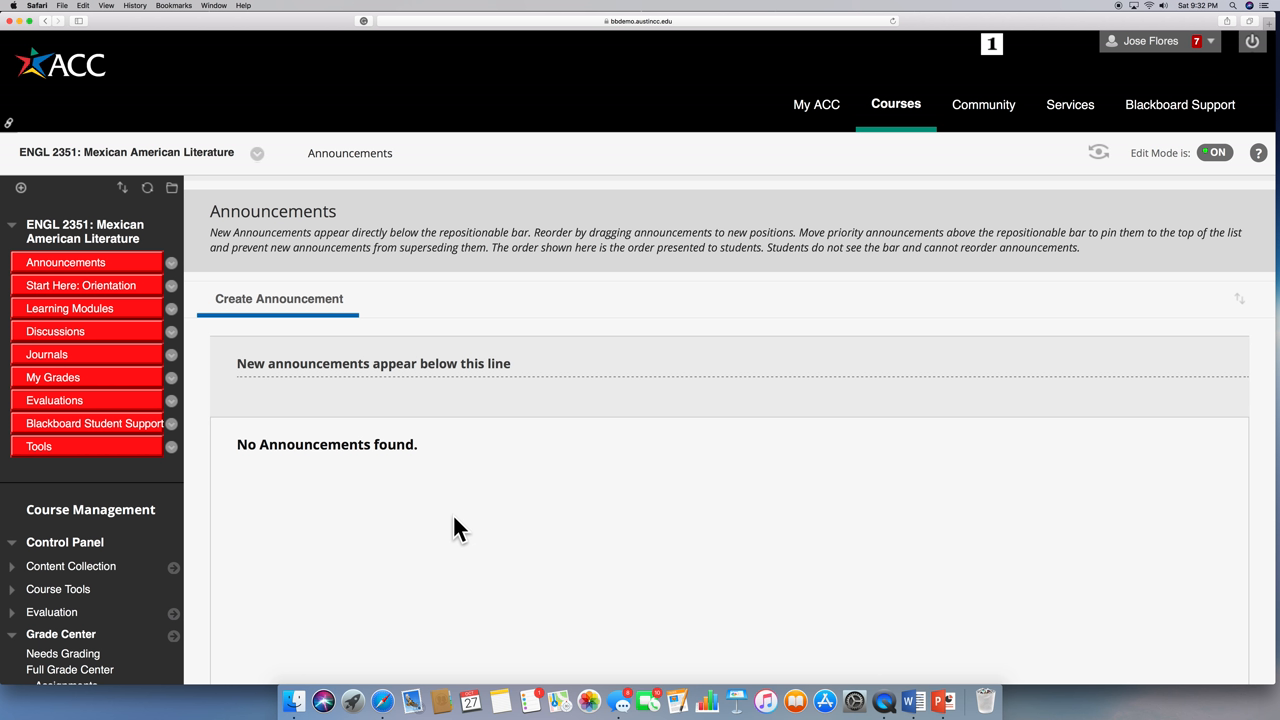
pyautogui.moveTo(464, 528)
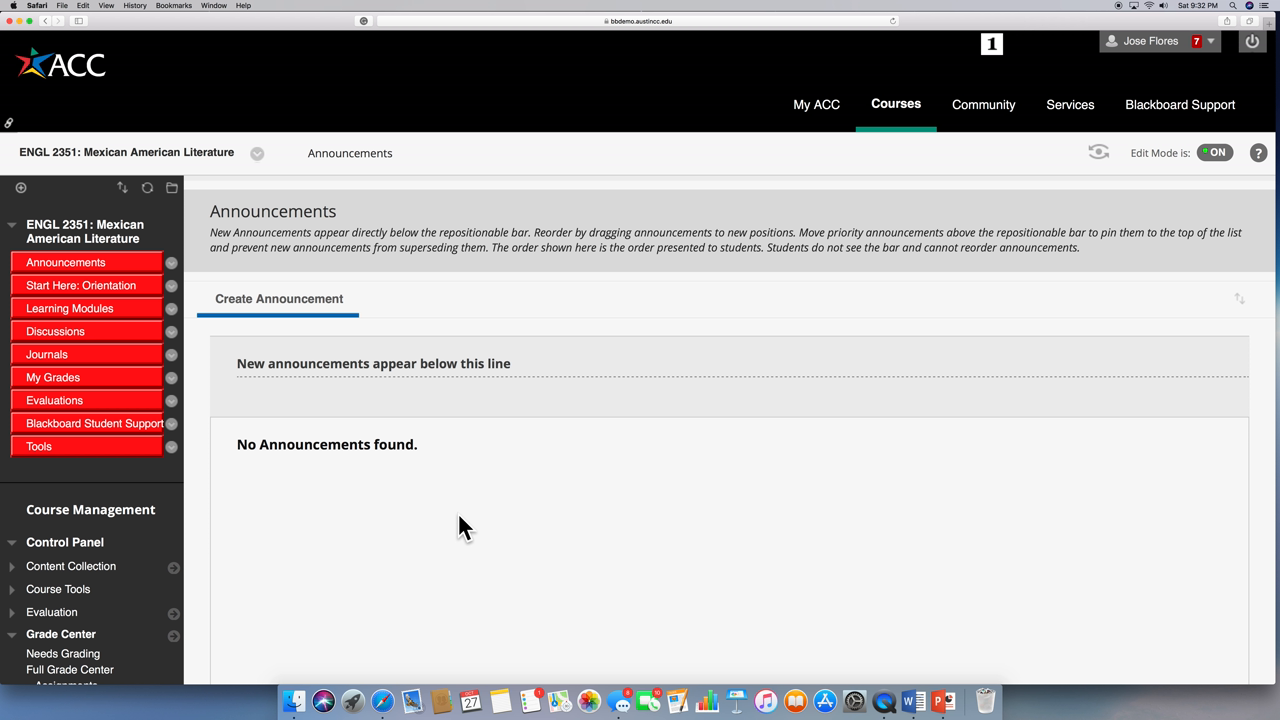
pyautogui.moveTo(462, 528)
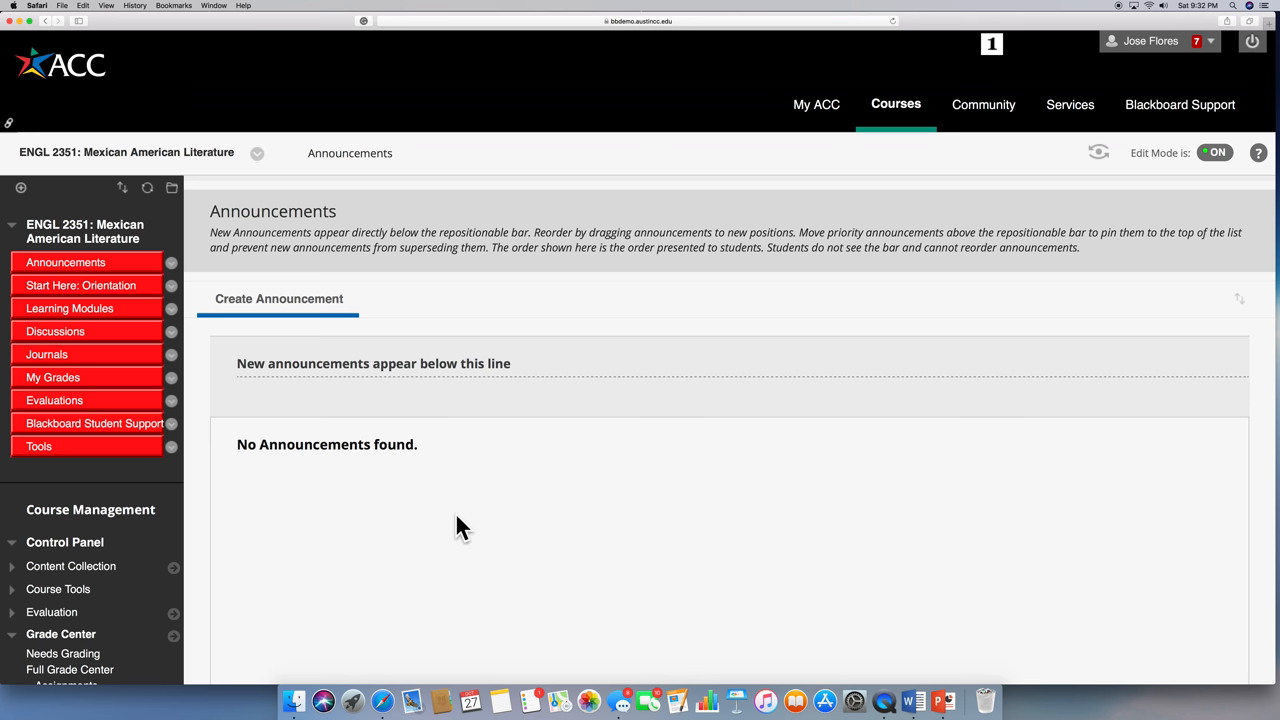
pyautogui.moveTo(330, 170)
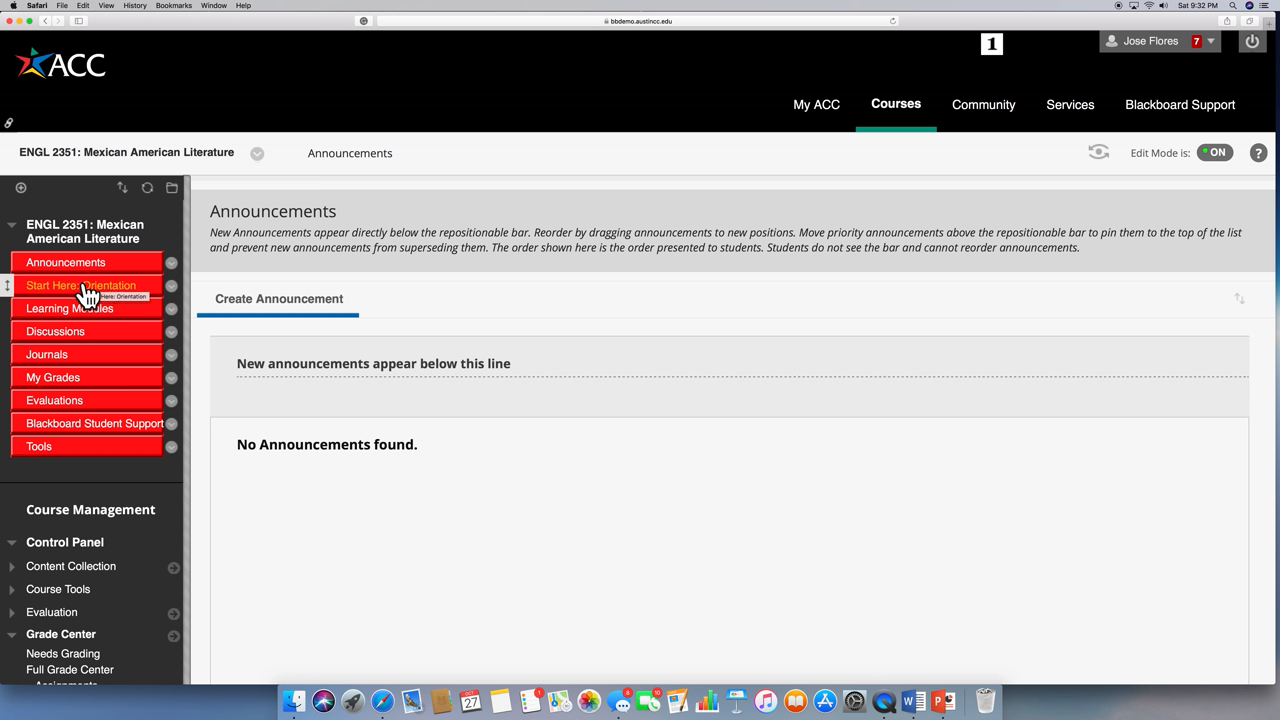
pyautogui.moveTo(88, 296)
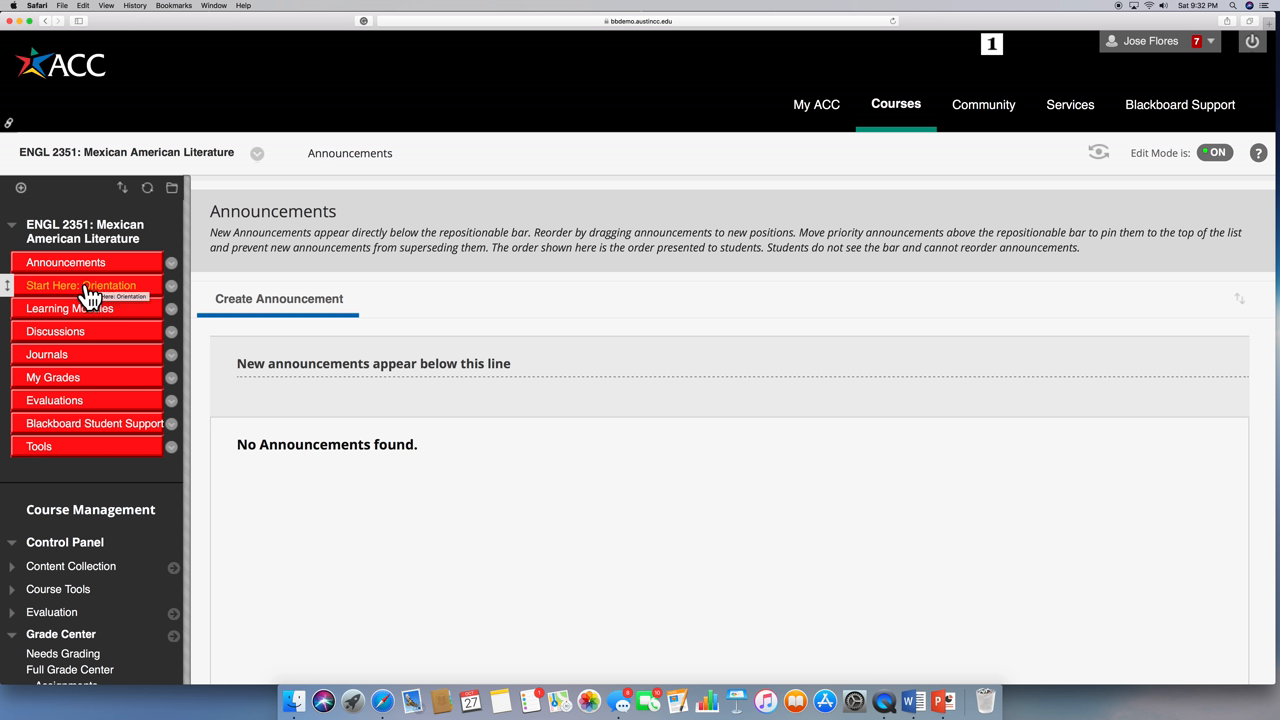
# - Return to Start Here: Orientation and review its folders down to the Orientation Quiz
pyautogui.click(80, 284)
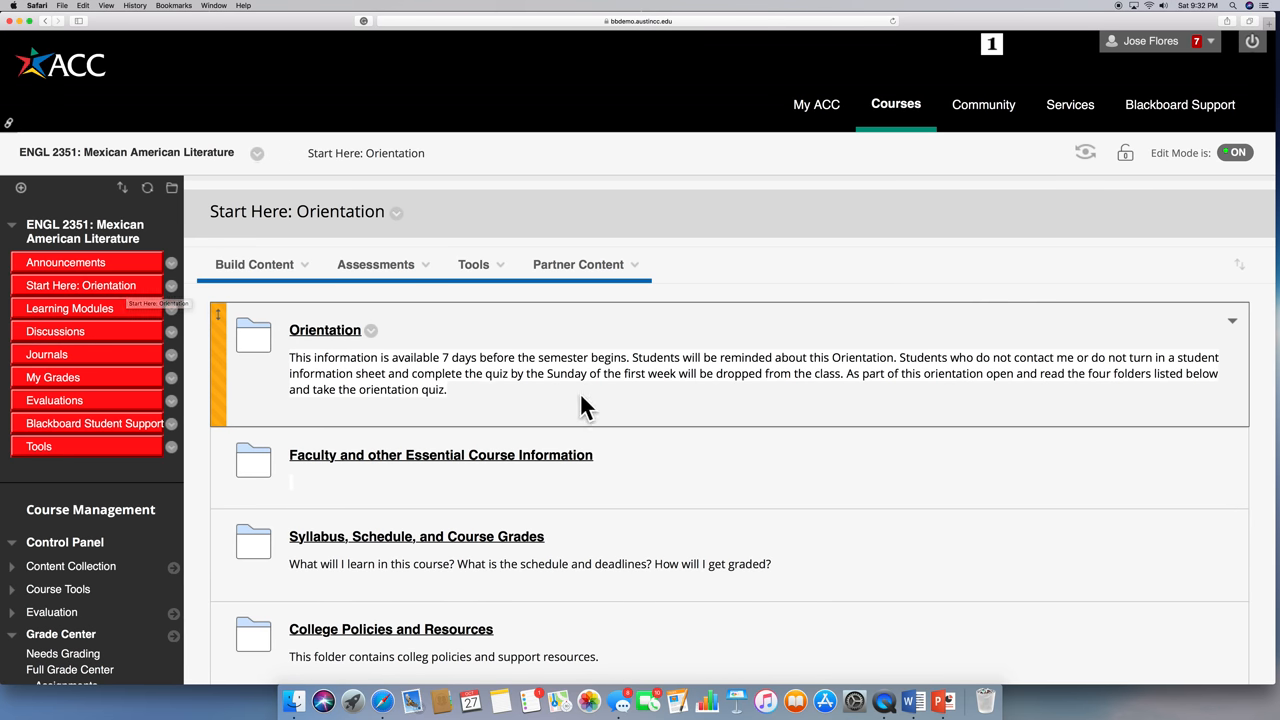
pyautogui.scroll(-3)
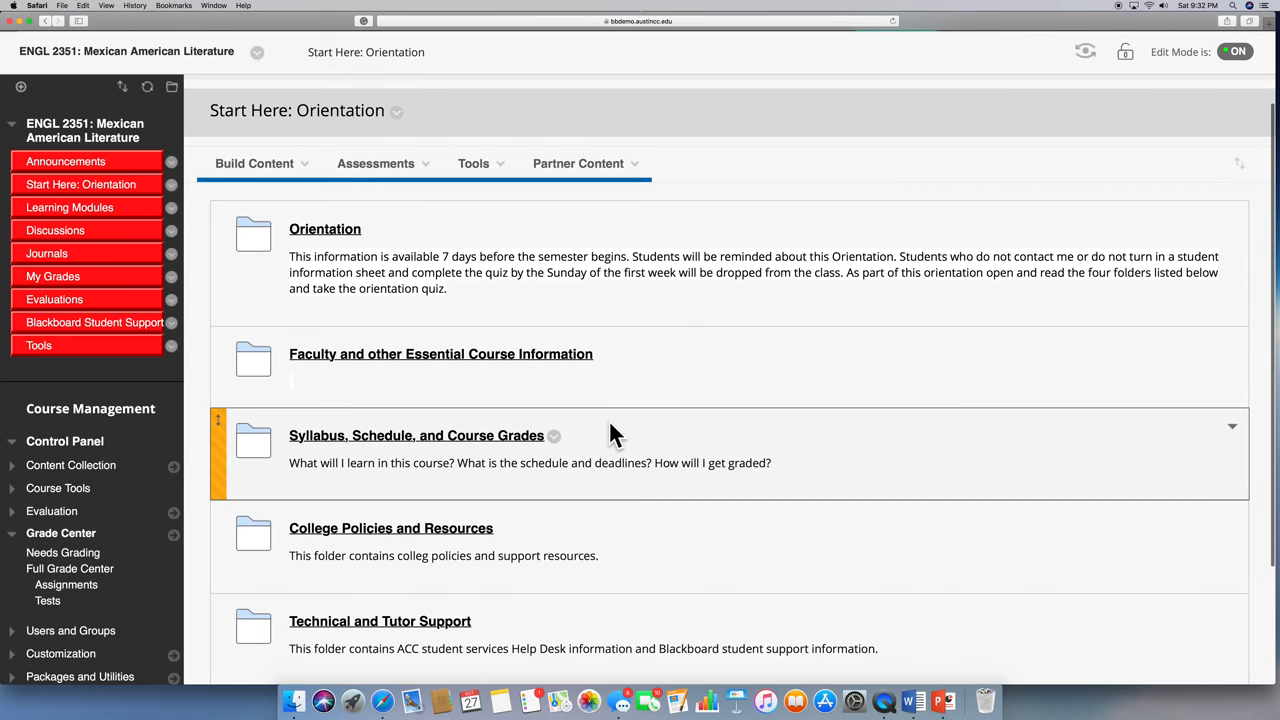
pyautogui.scroll(-3)
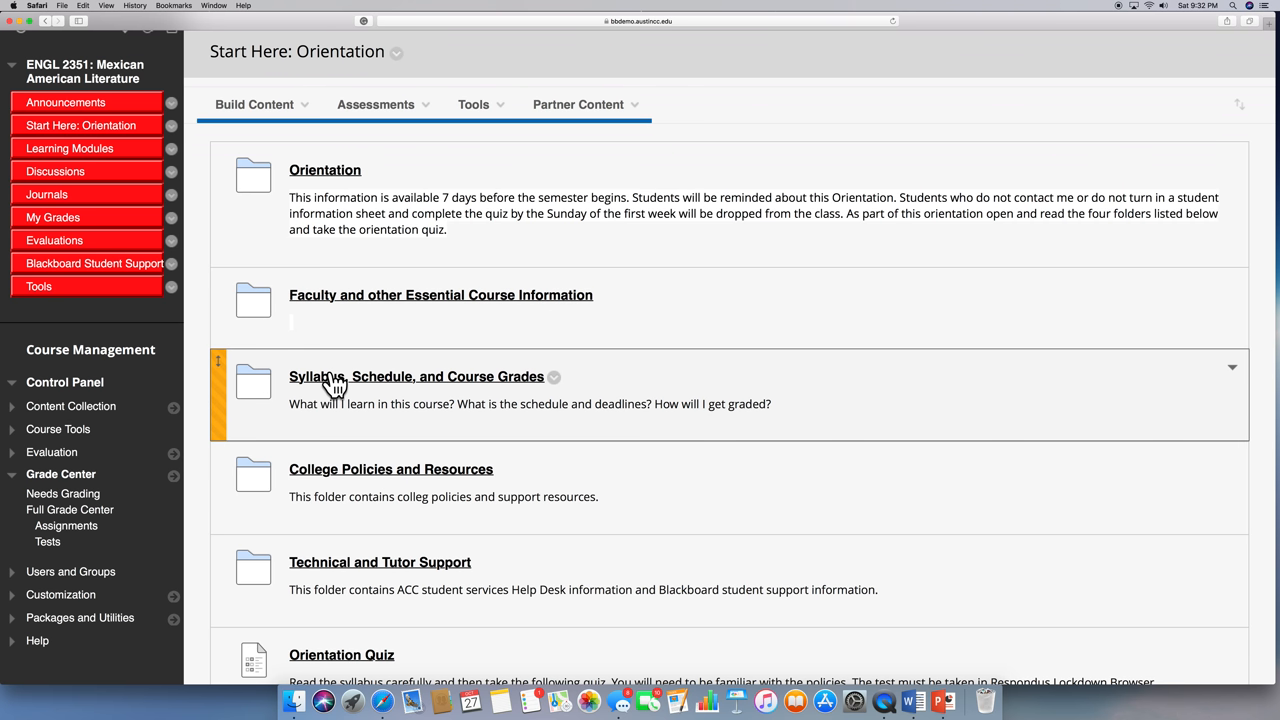
pyautogui.moveTo(260, 576)
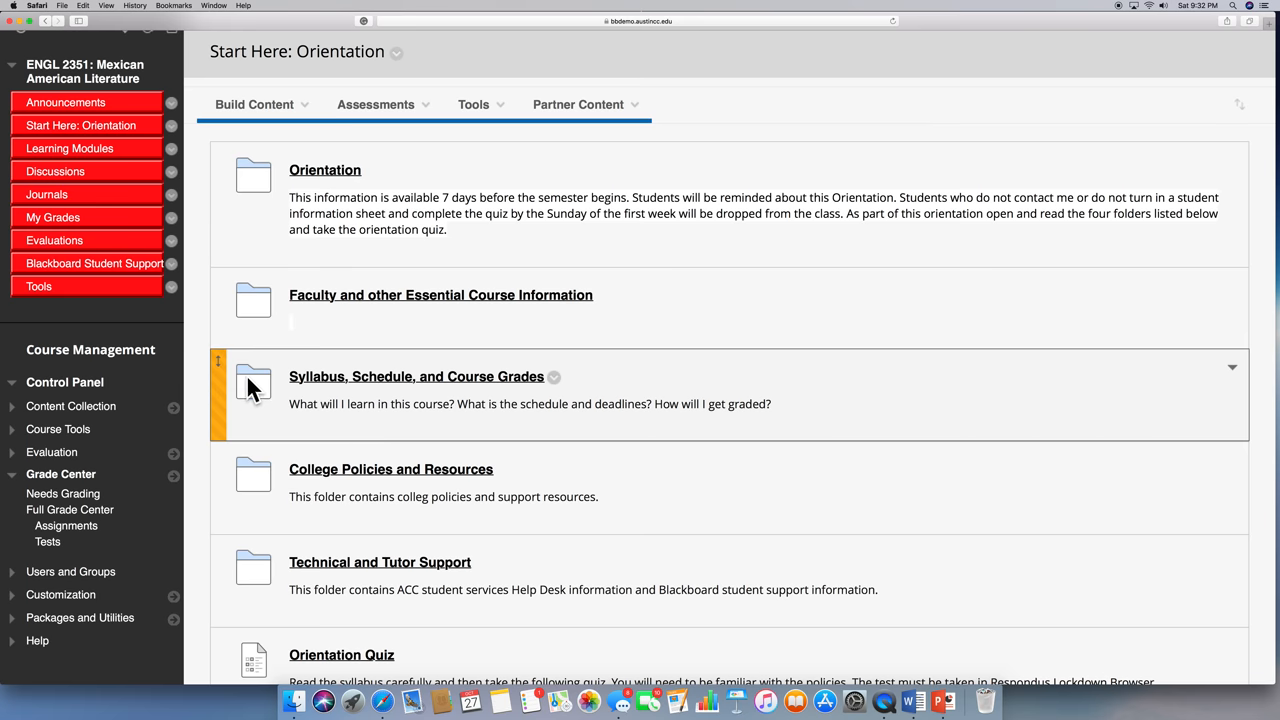
pyautogui.moveTo(460, 410)
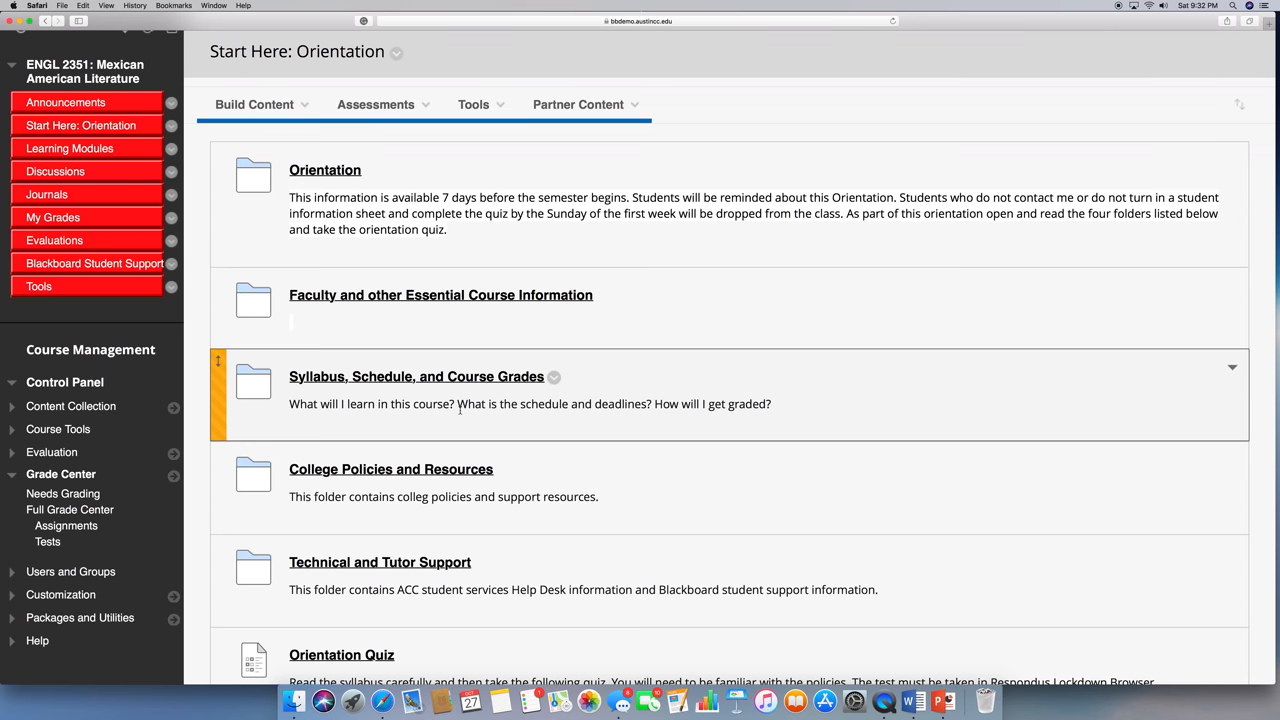
pyautogui.moveTo(444, 468)
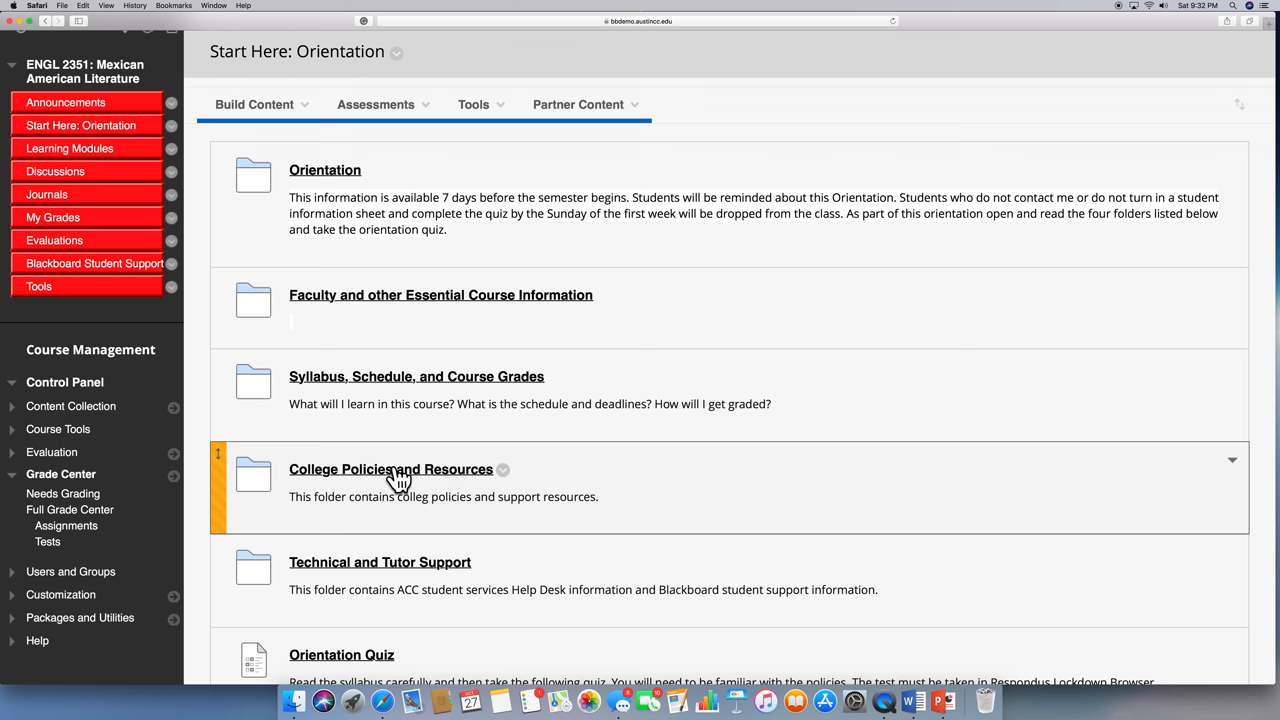
pyautogui.click(390, 468)
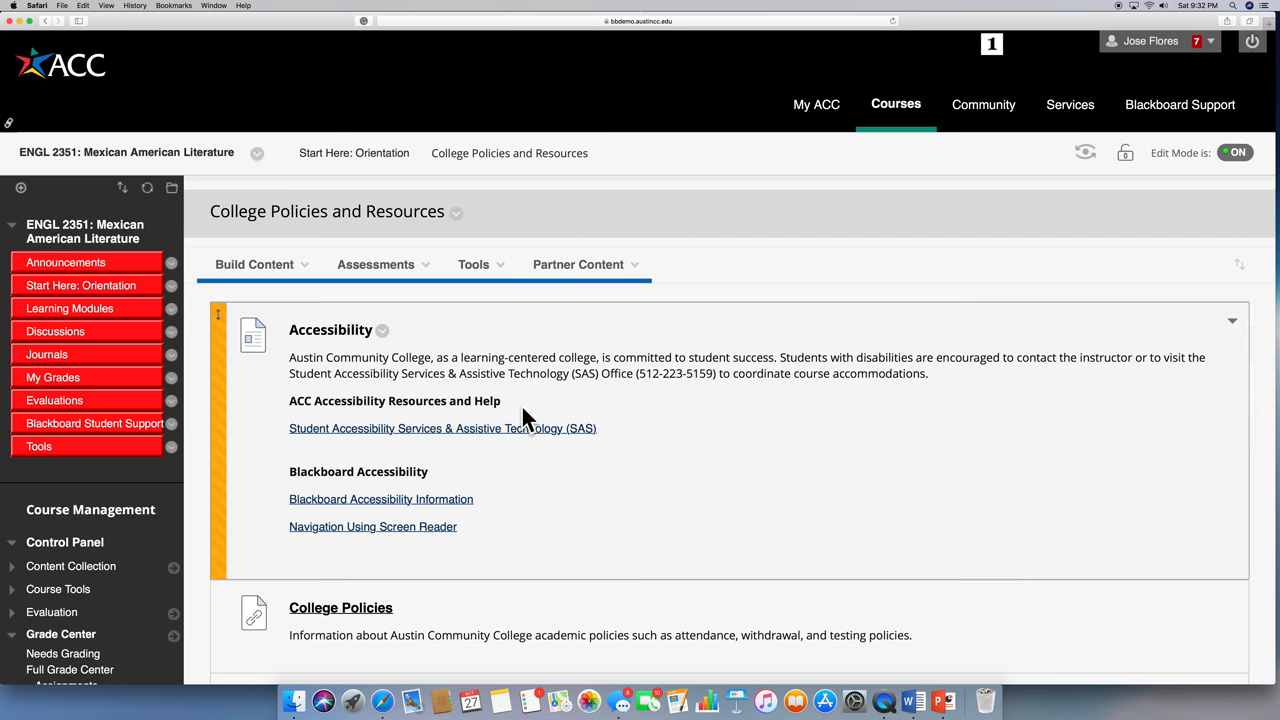
pyautogui.scroll(-3)
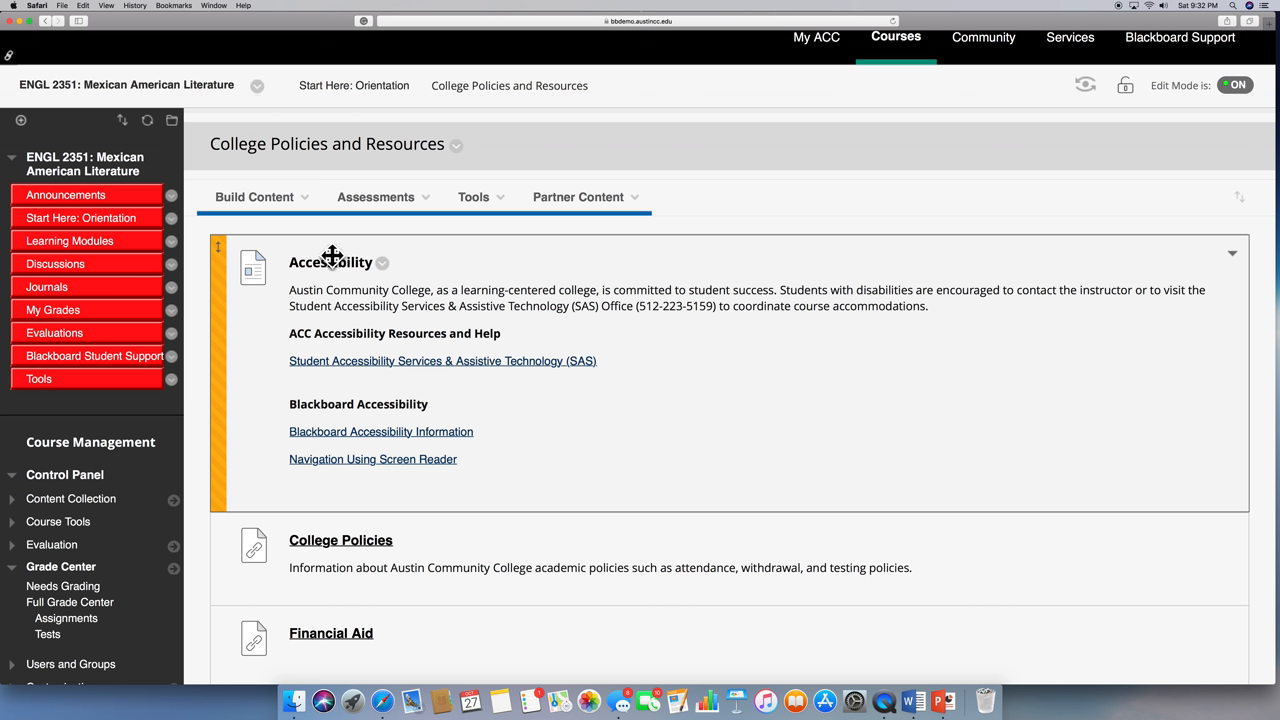
pyautogui.moveTo(382, 302)
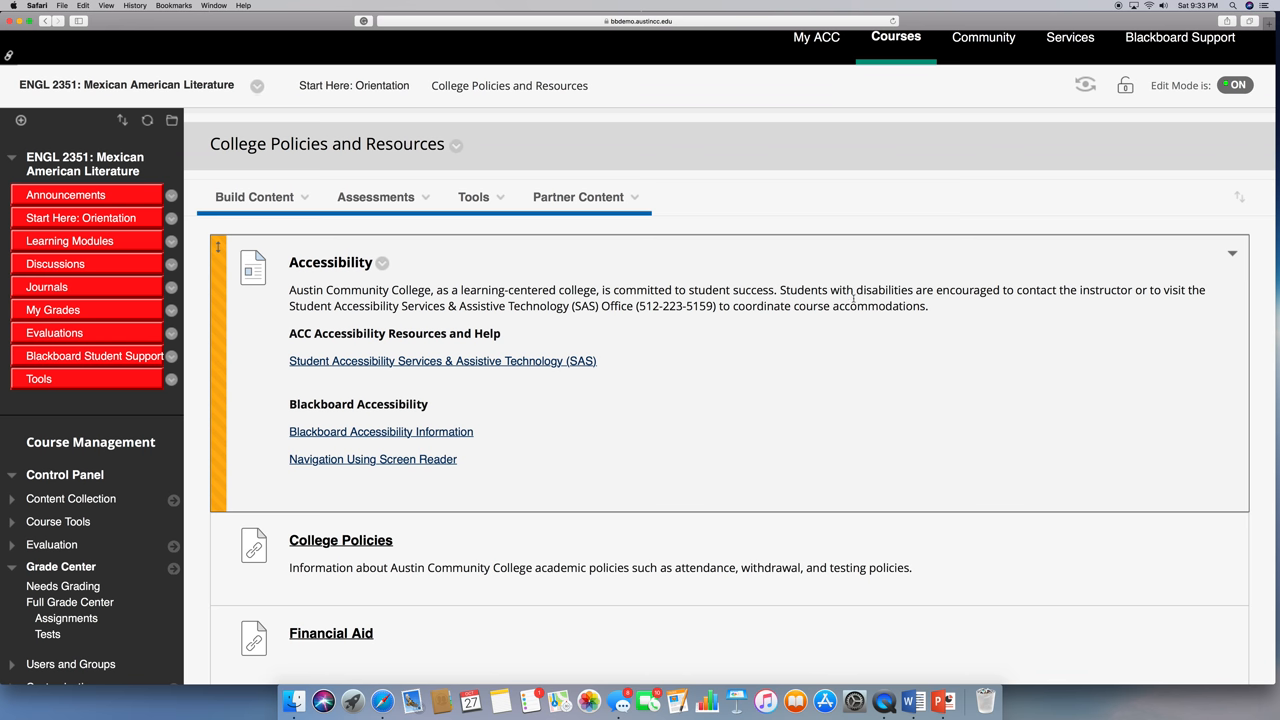
pyautogui.moveTo(644, 330)
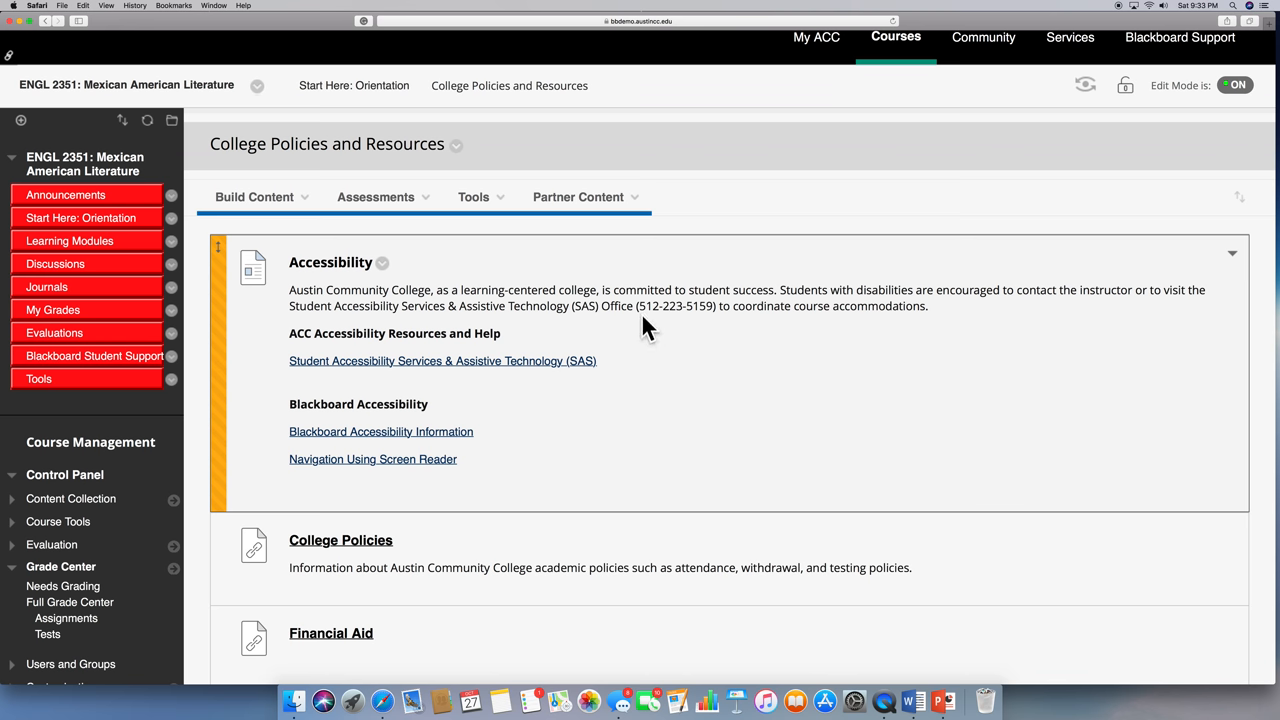
pyautogui.scroll(-3)
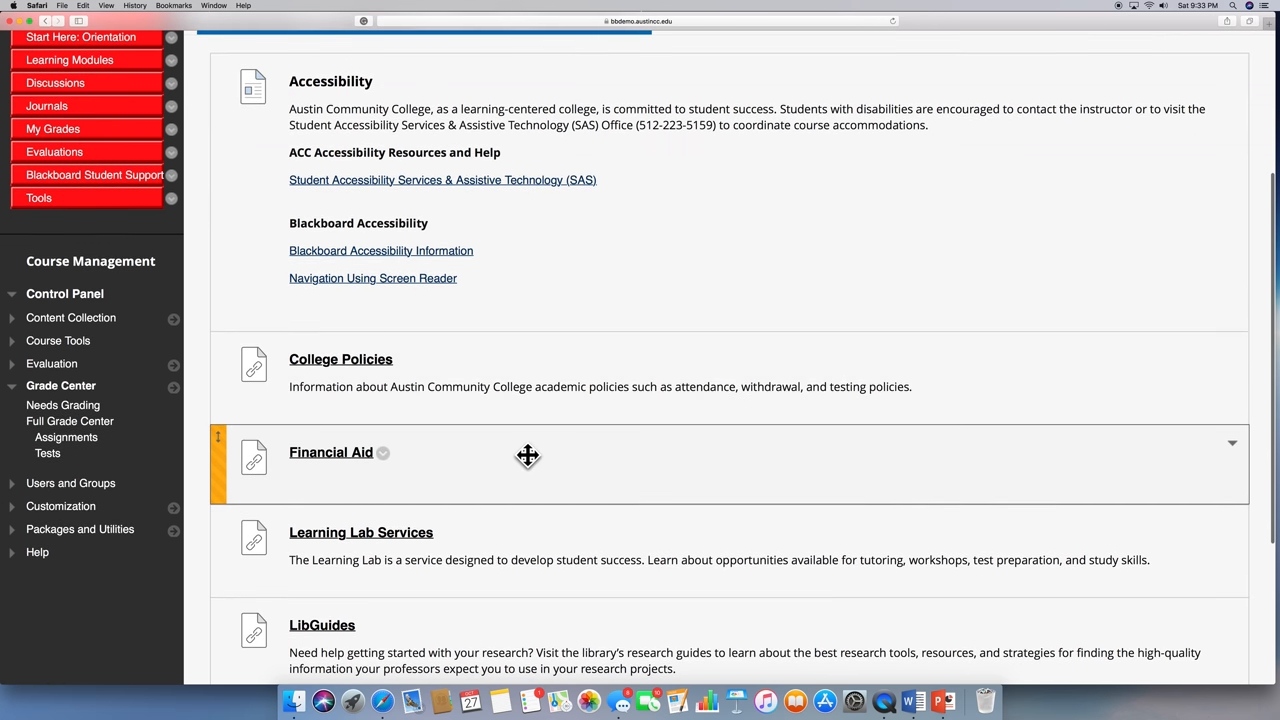
pyautogui.scroll(-3)
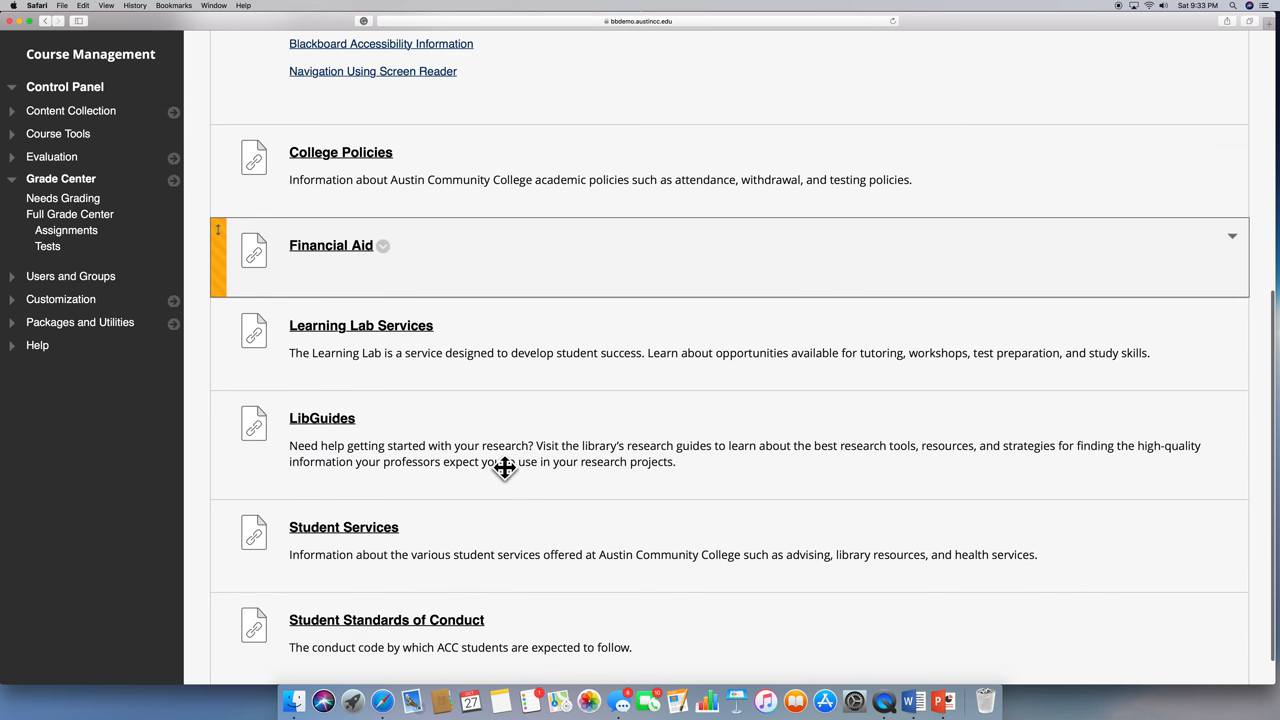
pyautogui.scroll(-3)
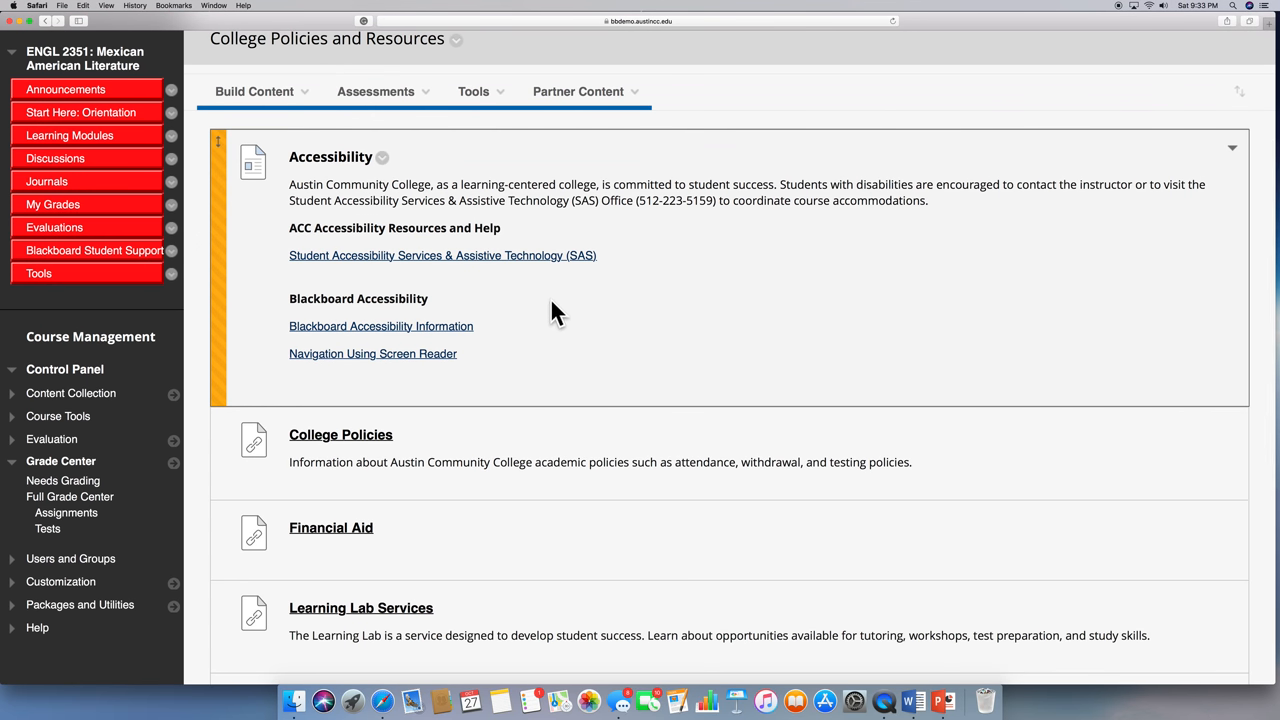
pyautogui.moveTo(548, 318)
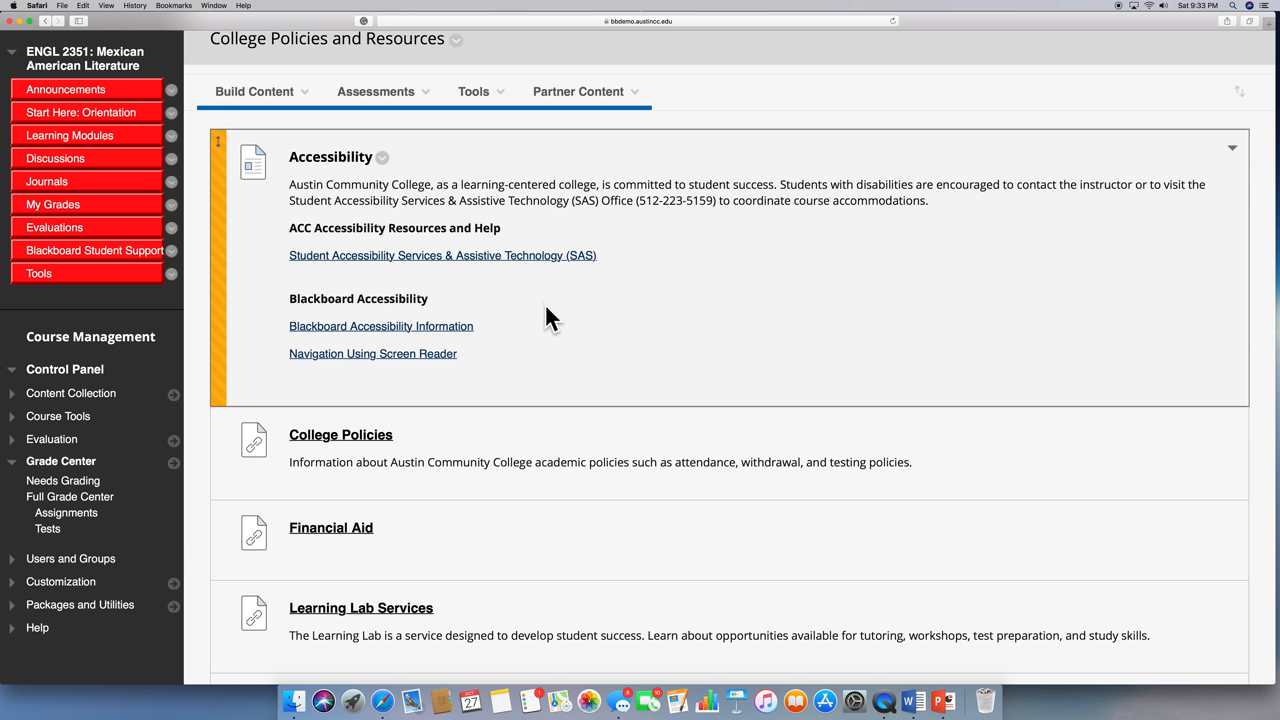
pyautogui.moveTo(584, 348)
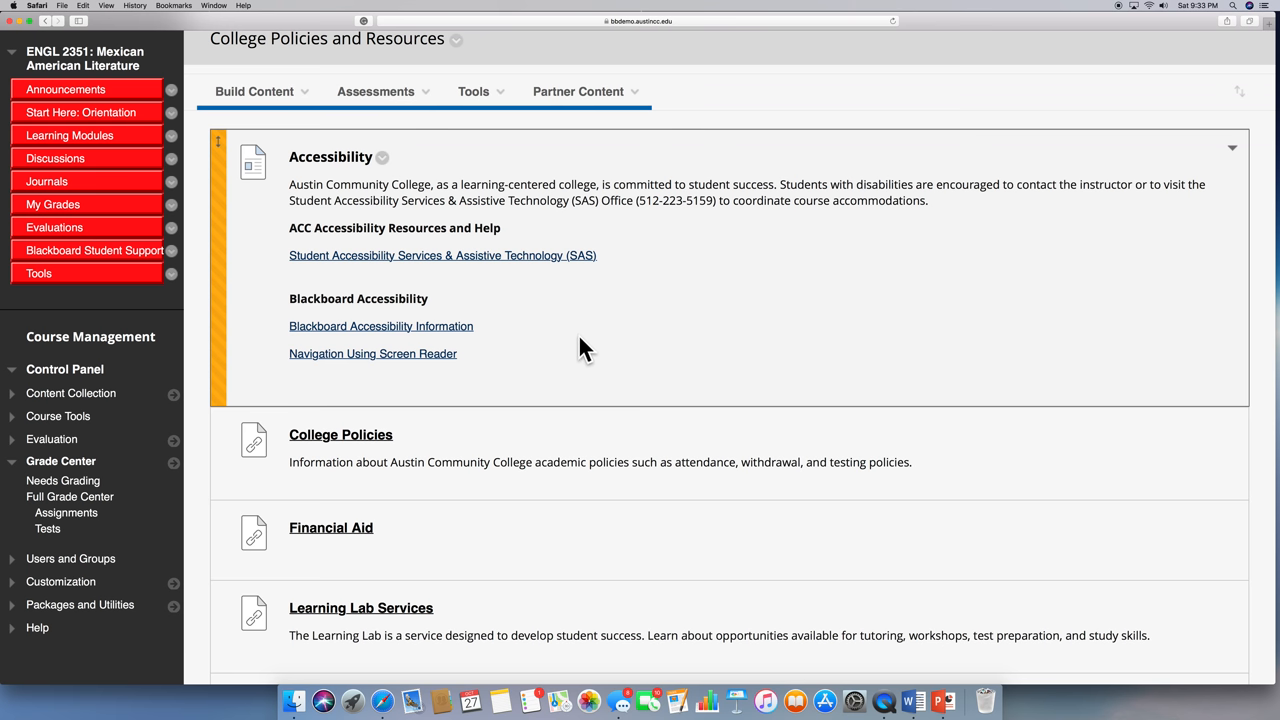
pyautogui.moveTo(64, 88)
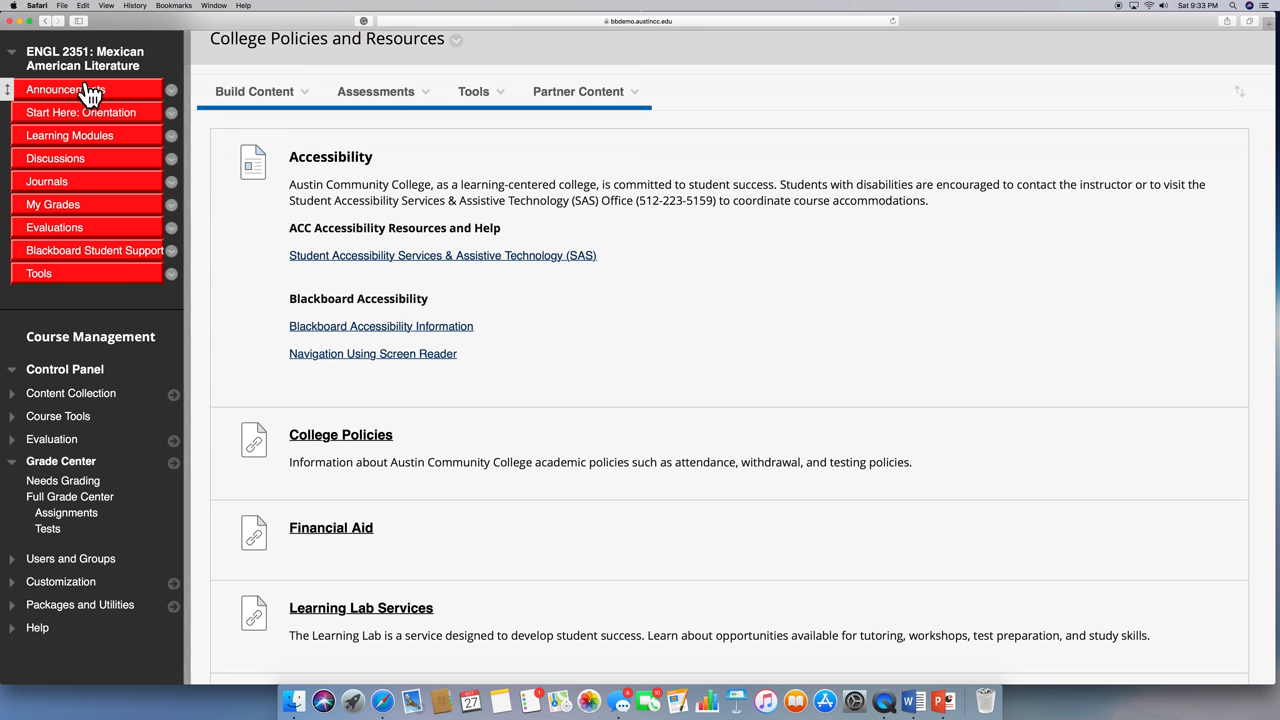
# - View the Orientation folder's Student Information Sheet (SIF 003 (1).doc), then return to the folder list
pyautogui.click(80, 112)
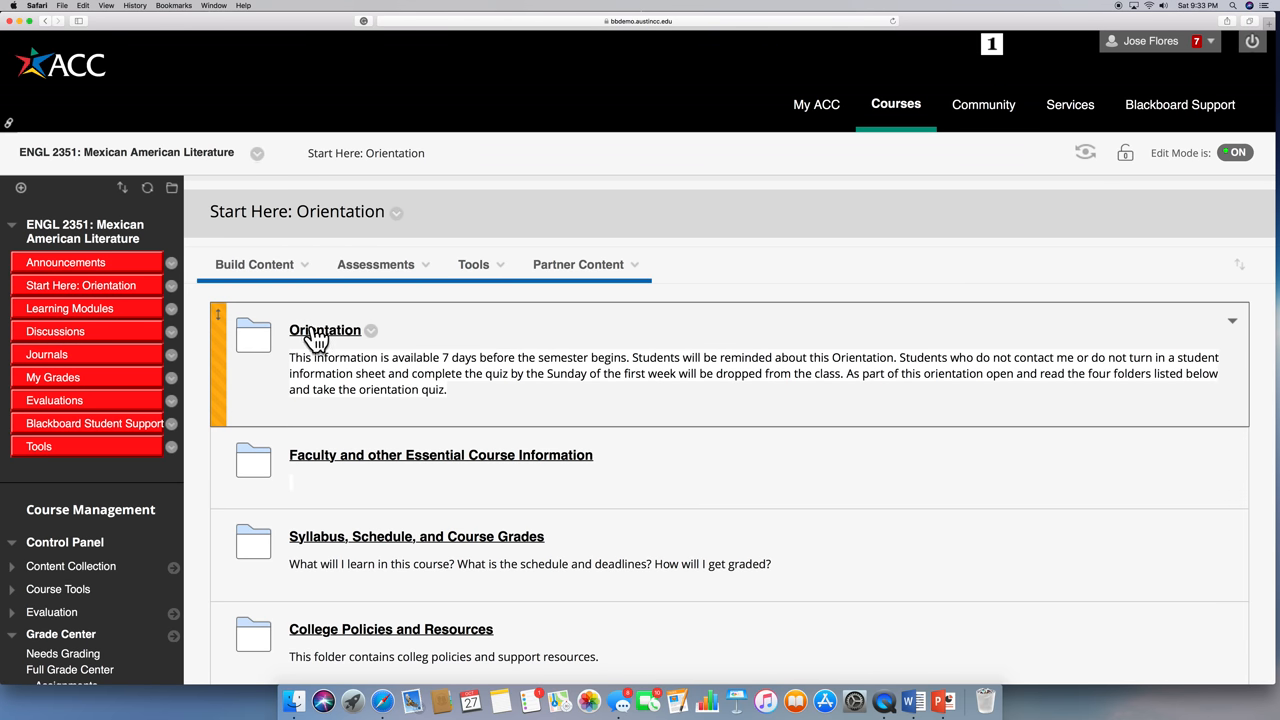
pyautogui.moveTo(316, 340)
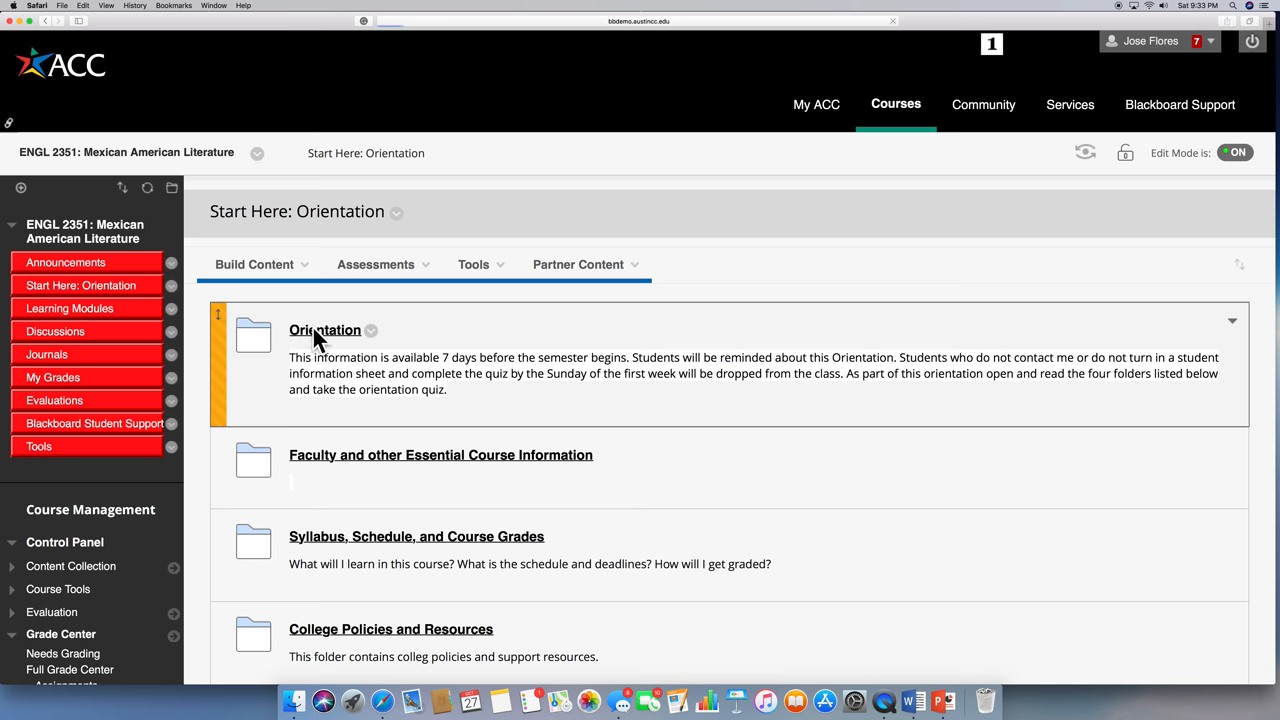
pyautogui.click(324, 330)
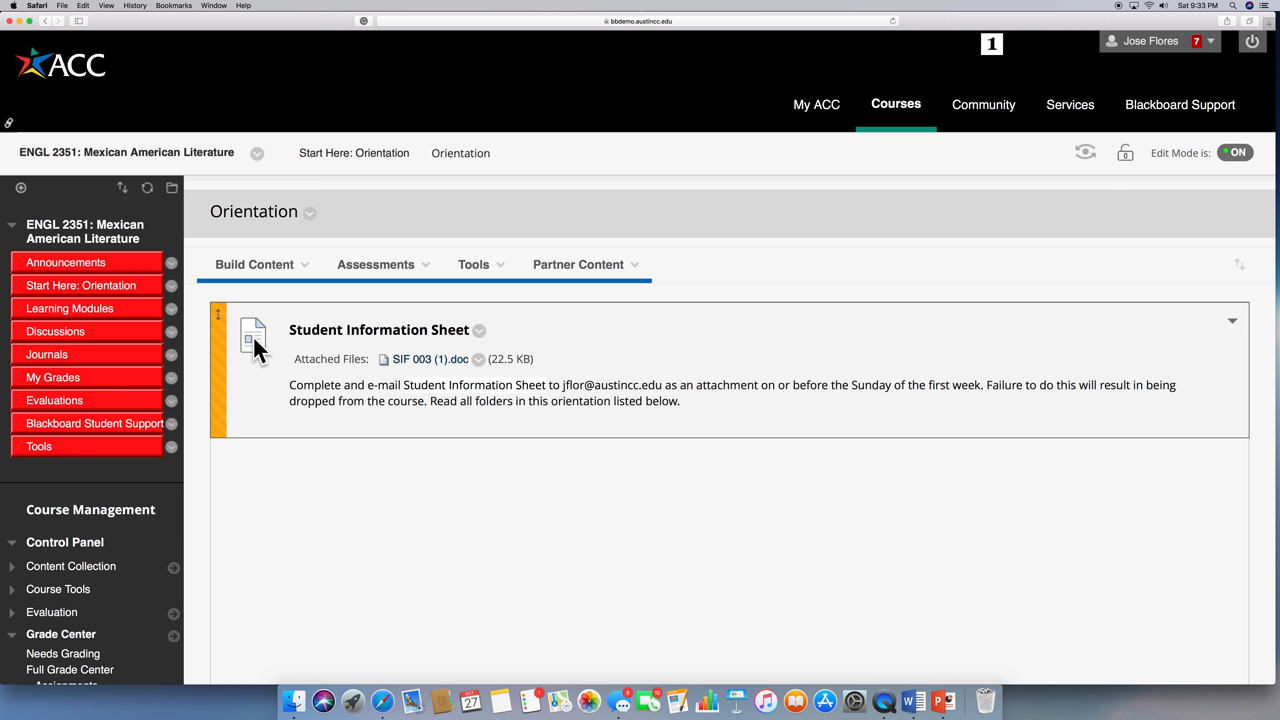
pyautogui.moveTo(422, 378)
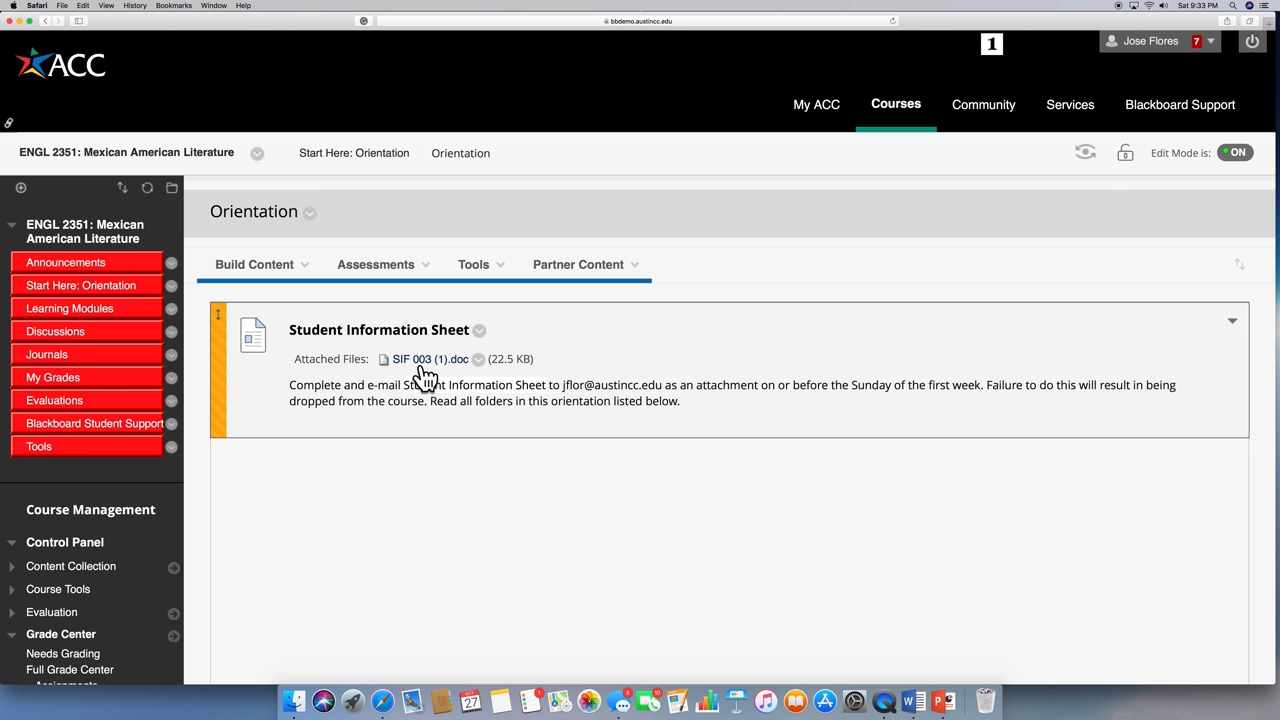
pyautogui.moveTo(444, 370)
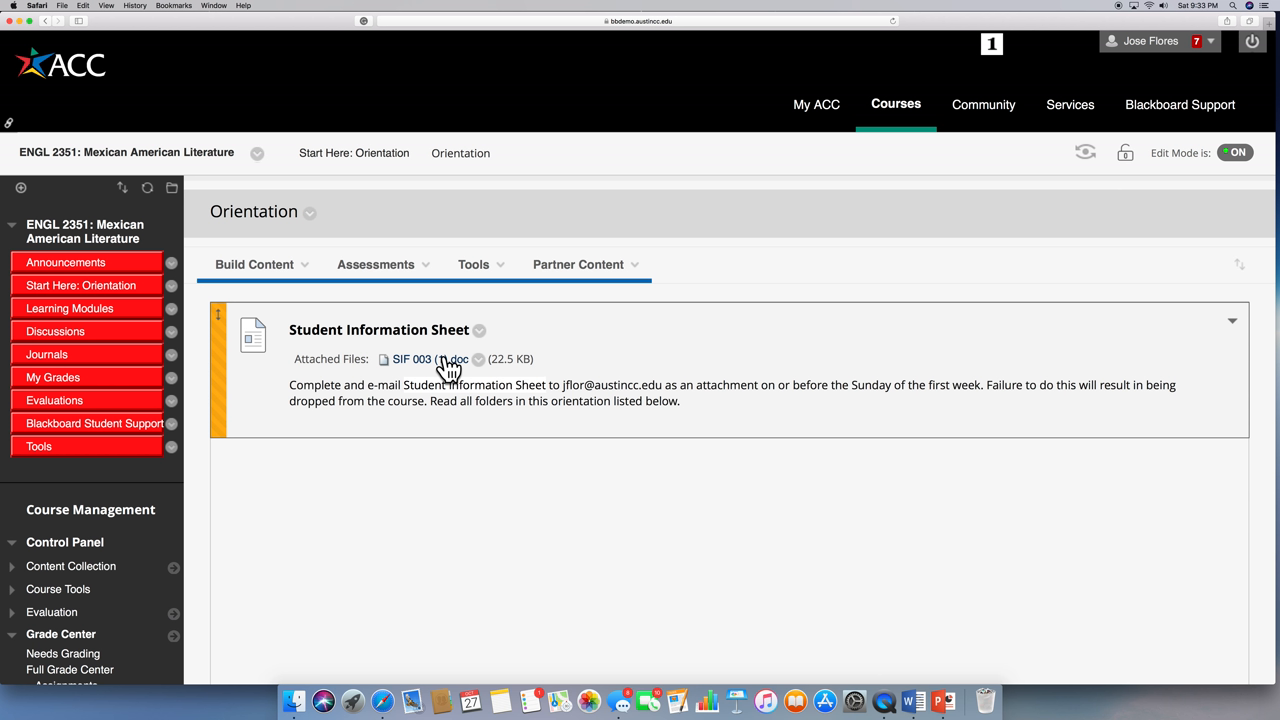
pyautogui.moveTo(448, 368)
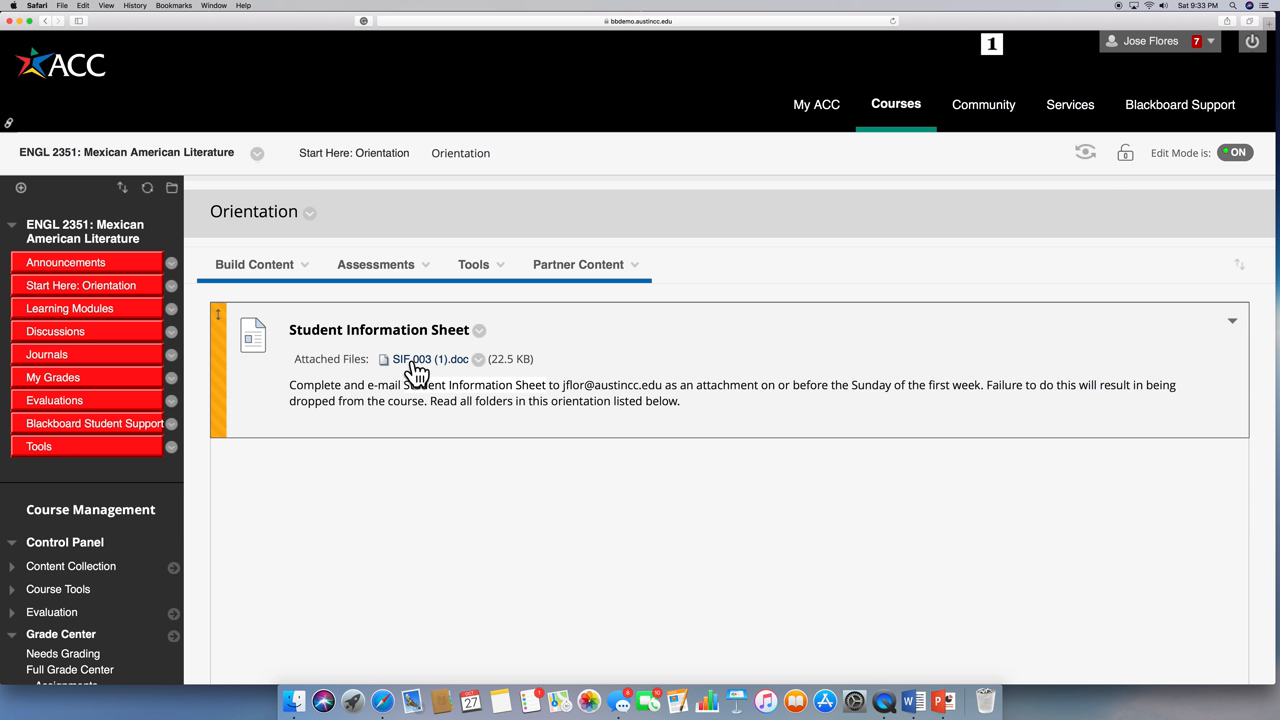
pyautogui.moveTo(426, 368)
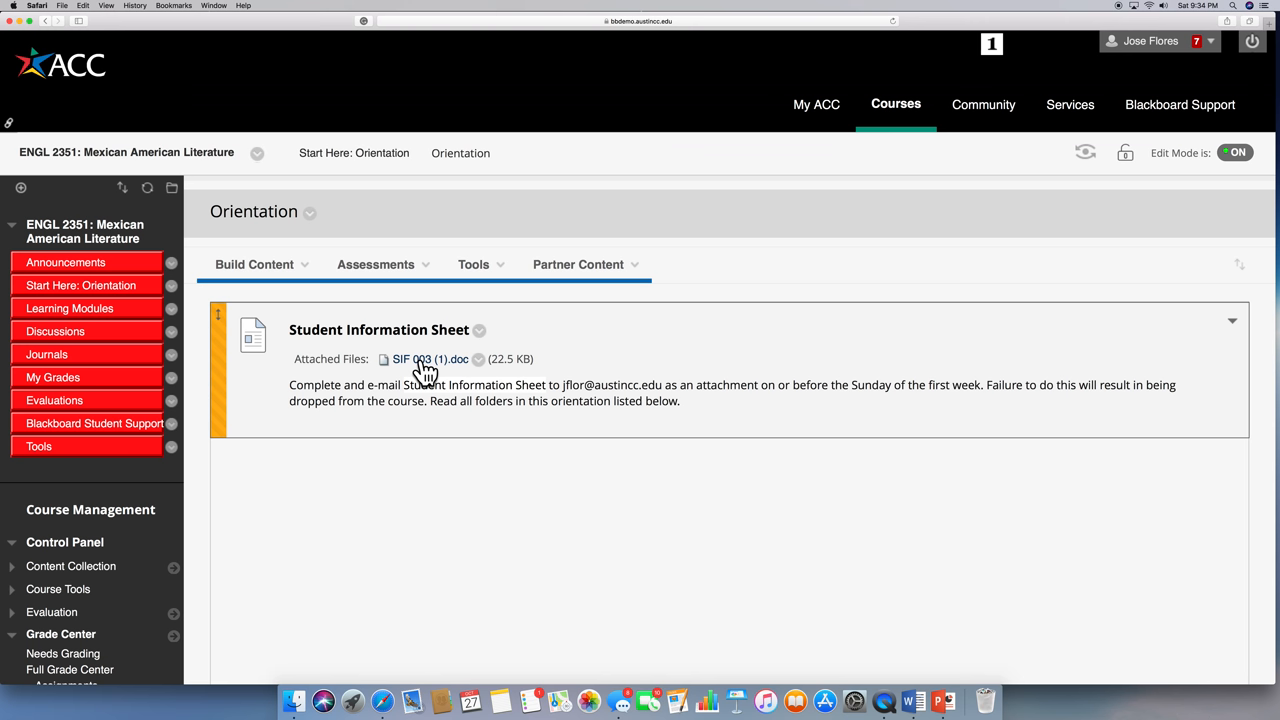
pyautogui.moveTo(412, 370)
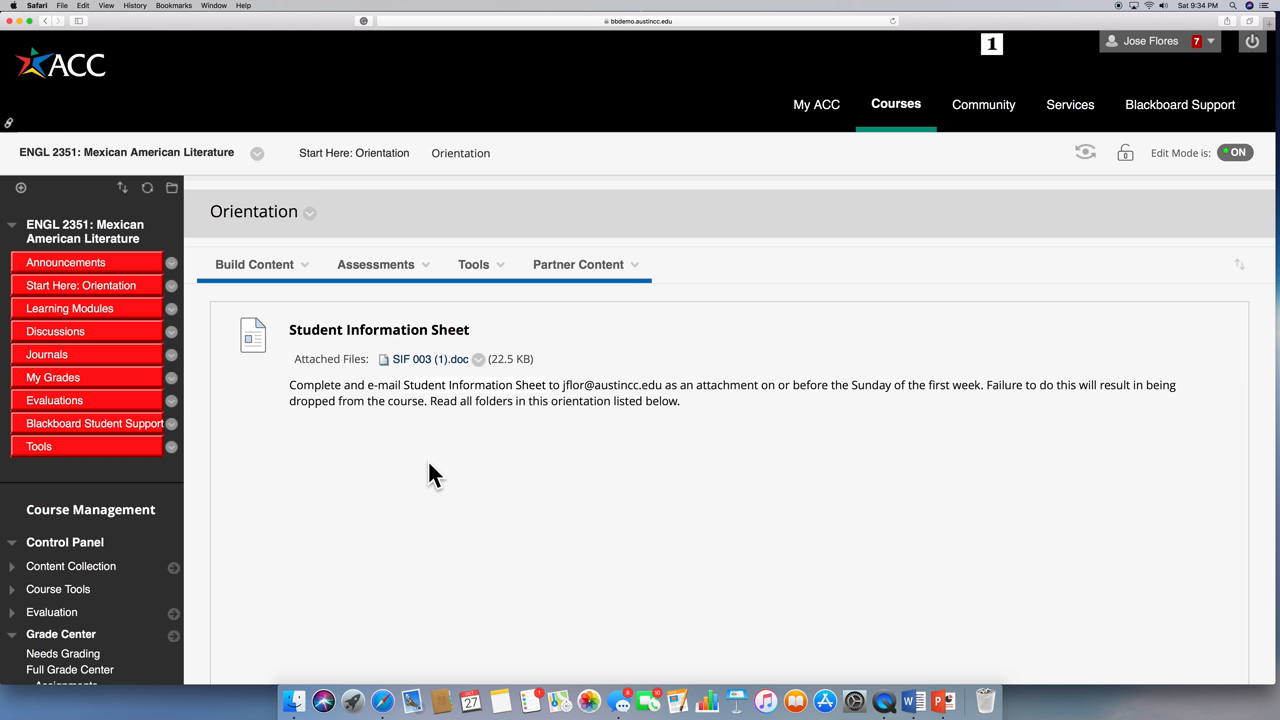
pyautogui.moveTo(440, 474)
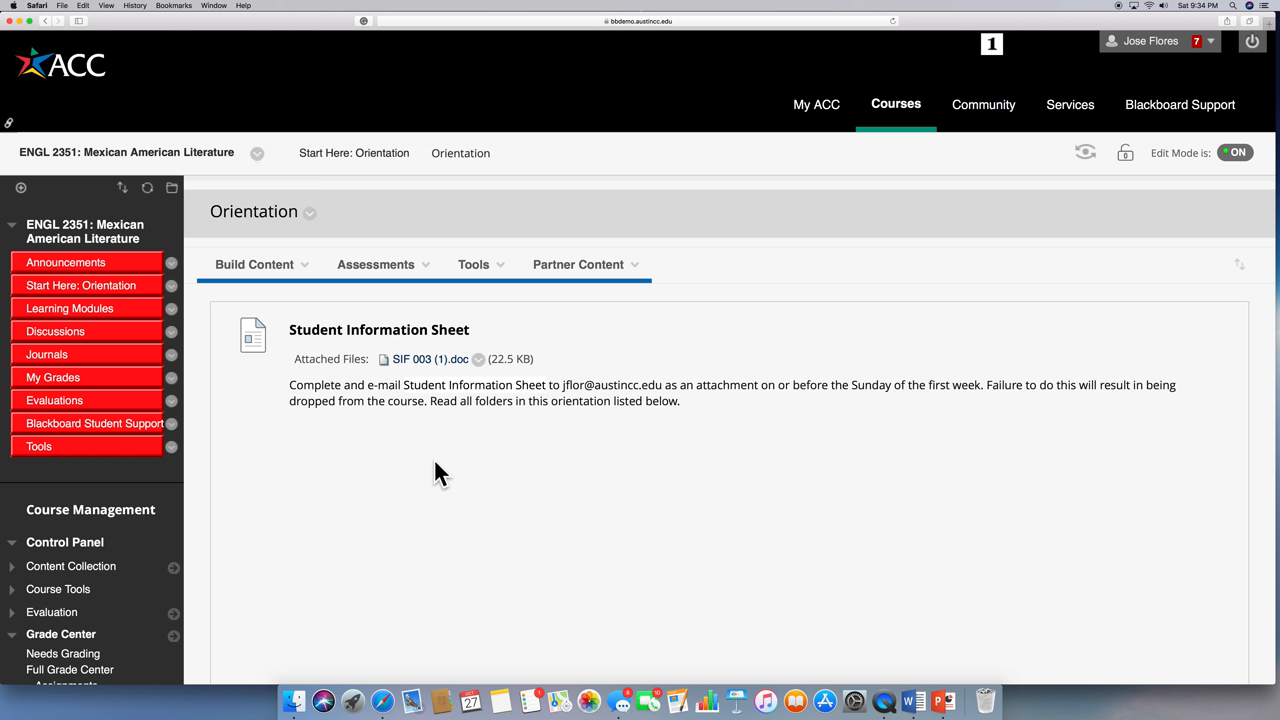
pyautogui.moveTo(444, 470)
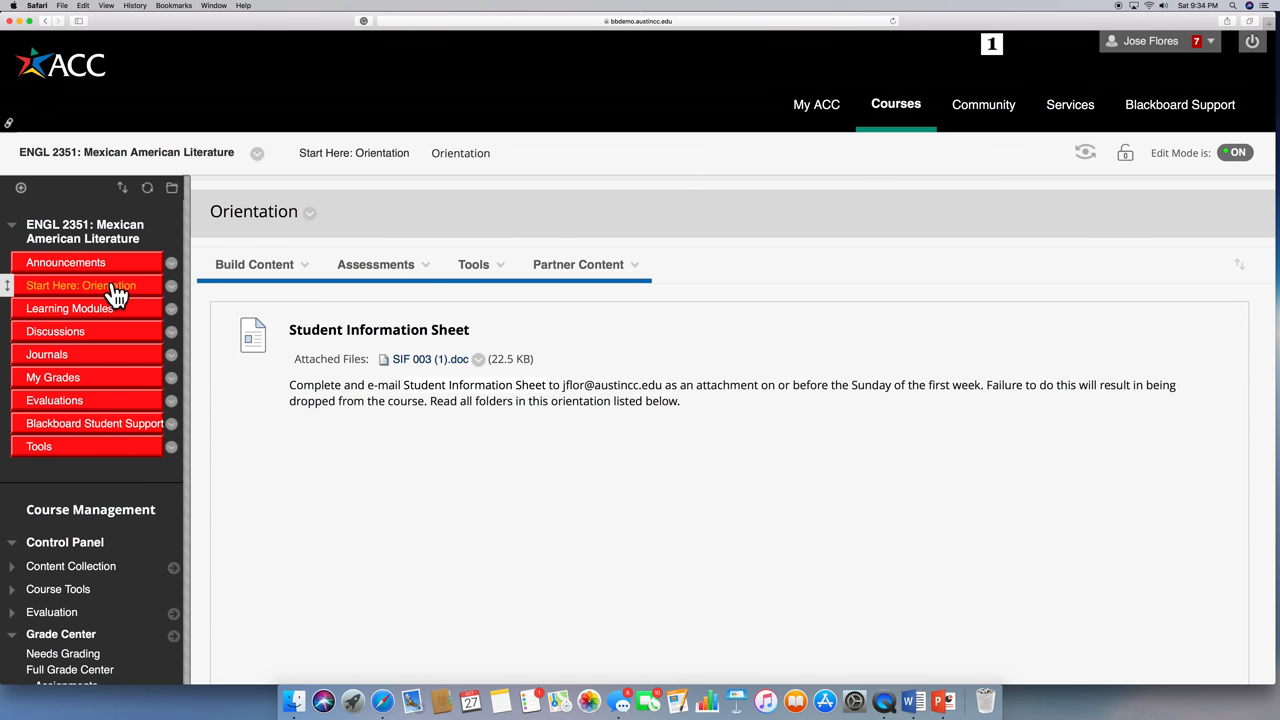
pyautogui.click(80, 284)
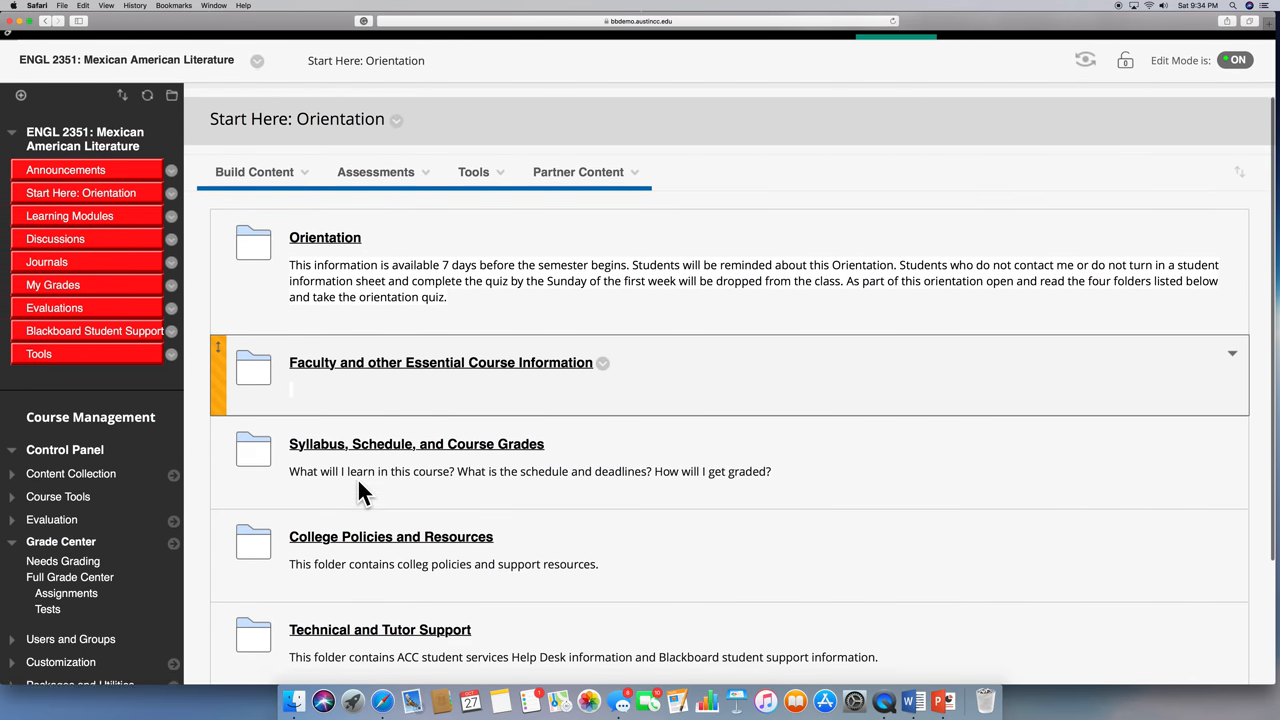
# - Enter the Faculty and other Essential Course Information folder from the orientation list
pyautogui.scroll(-3)
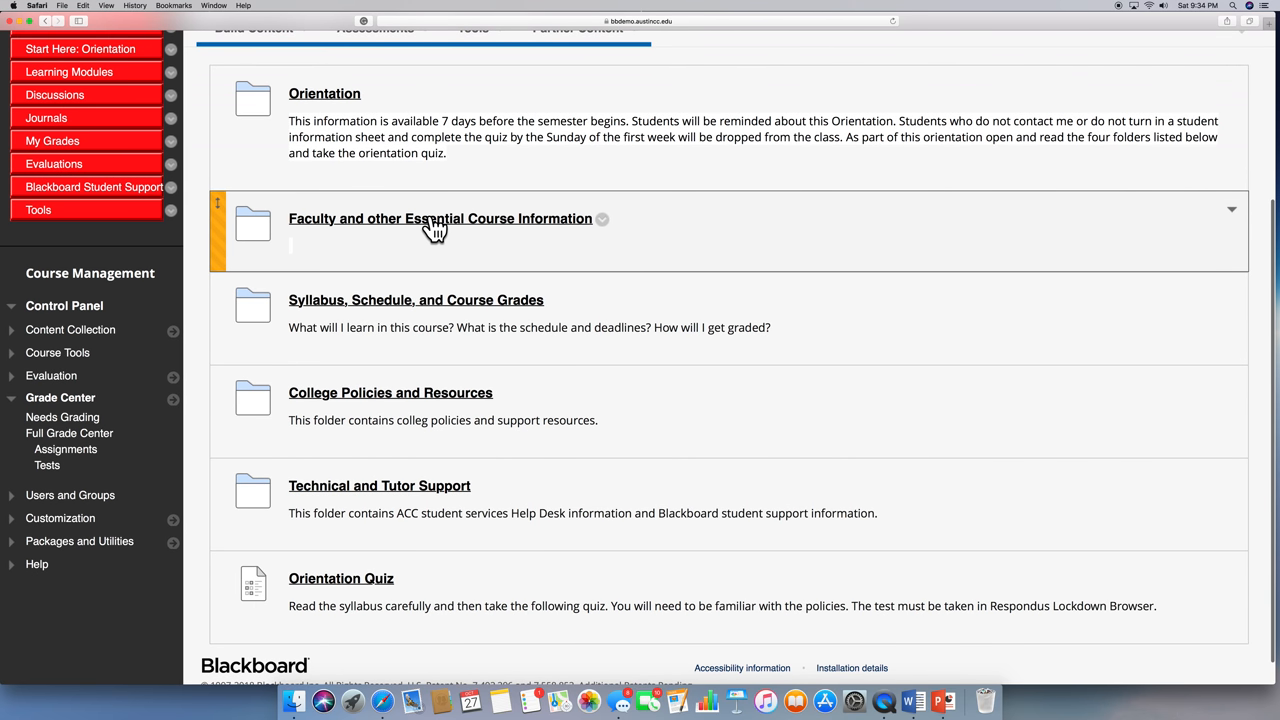
pyautogui.click(440, 218)
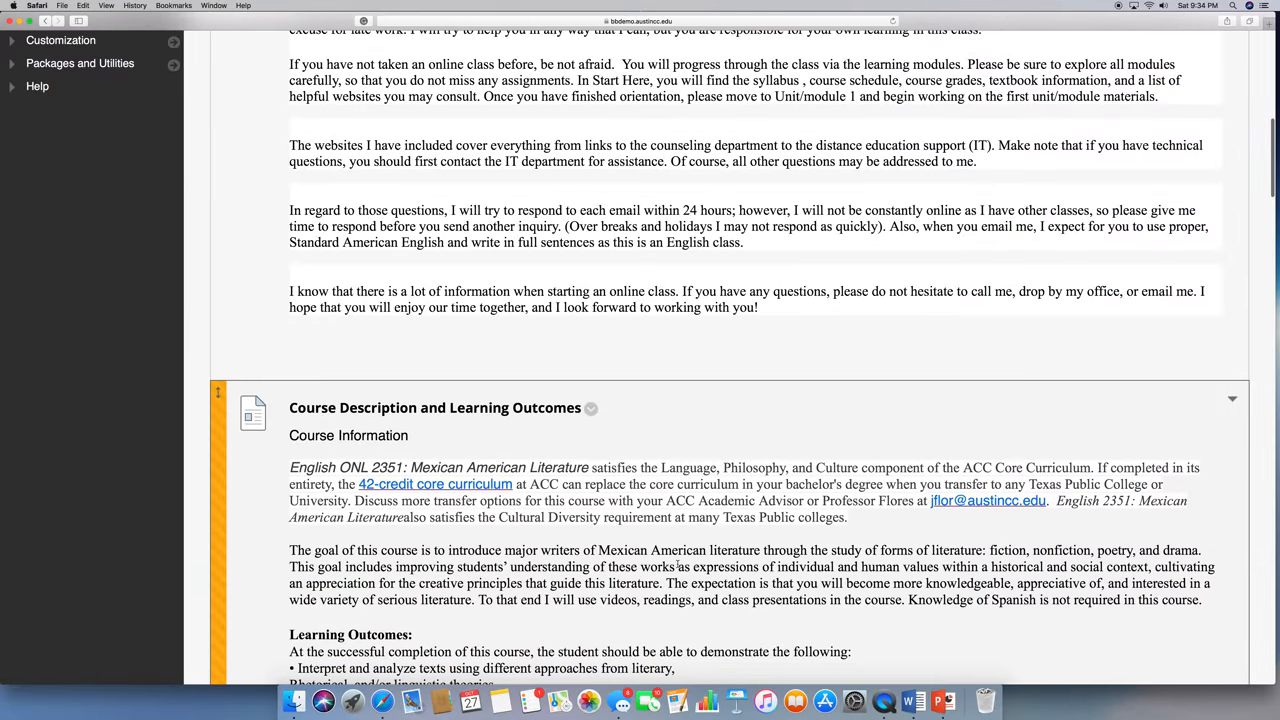
# - Read through the professor's welcome, course description, policies and requirements
pyautogui.scroll(-3)
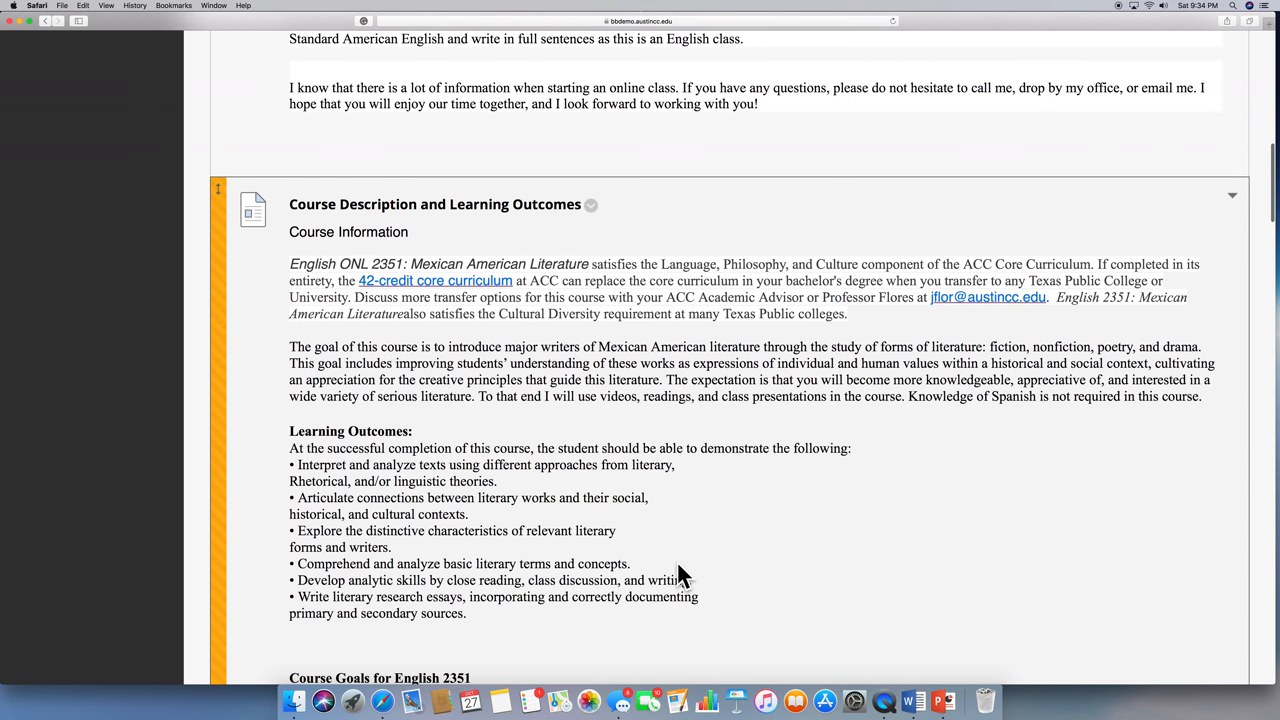
pyautogui.scroll(-3)
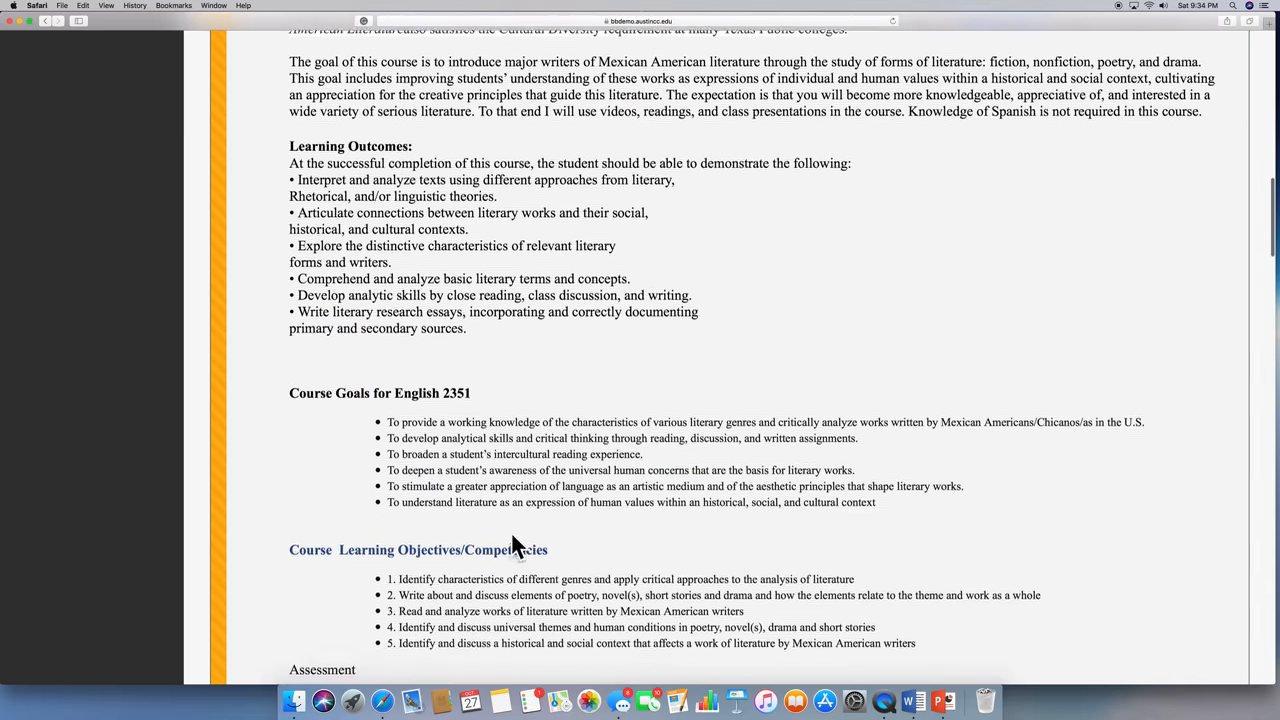
pyautogui.scroll(-3)
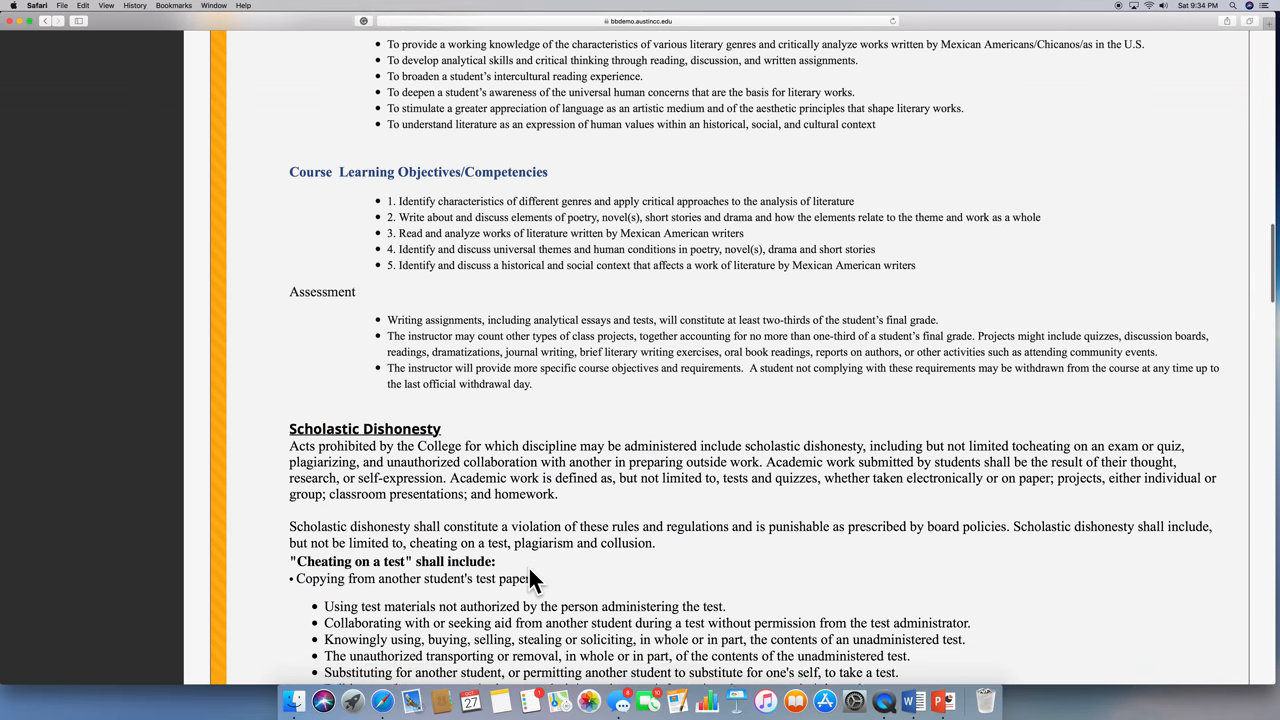
pyautogui.scroll(-3)
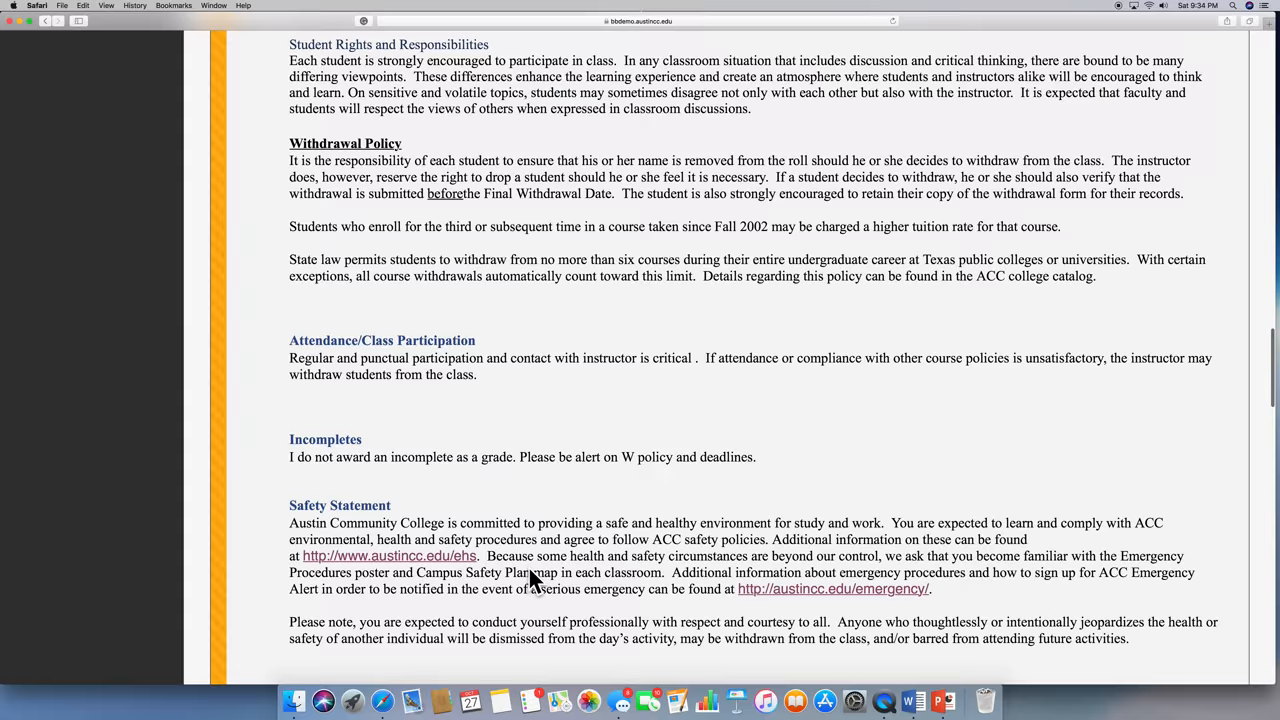
pyautogui.scroll(-3)
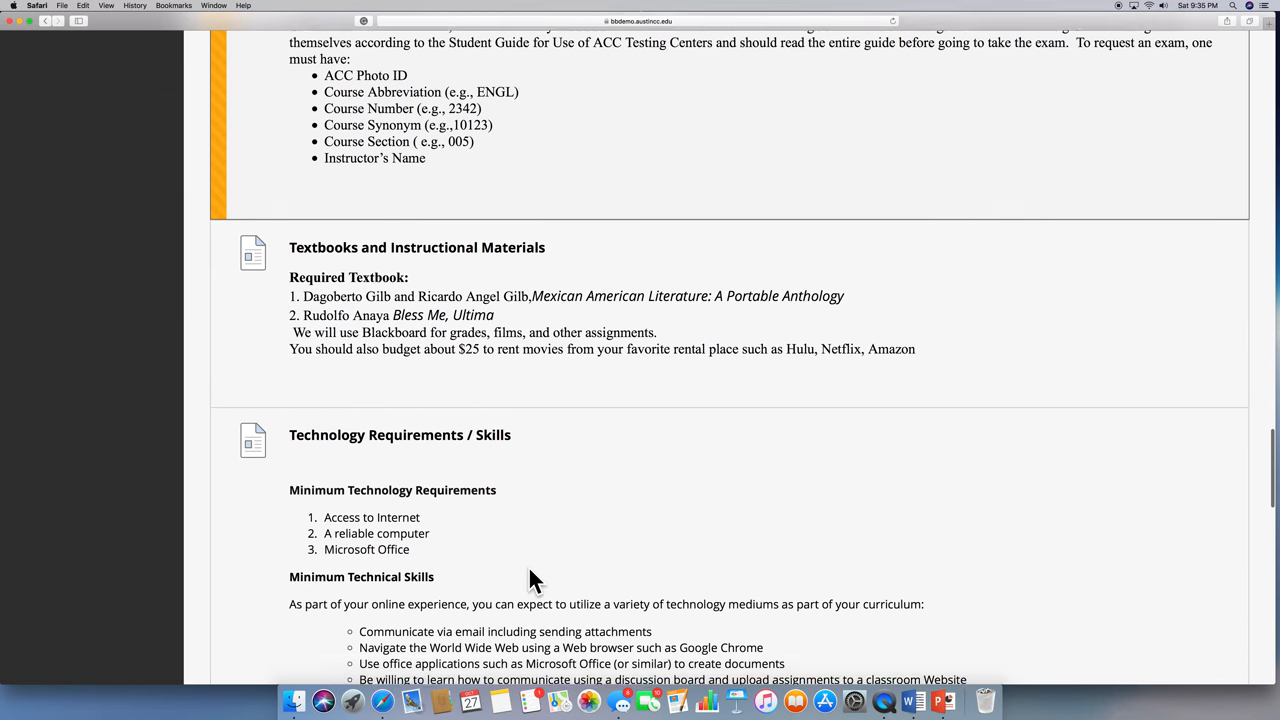
pyautogui.scroll(-3)
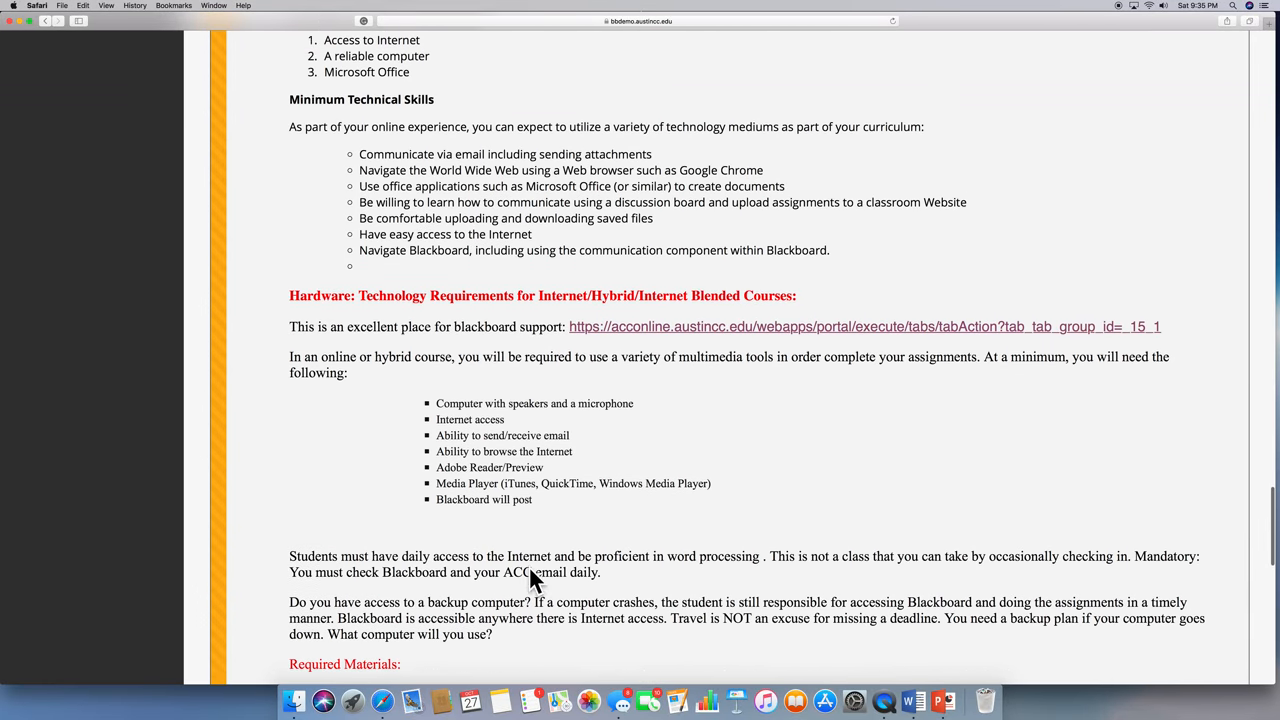
pyautogui.scroll(-3)
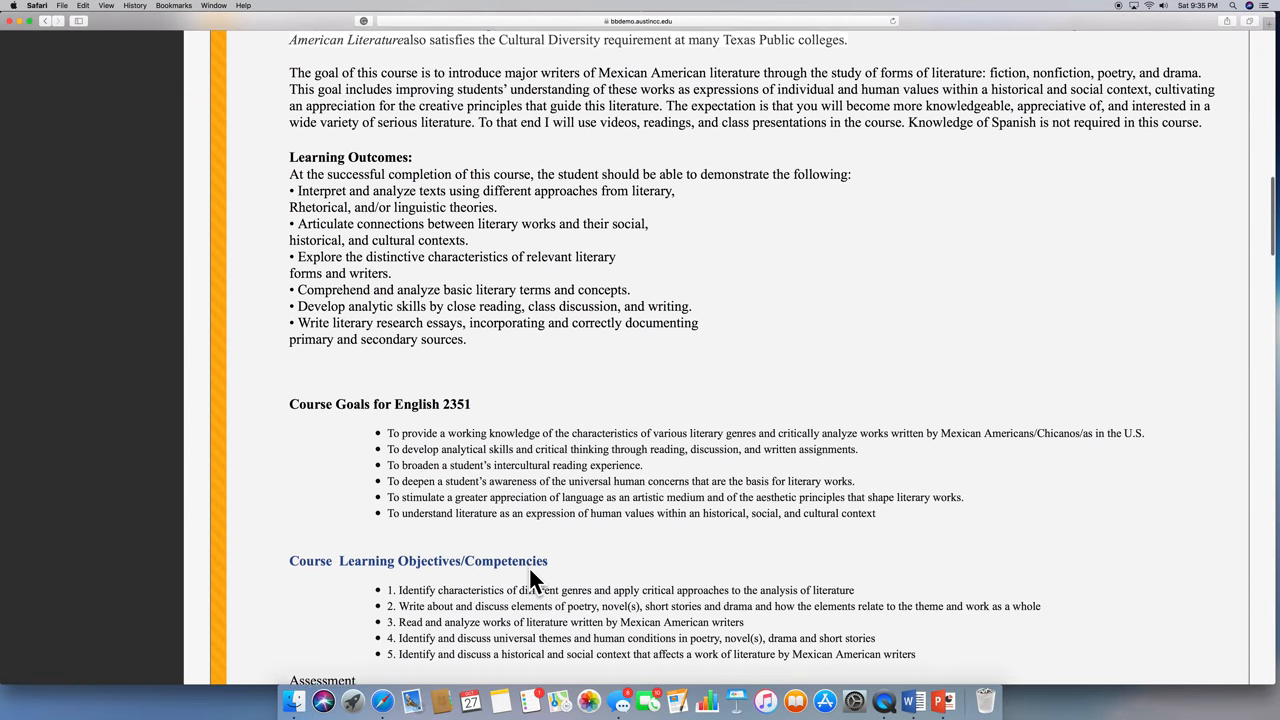
pyautogui.scroll(3)
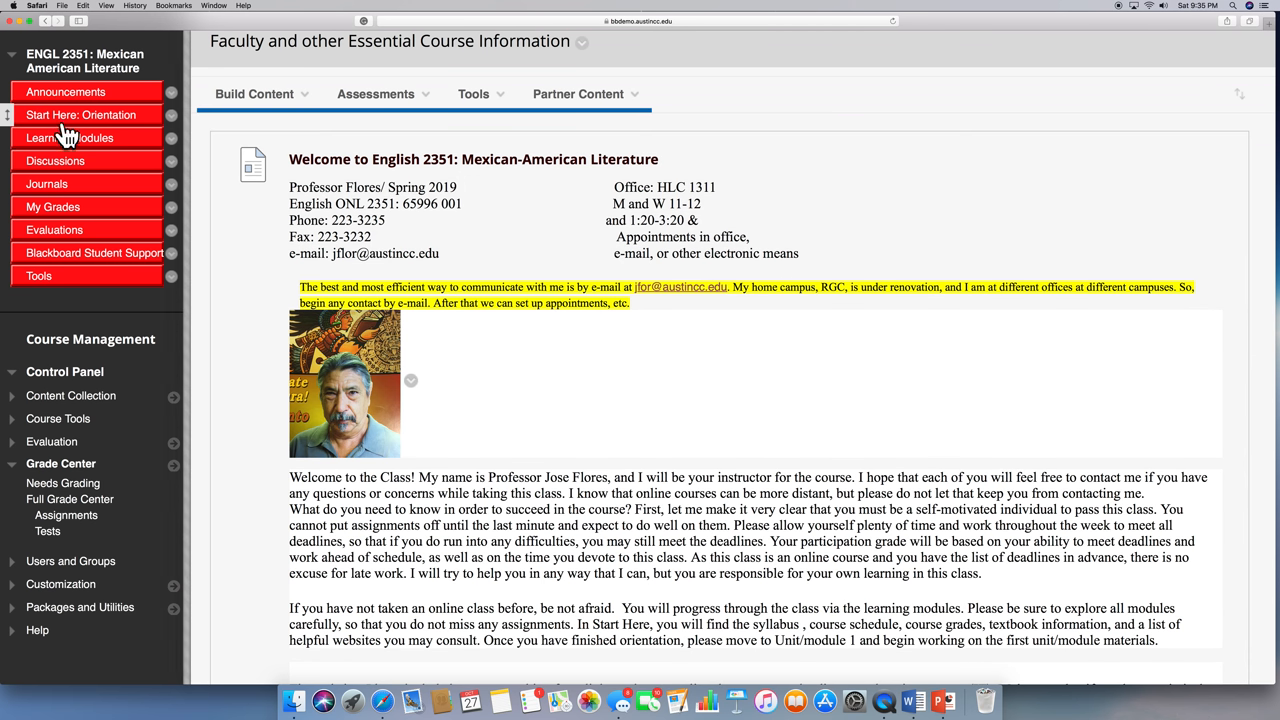
pyautogui.click(80, 114)
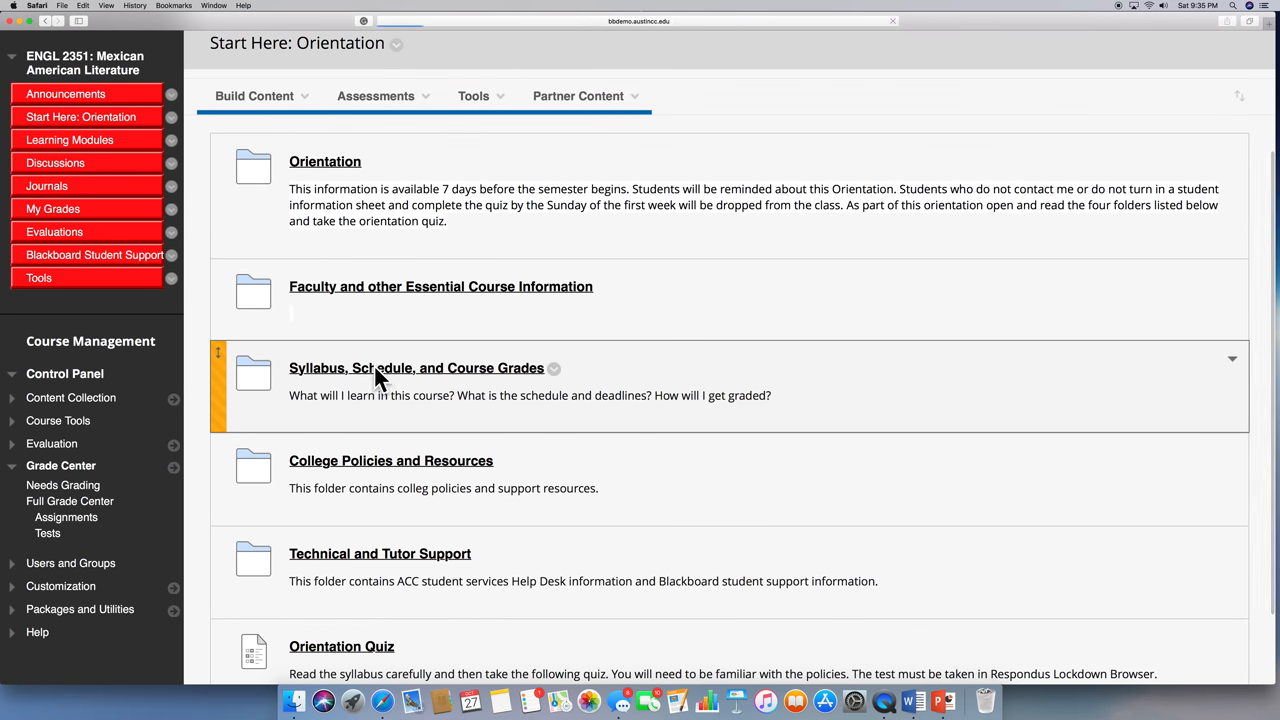
pyautogui.click(416, 368)
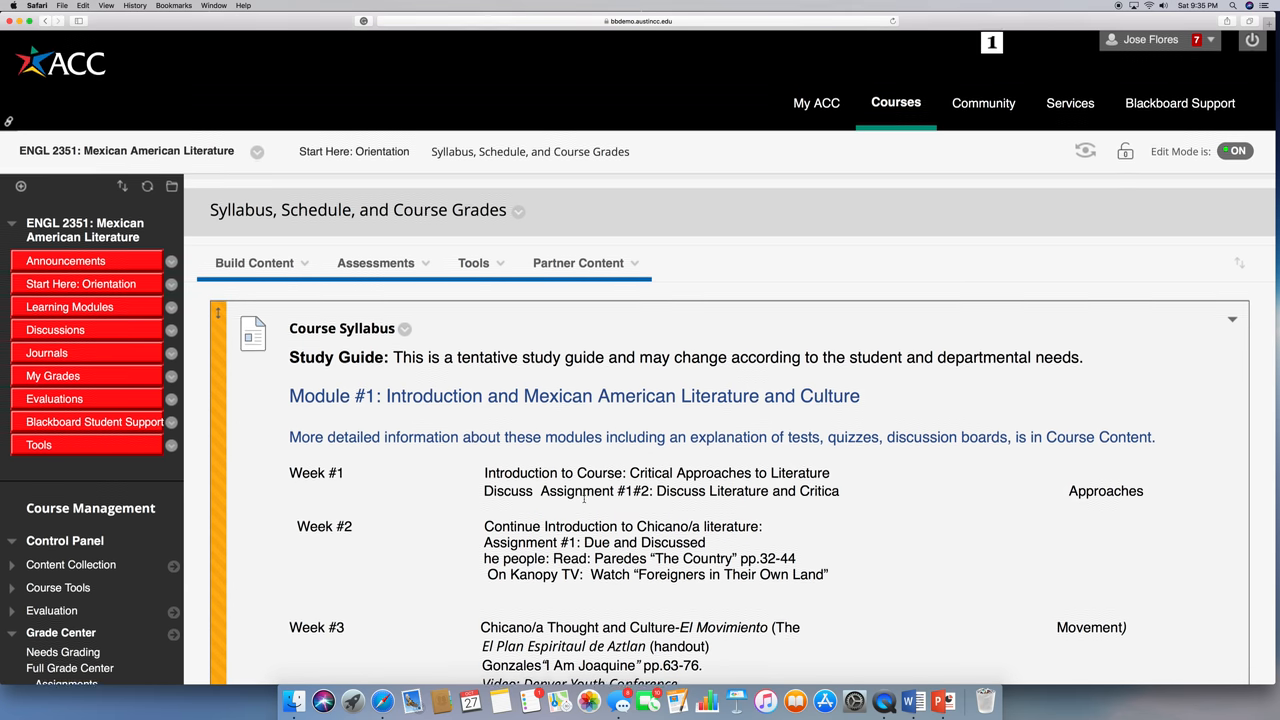
pyautogui.scroll(-3)
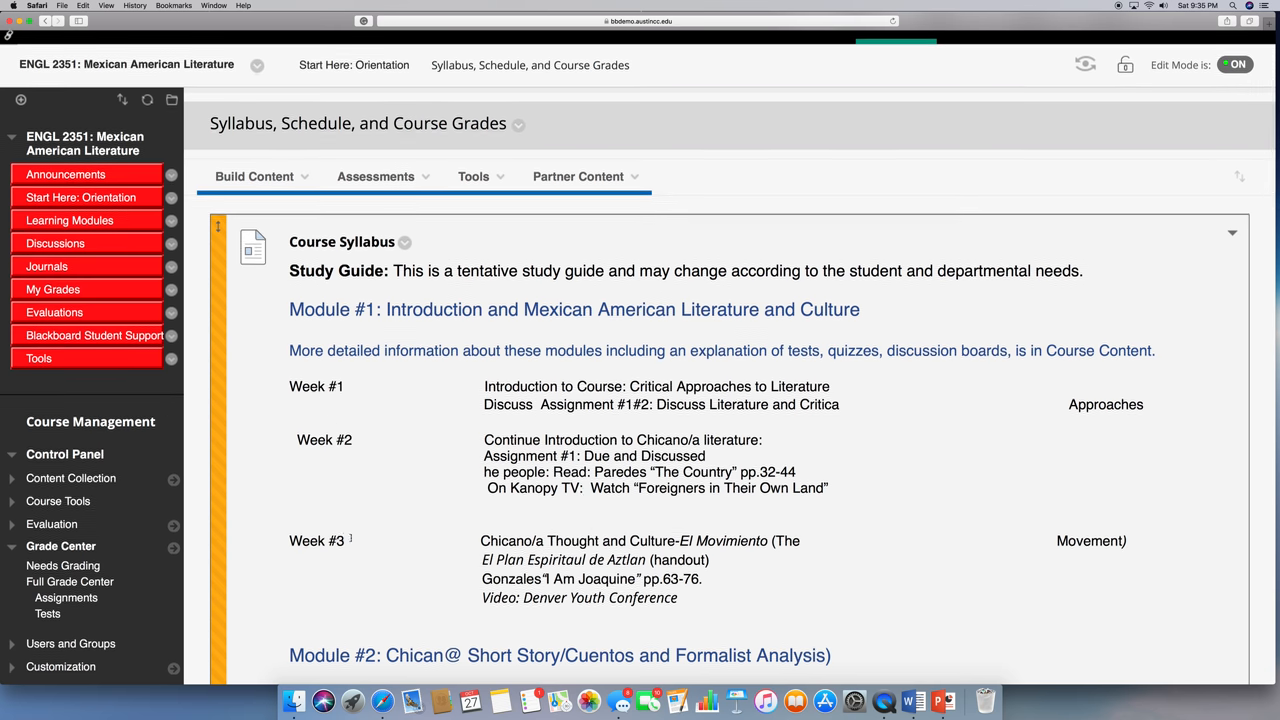
pyautogui.scroll(-3)
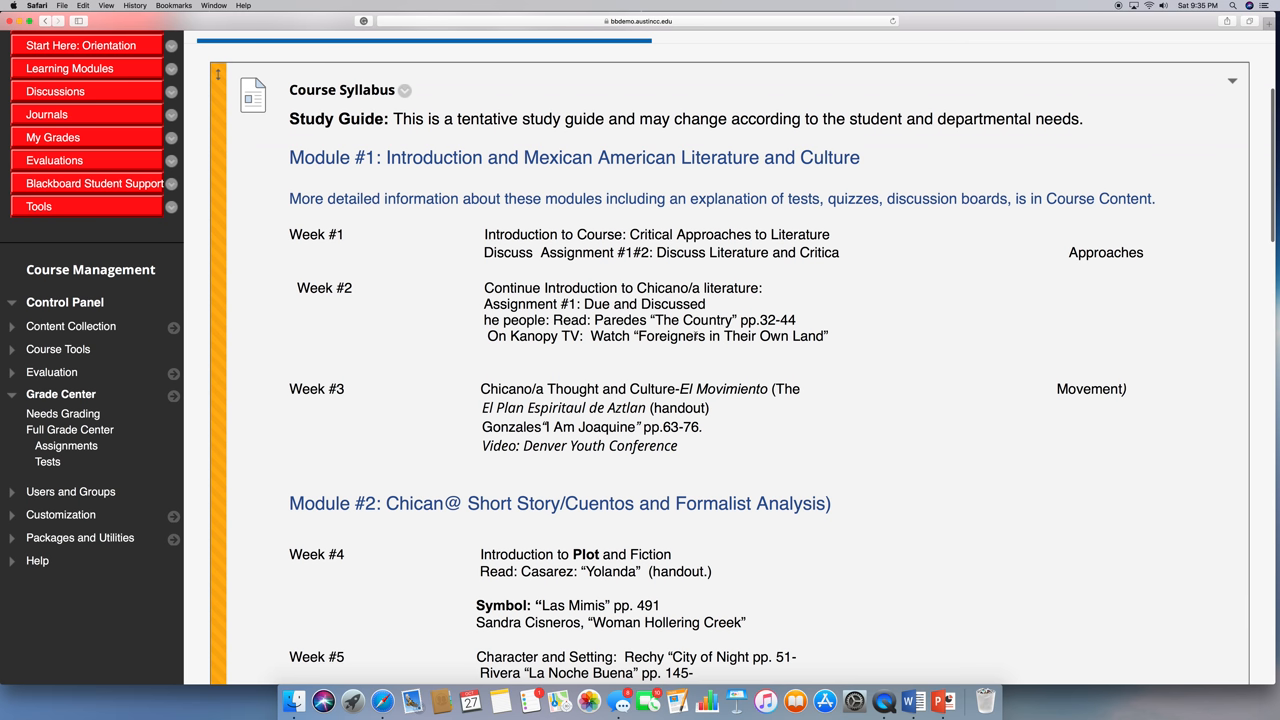
pyautogui.scroll(-3)
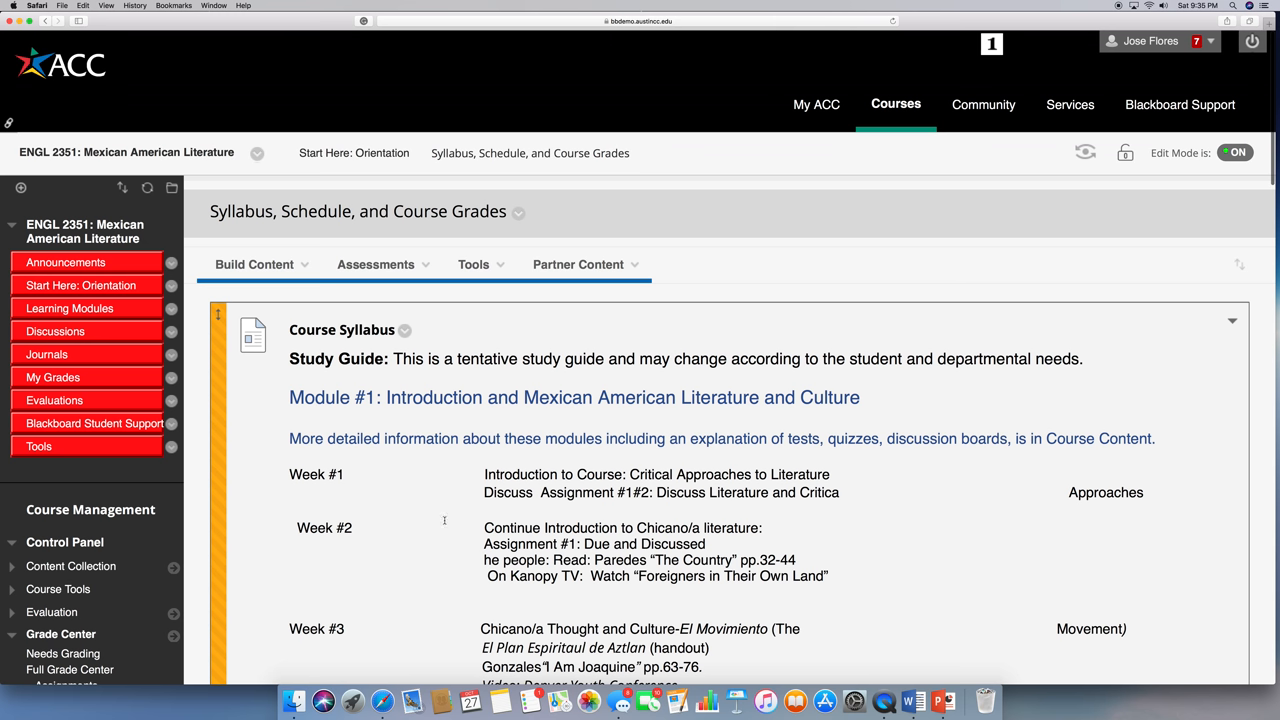
pyautogui.moveTo(348, 476)
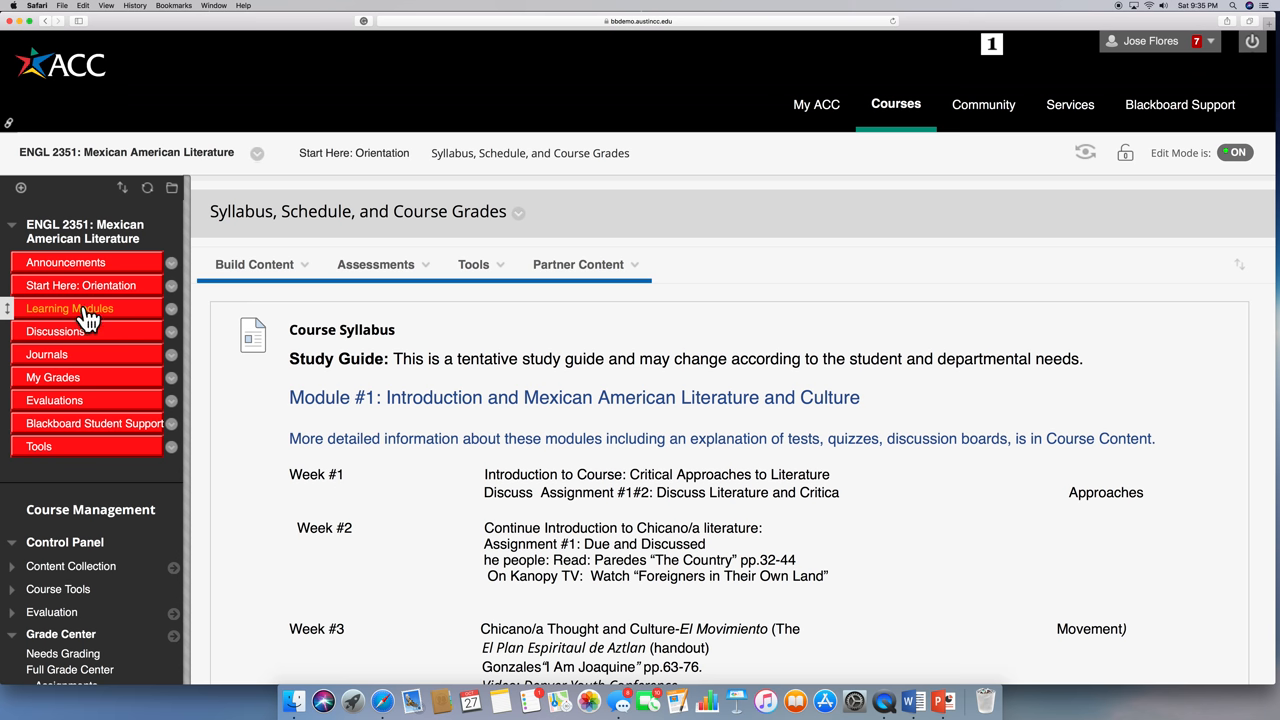
# - Show the Learning Modules page listing Modules 1 through 5 with week ranges
pyautogui.click(70, 308)
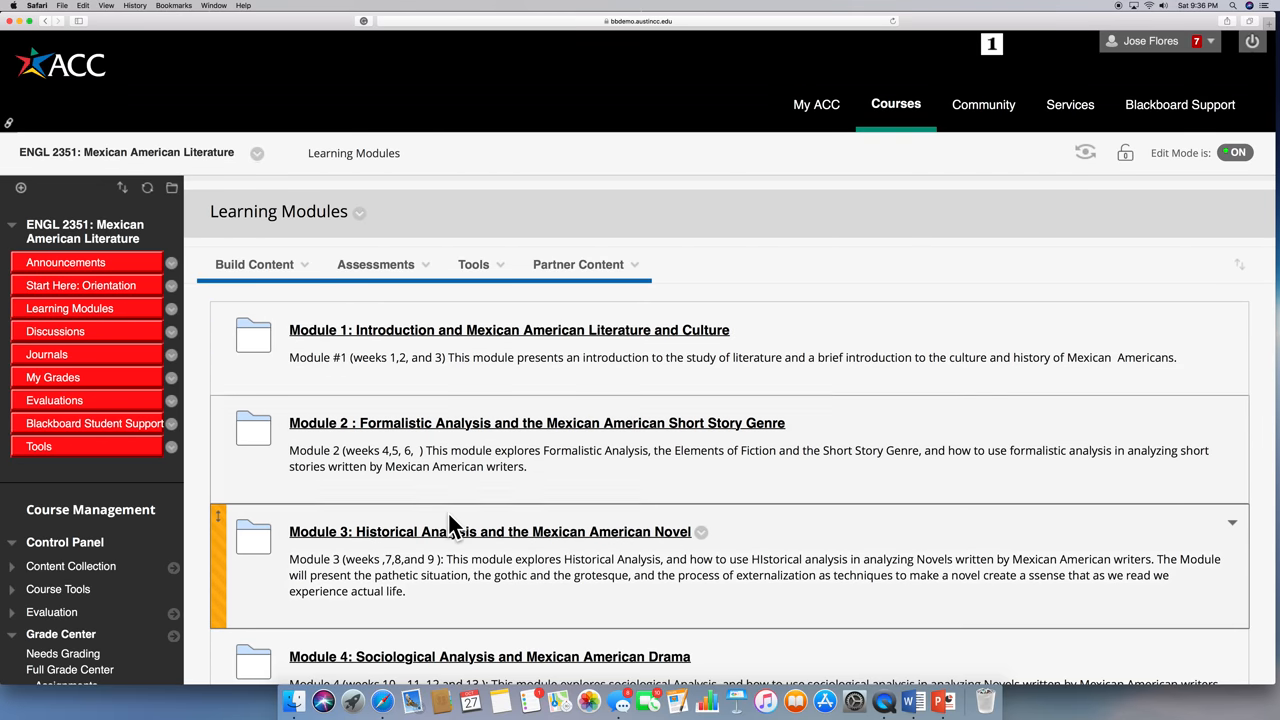
pyautogui.scroll(-3)
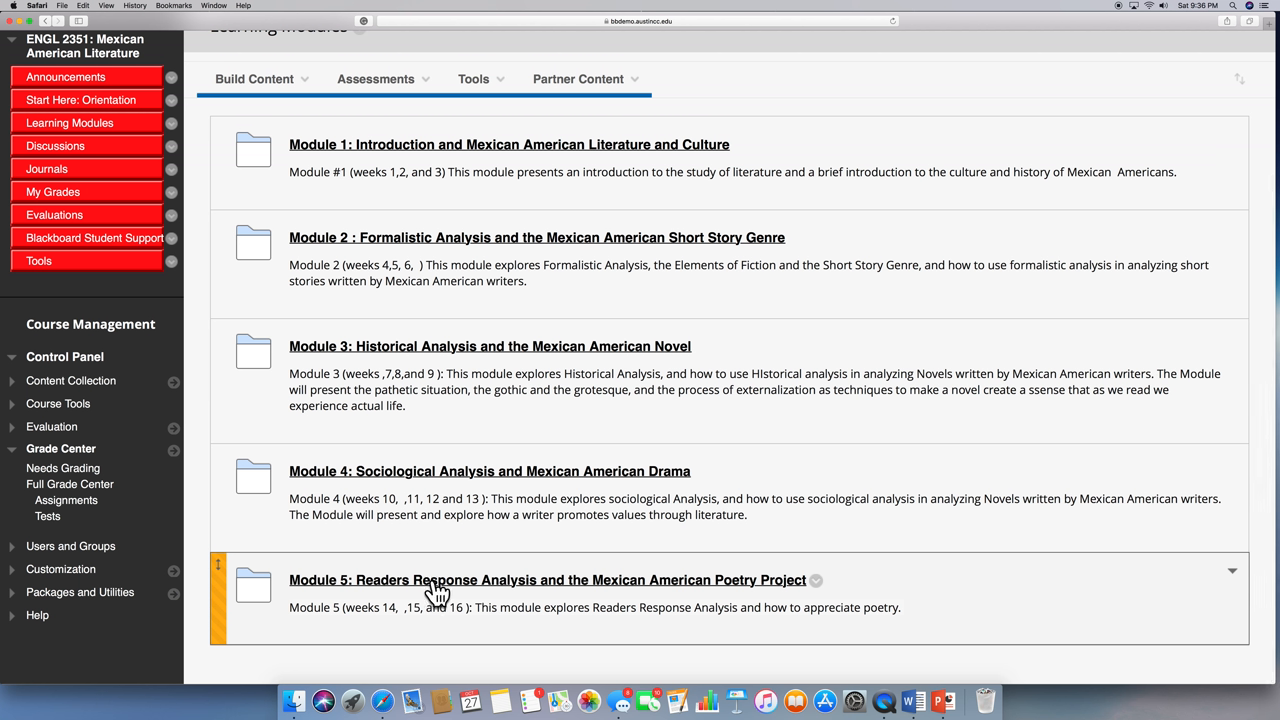
pyautogui.moveTo(444, 590)
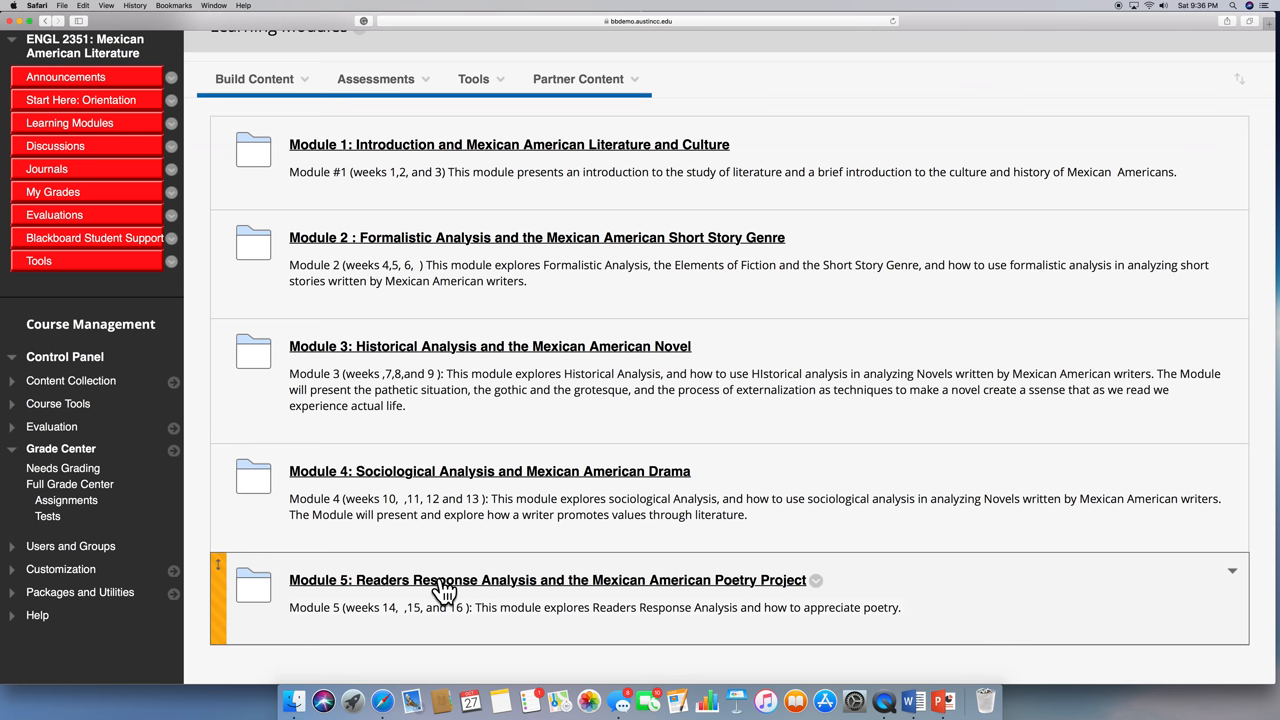
pyautogui.moveTo(576, 630)
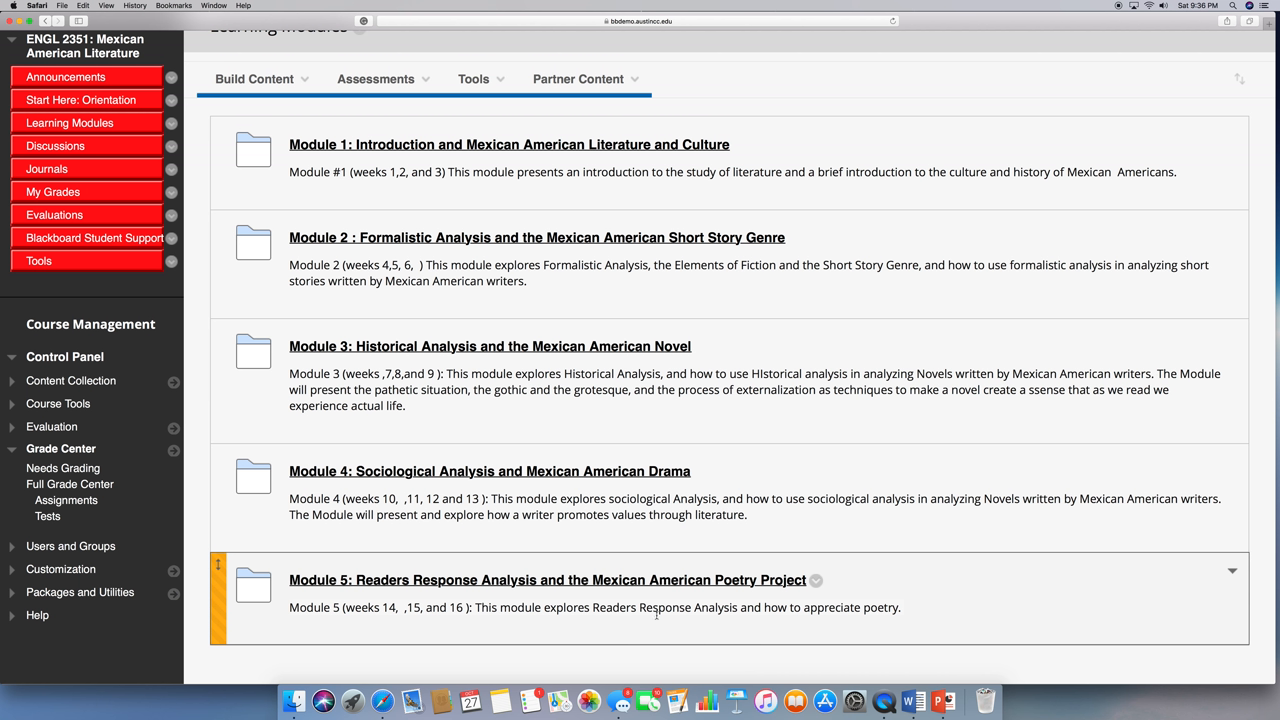
pyautogui.moveTo(752, 592)
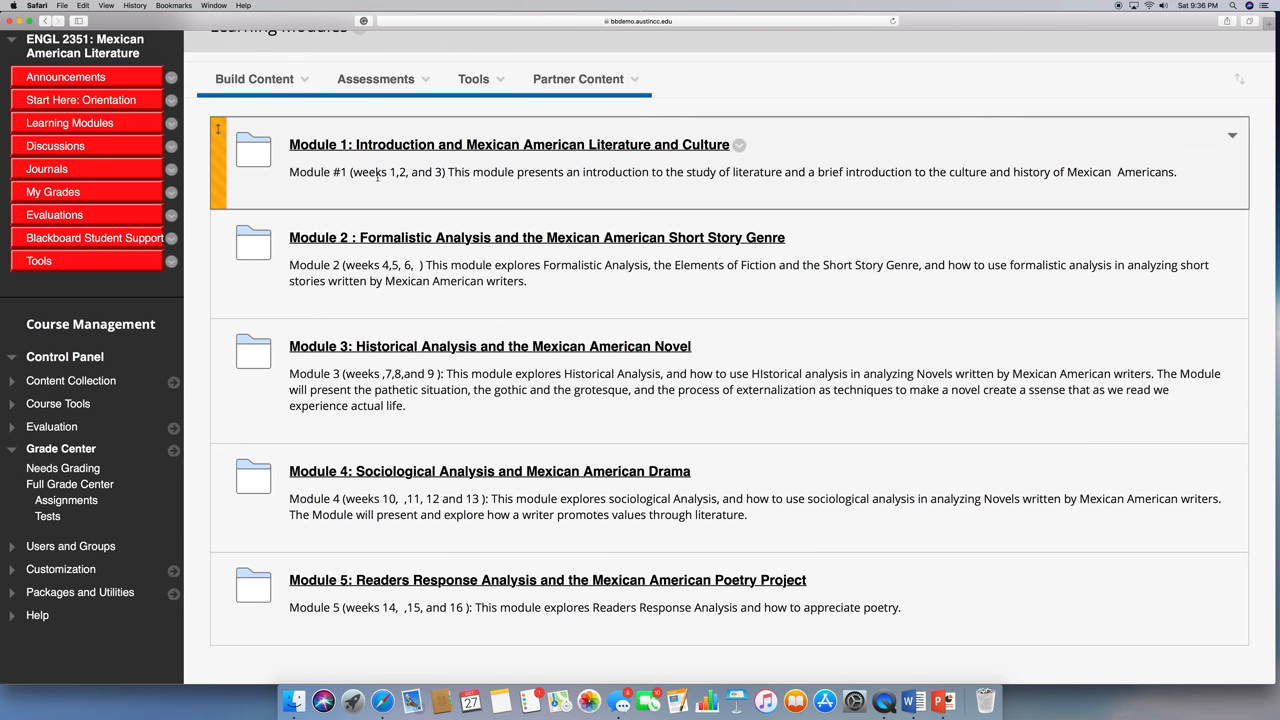
pyautogui.moveTo(384, 176)
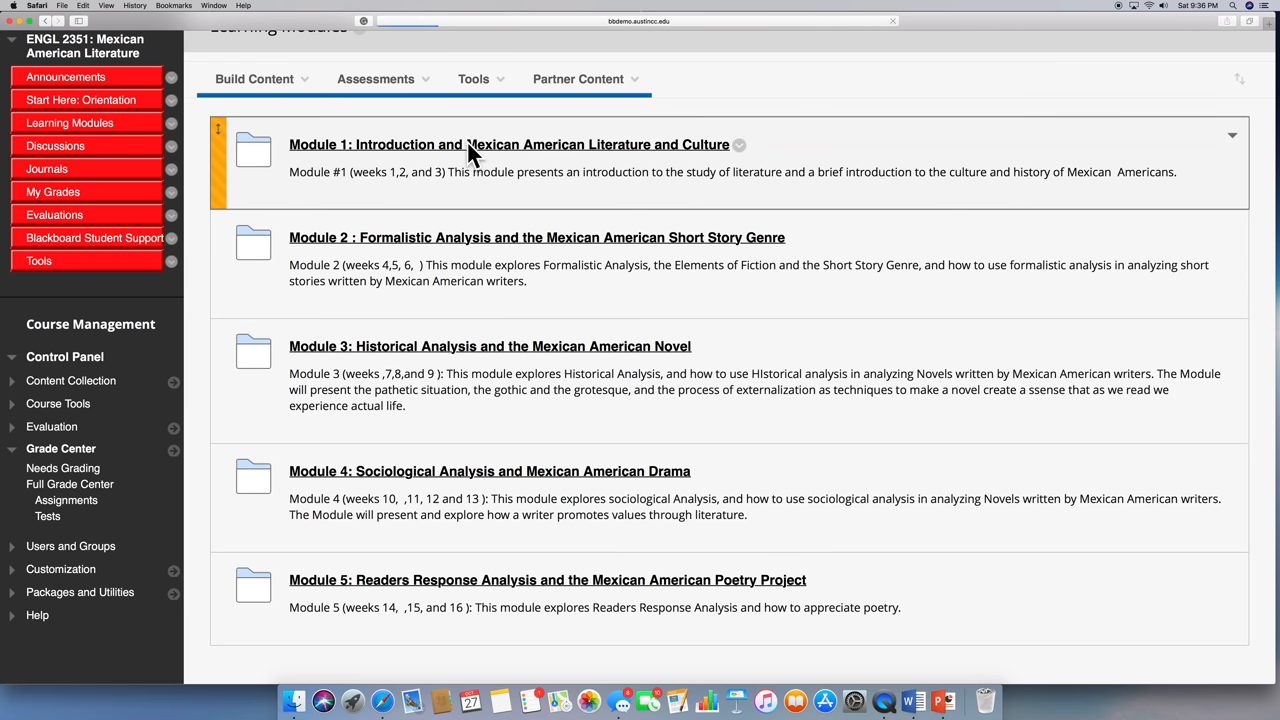
# - Enter Module 1 and review its Week #1, #2 and #3 activity folders
pyautogui.click(508, 144)
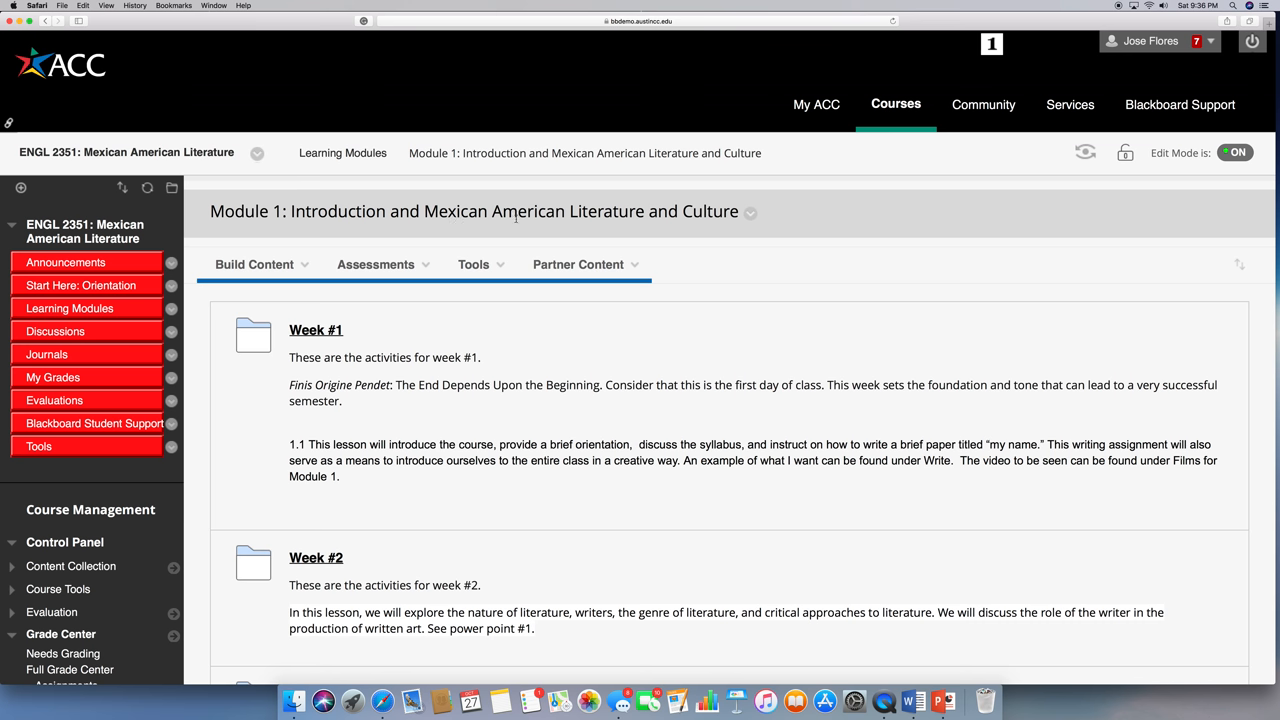
pyautogui.scroll(-3)
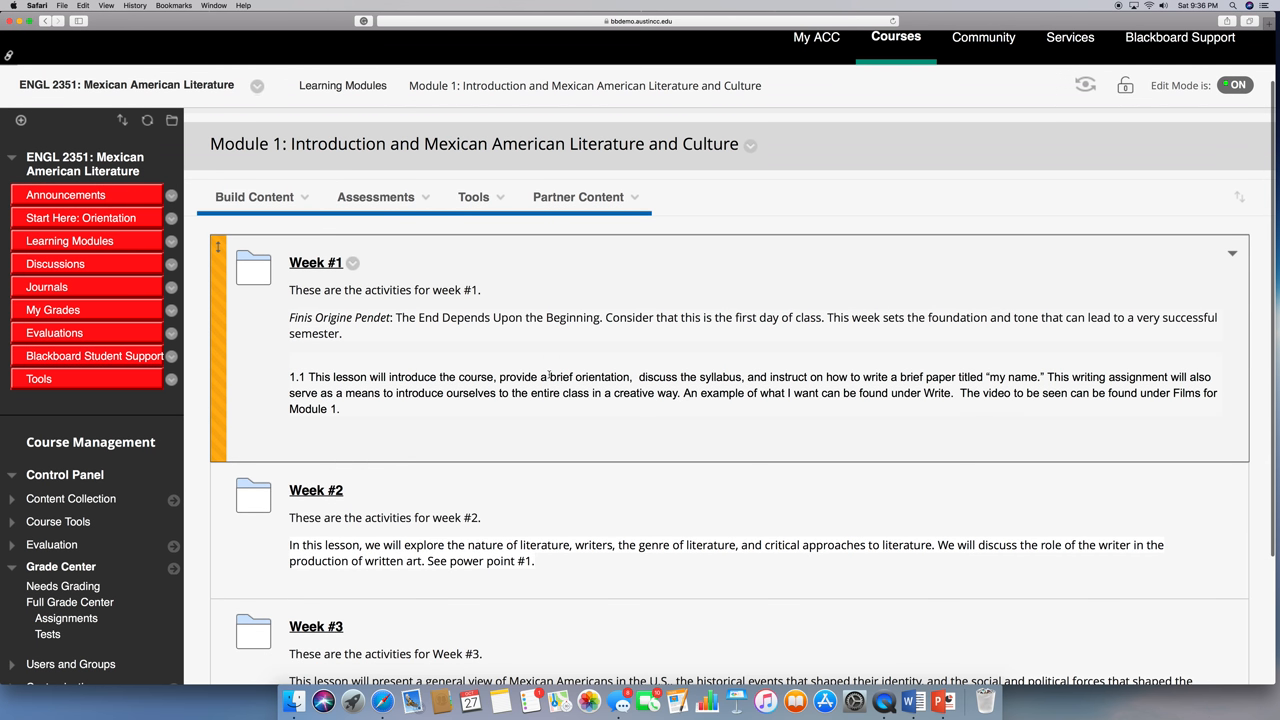
pyautogui.moveTo(352, 390)
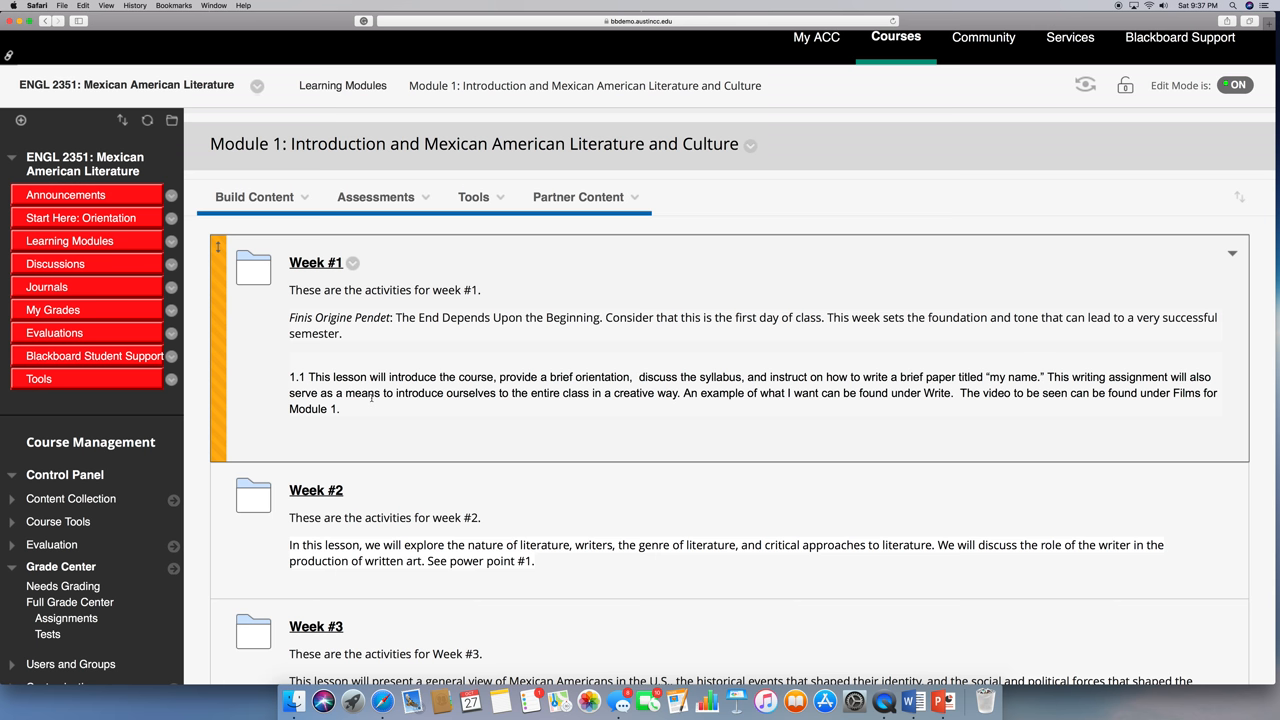
pyautogui.scroll(-3)
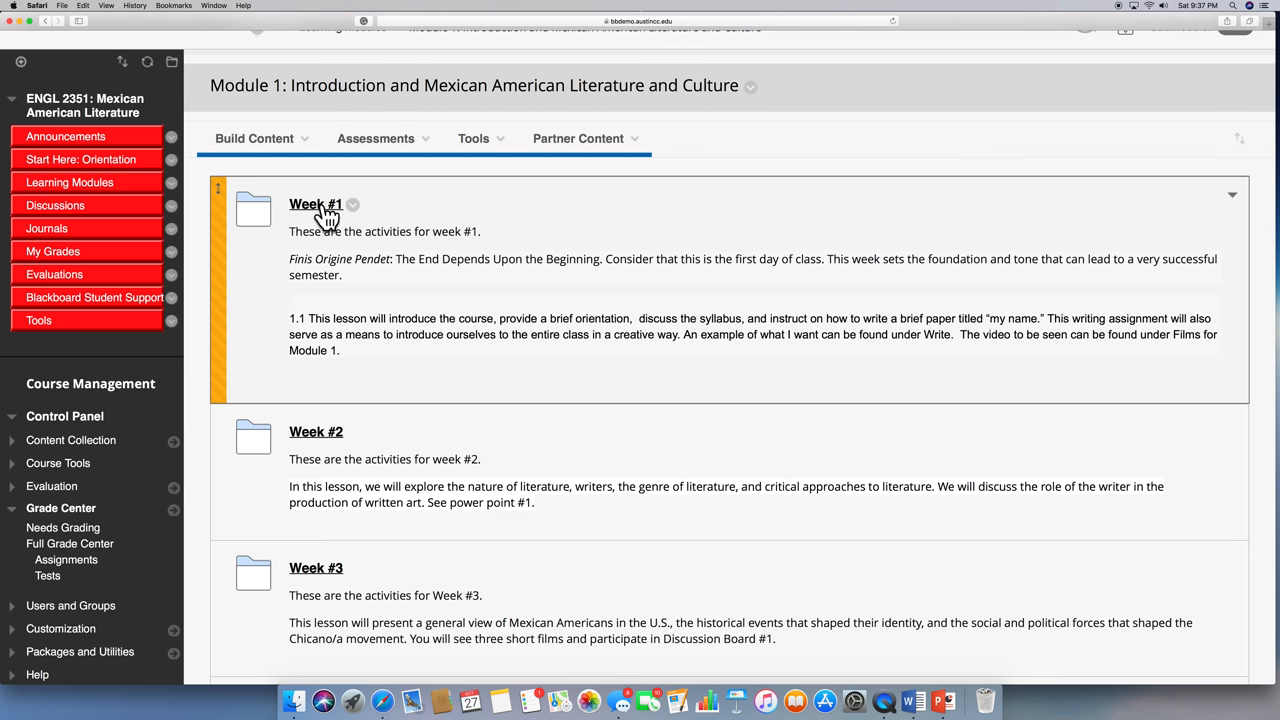
# - Enter Week #1 and review its objectives, learning guide, Writing Assignment #1 and 'My Name' video
pyautogui.click(316, 204)
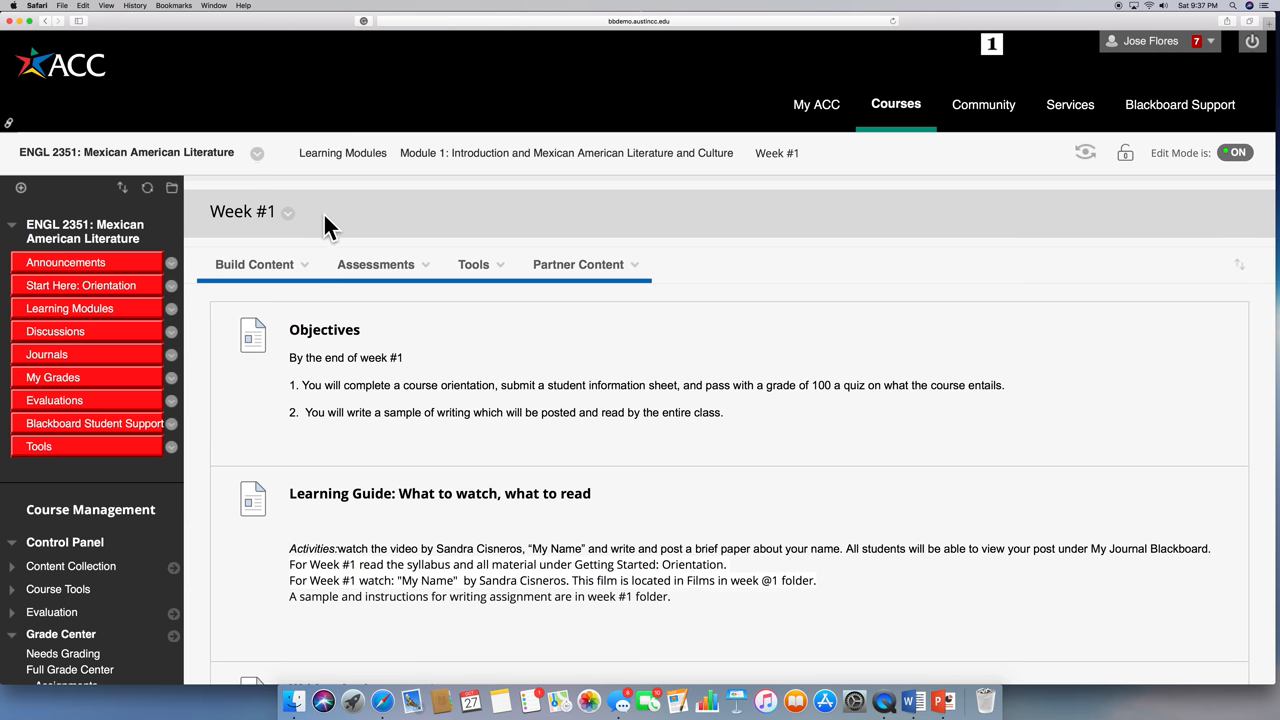
pyautogui.scroll(-3)
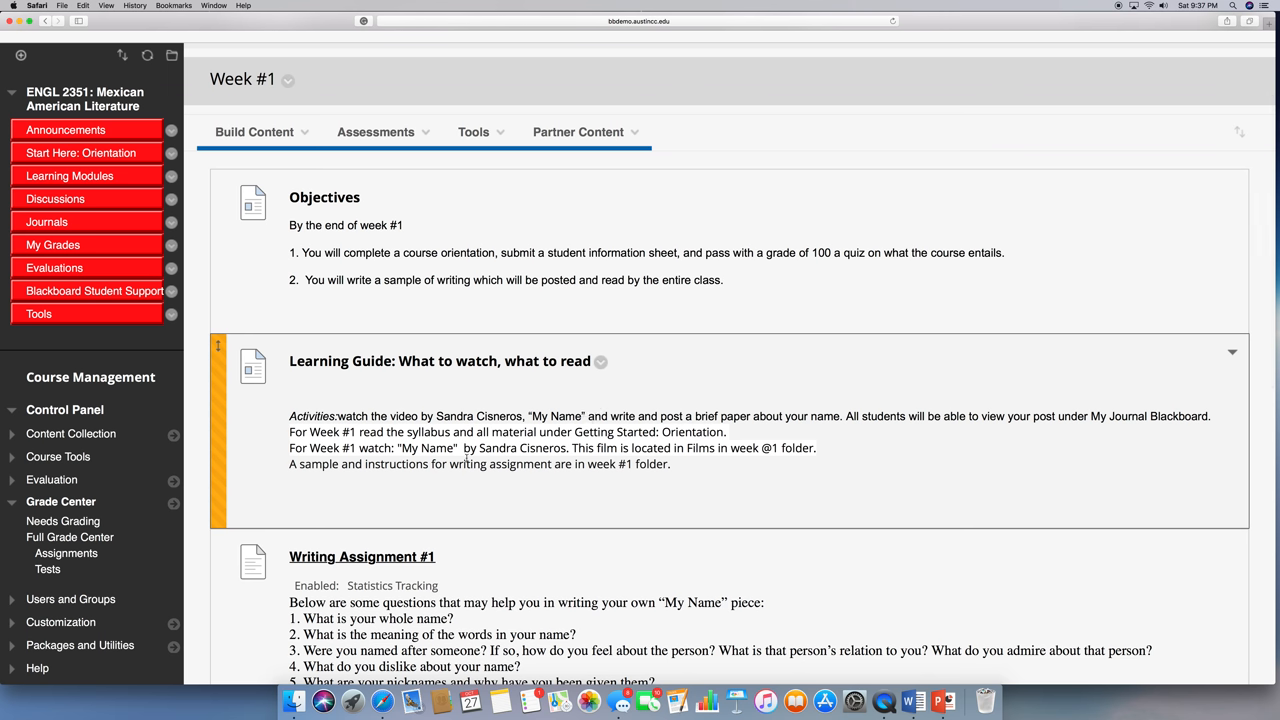
pyautogui.scroll(-3)
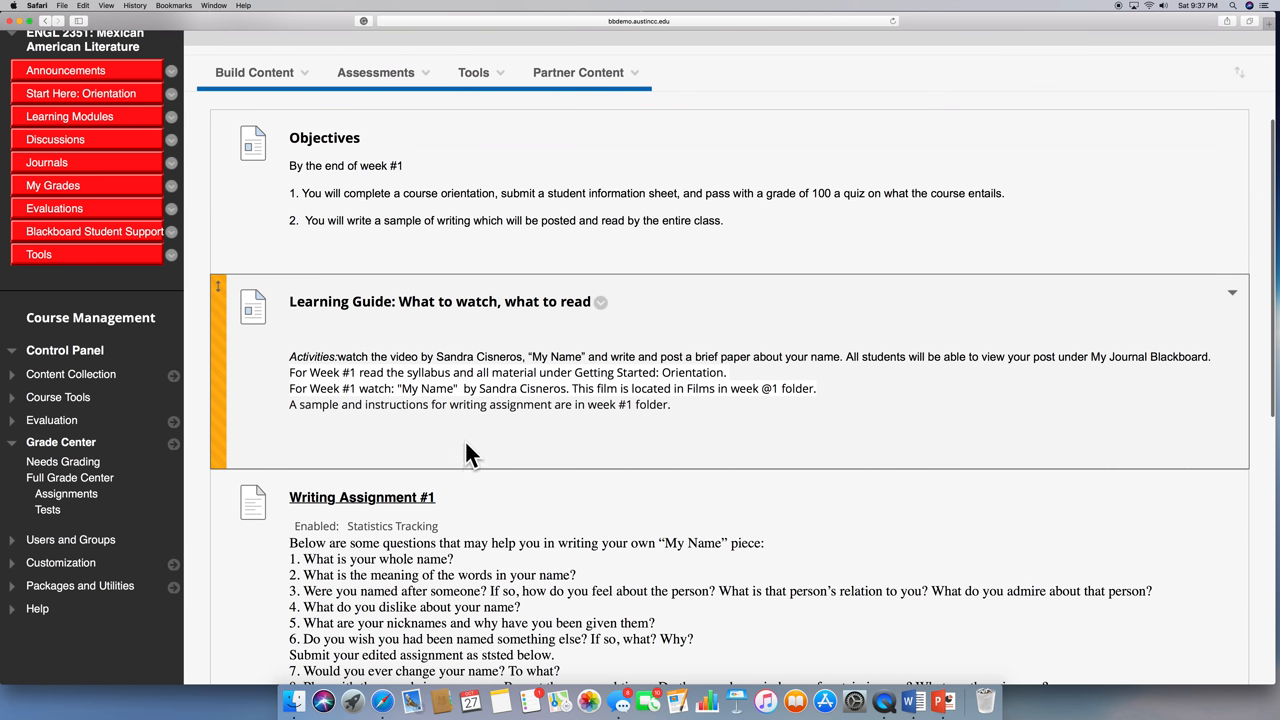
pyautogui.moveTo(464, 452)
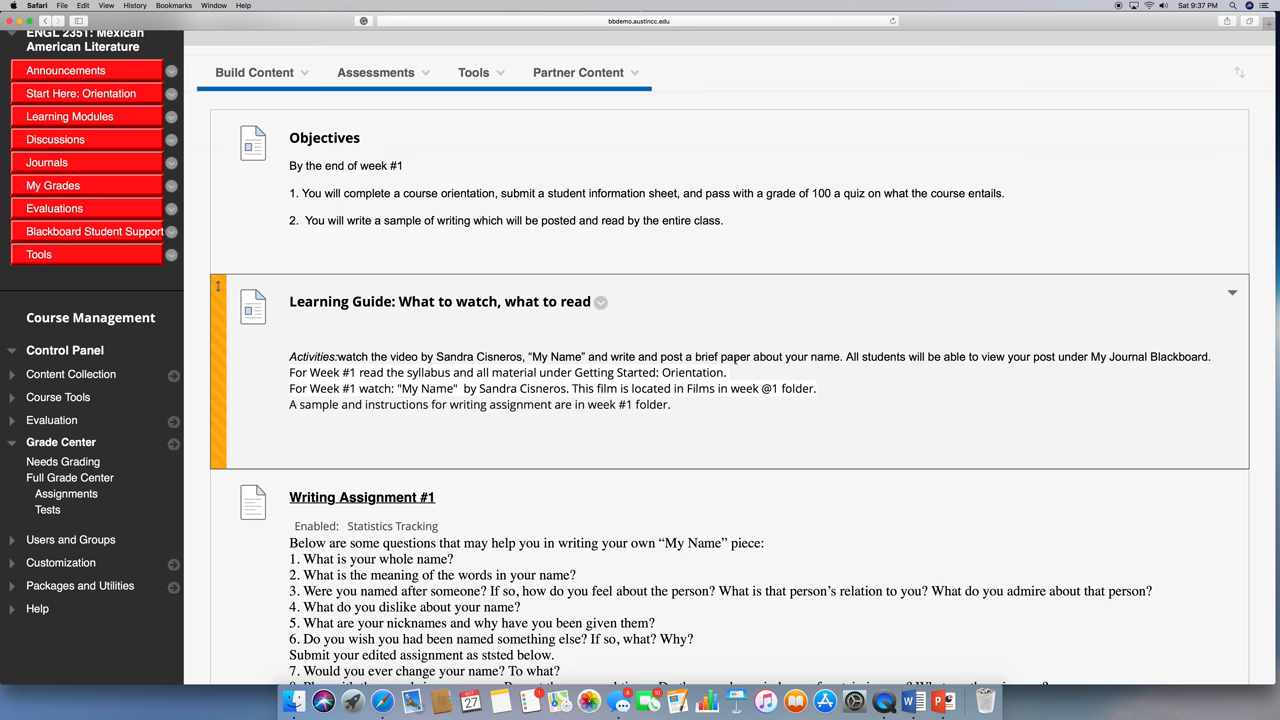
pyautogui.moveTo(704, 386)
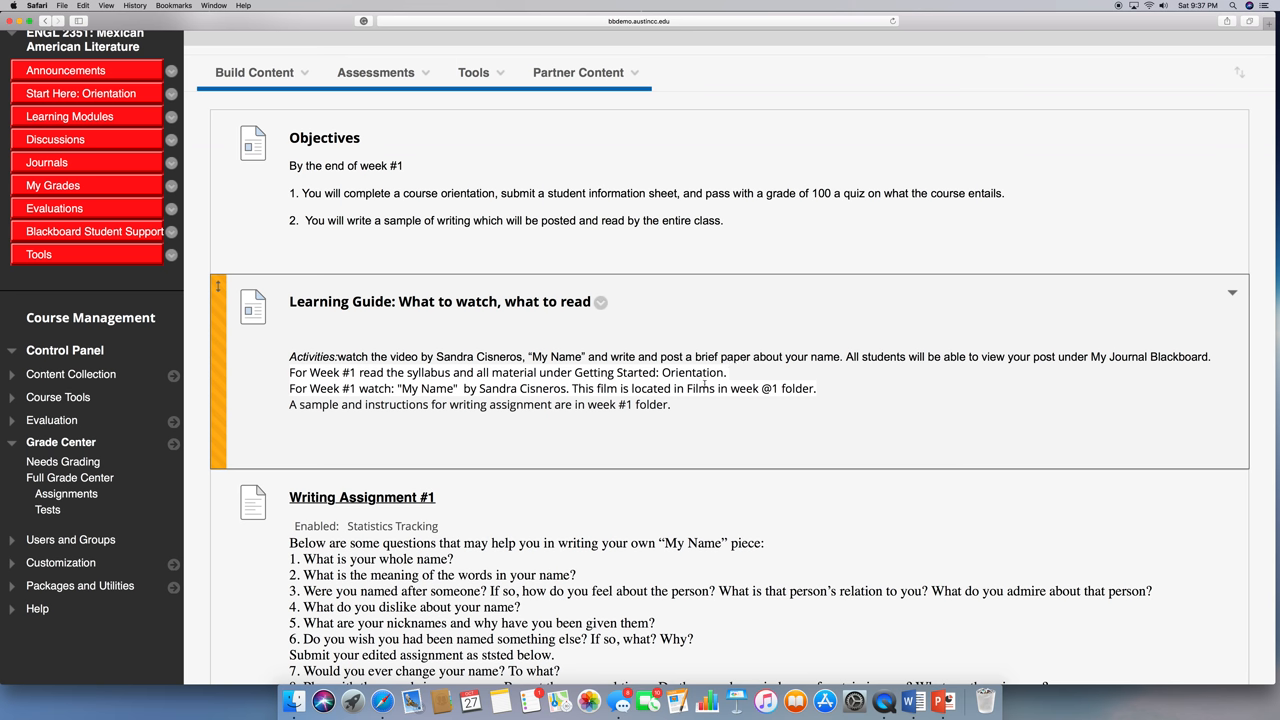
pyautogui.scroll(-3)
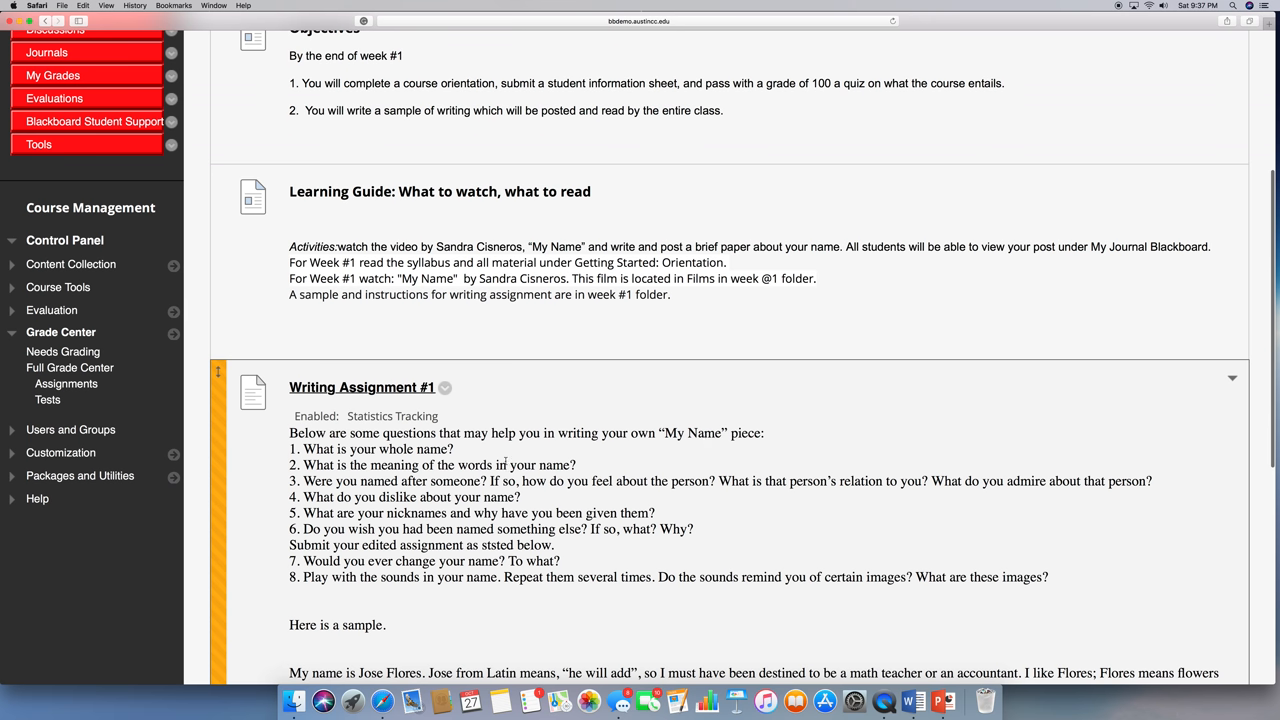
pyautogui.moveTo(398, 400)
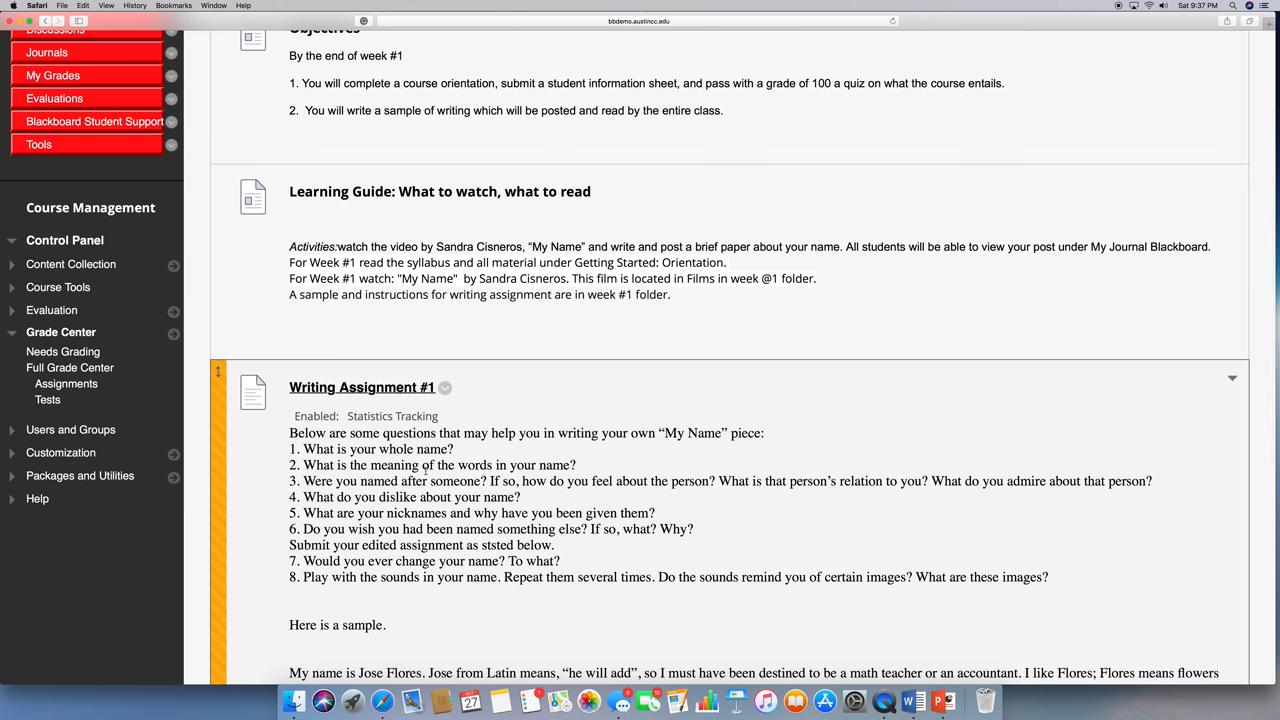
pyautogui.scroll(-3)
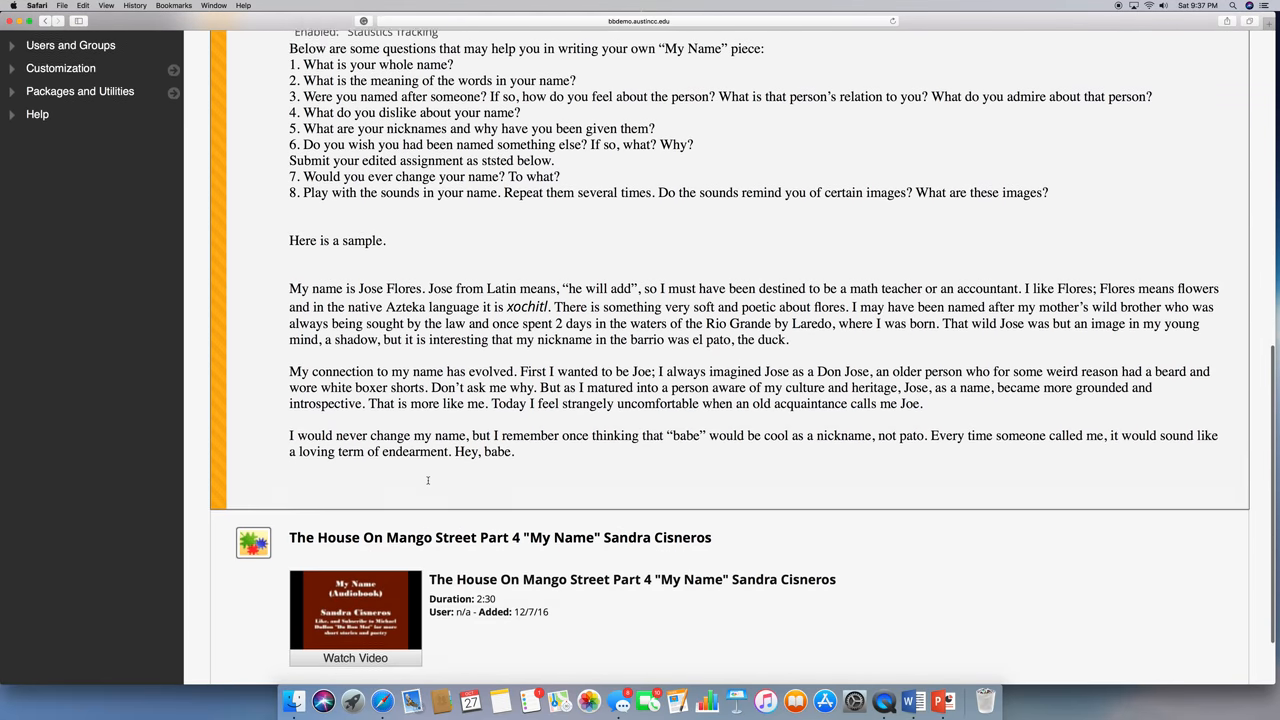
pyautogui.scroll(-3)
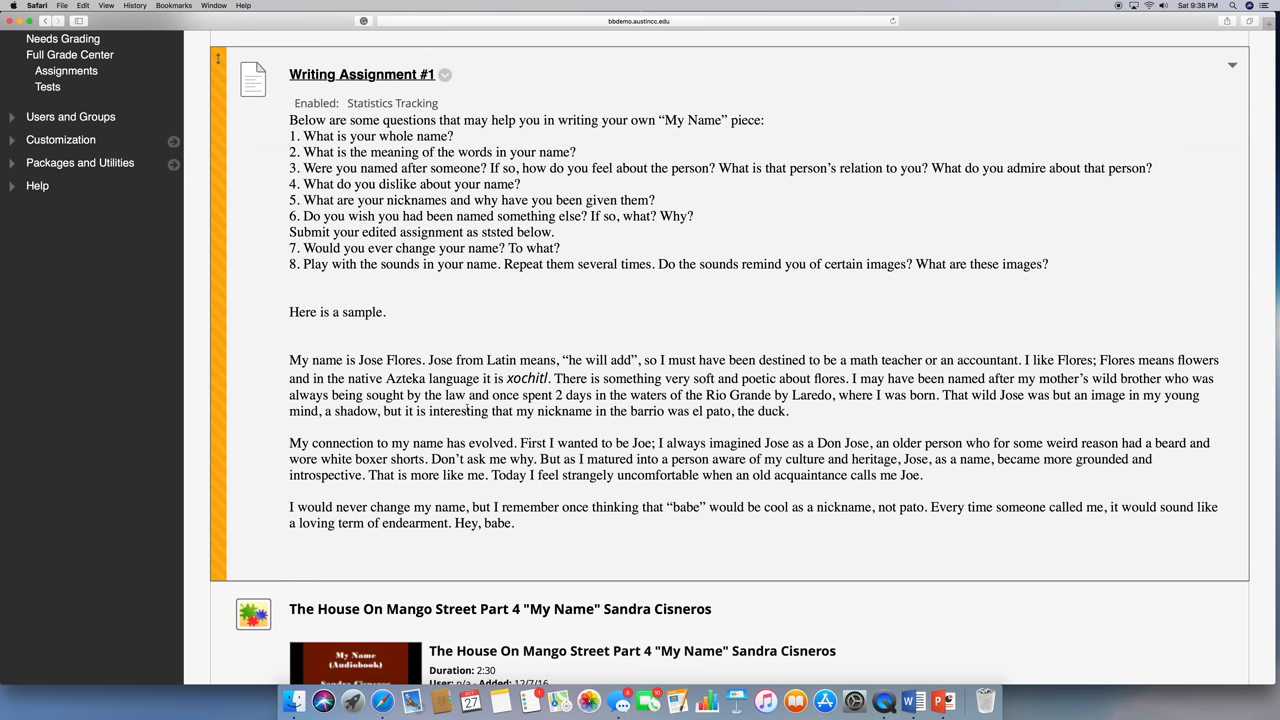
pyautogui.scroll(-3)
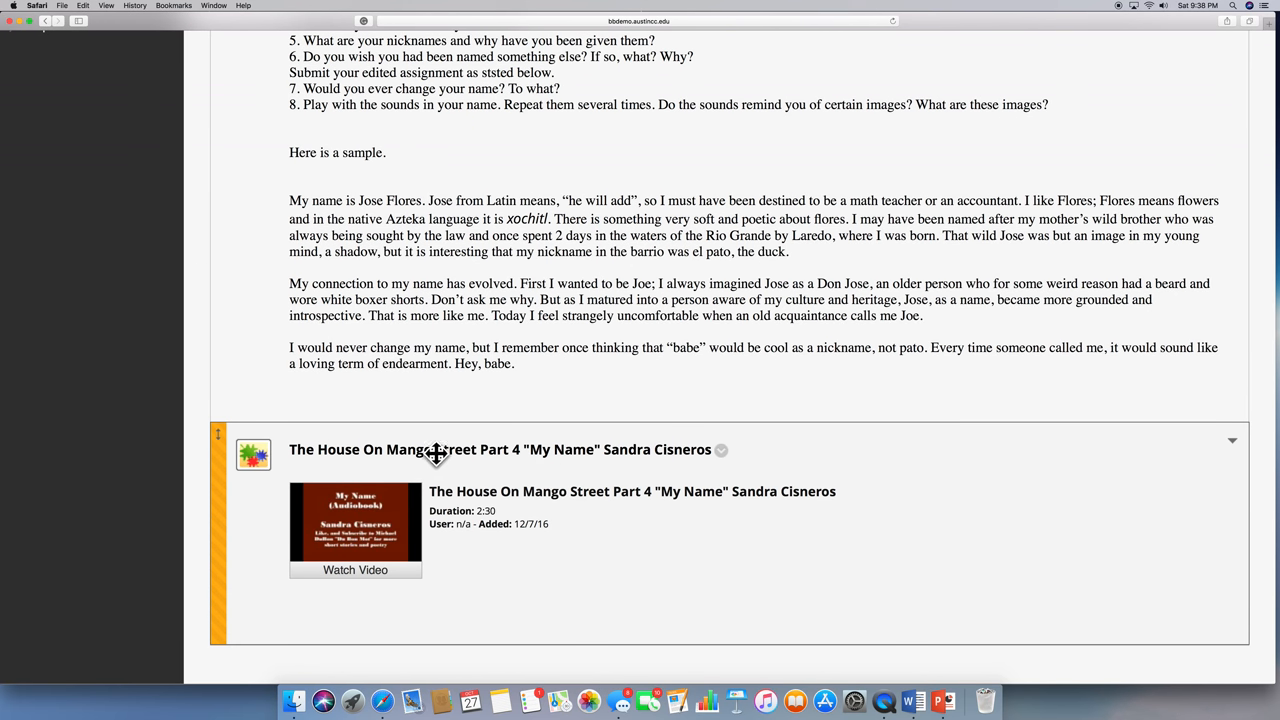
pyautogui.moveTo(356, 580)
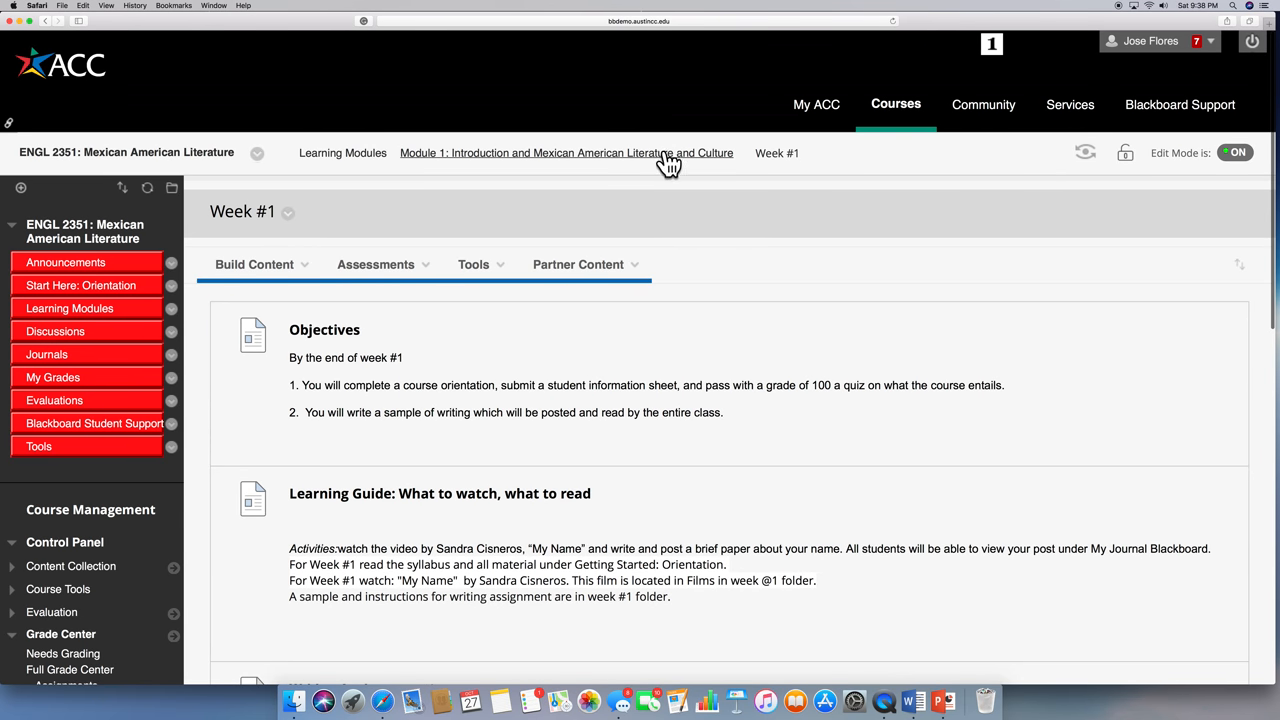
# - Go back to Module 1 via the breadcrumb and view the week folders and Quiz #2
pyautogui.click(566, 152)
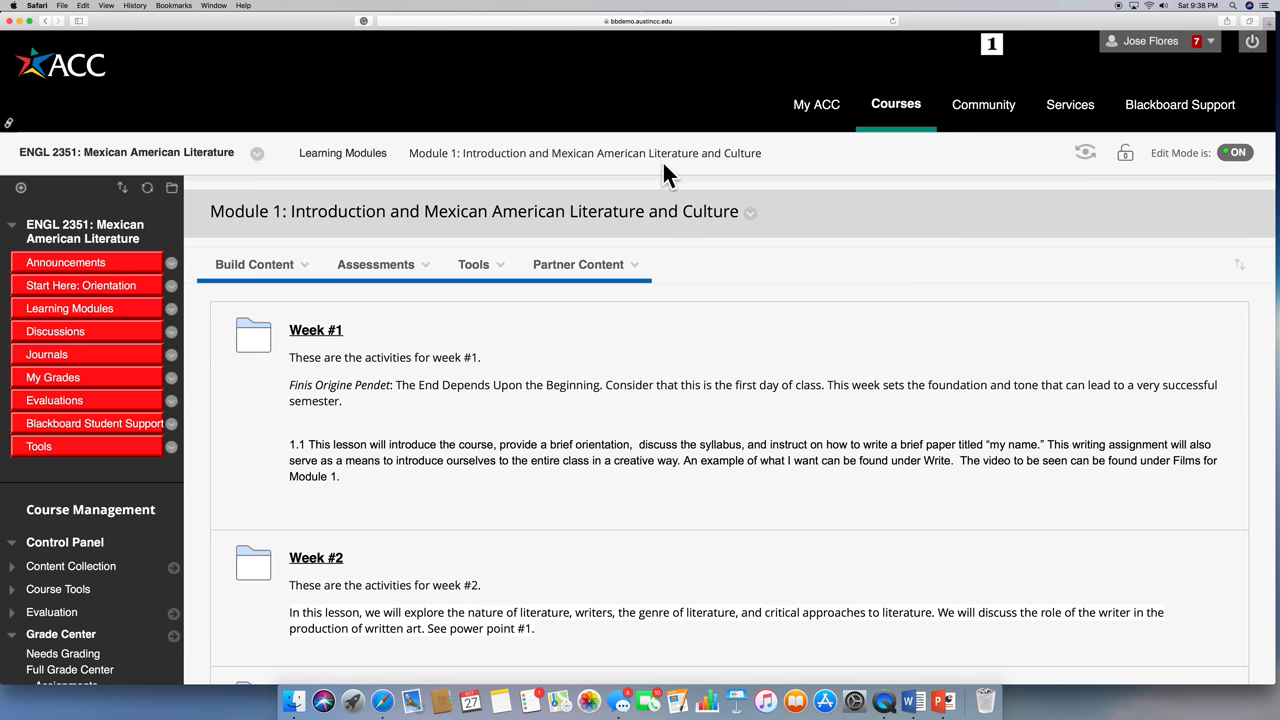
pyautogui.scroll(-3)
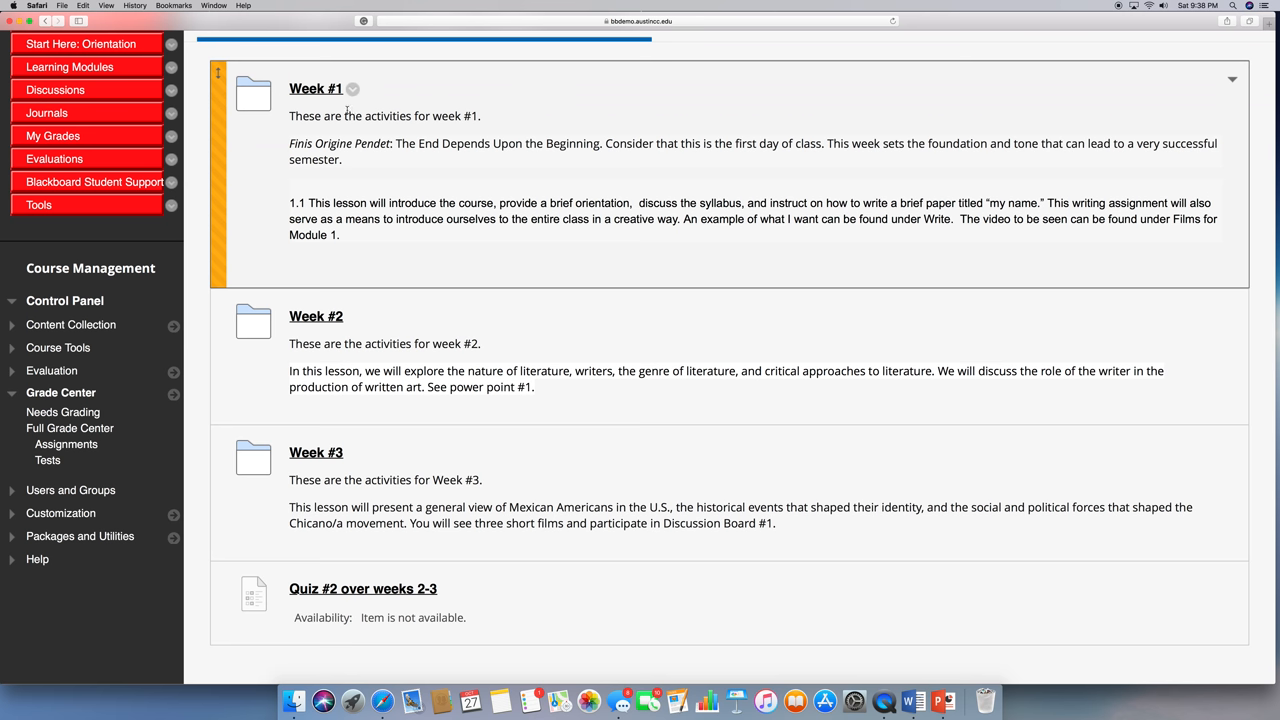
pyautogui.moveTo(324, 330)
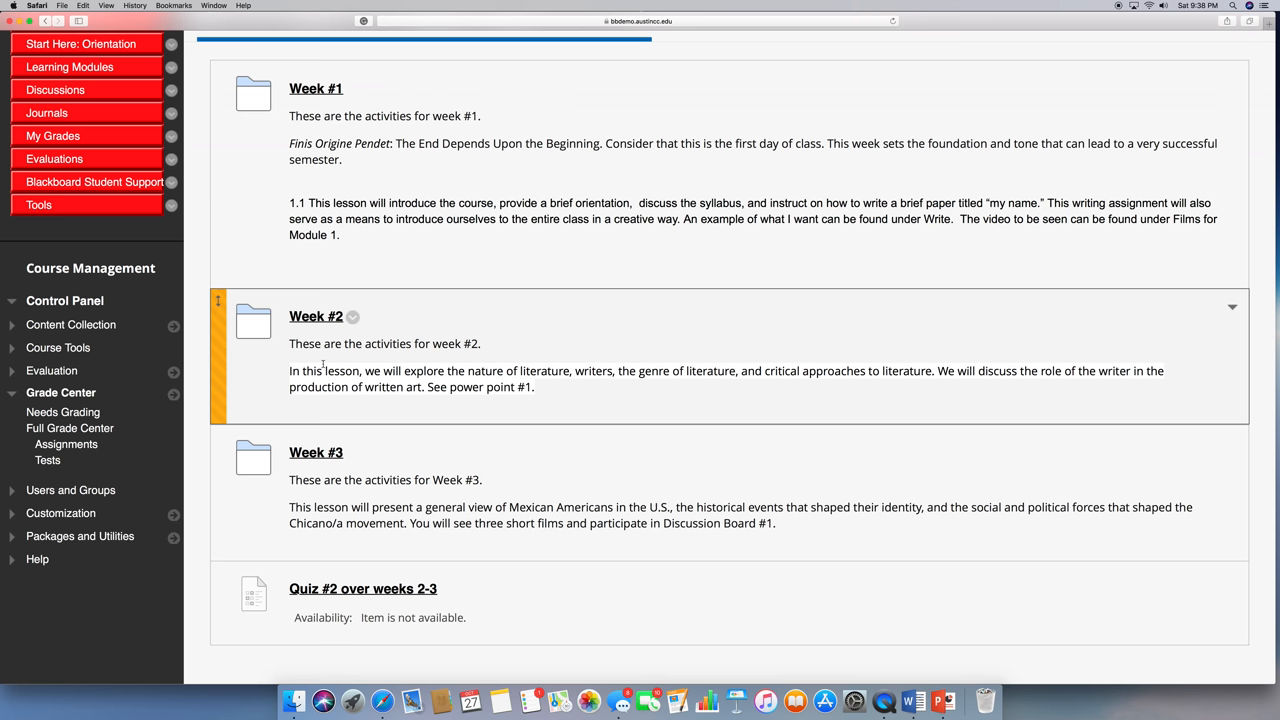
pyautogui.moveTo(330, 336)
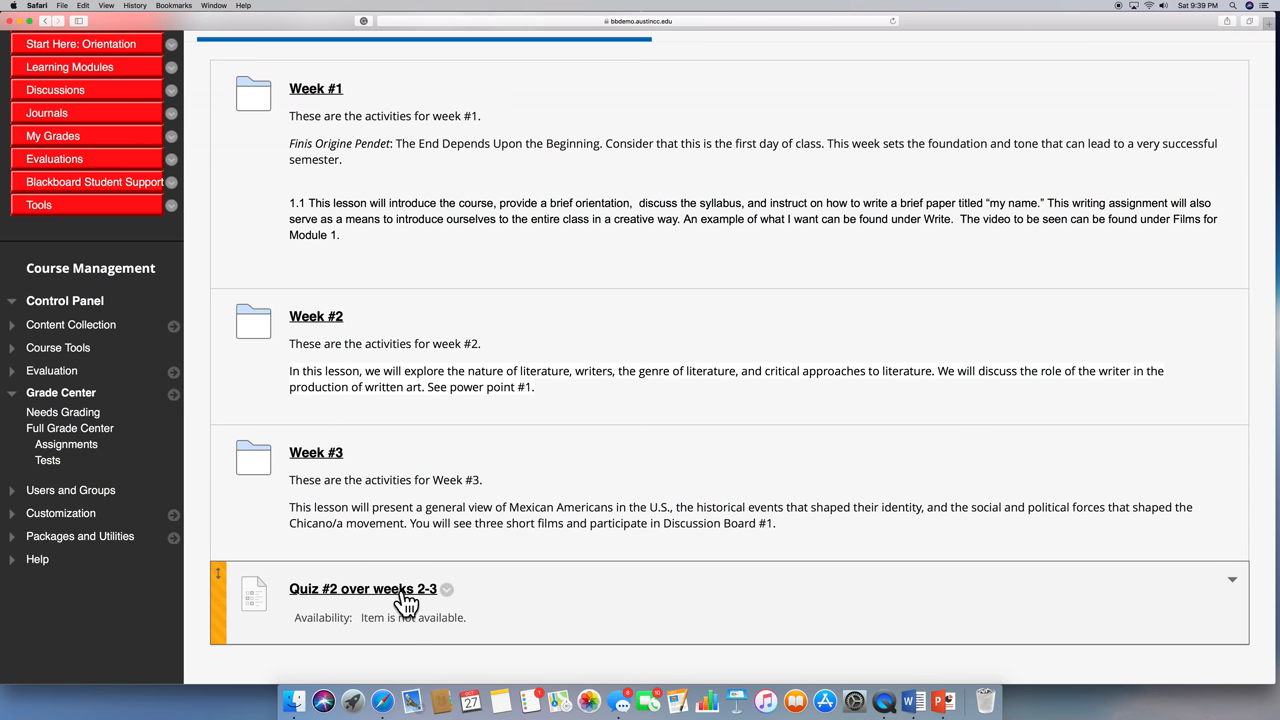
pyautogui.moveTo(364, 600)
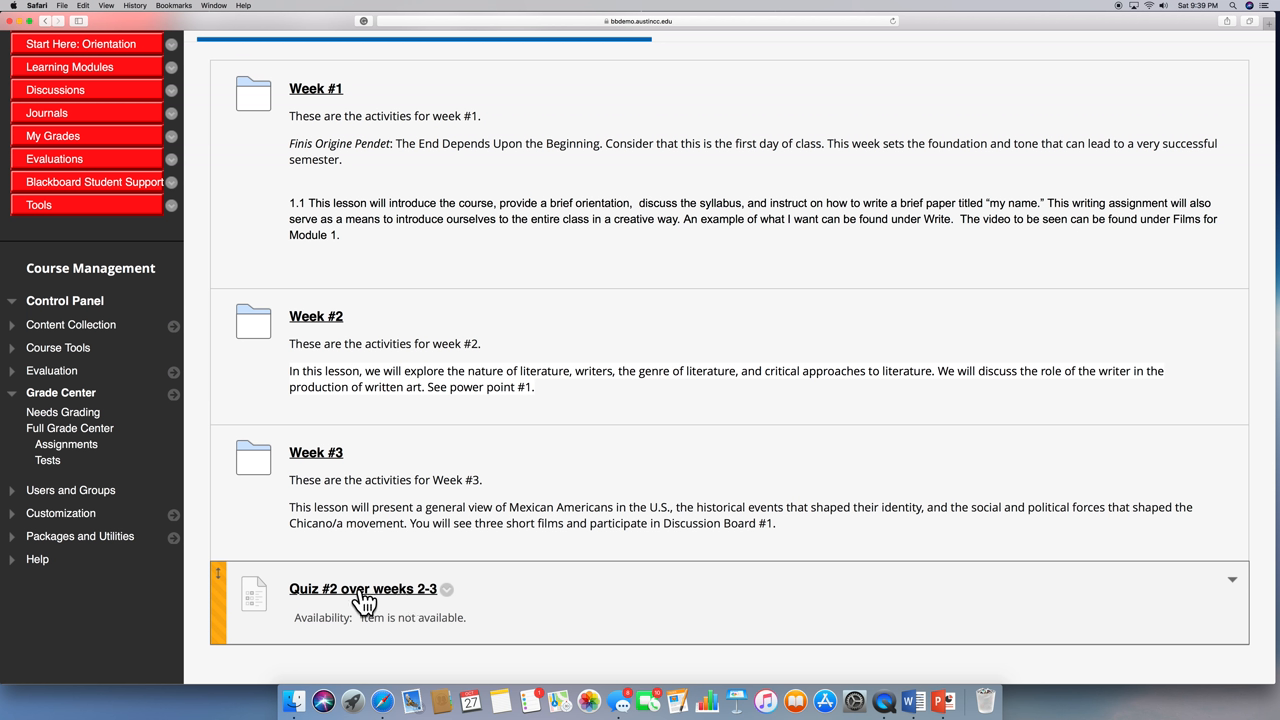
pyautogui.moveTo(398, 596)
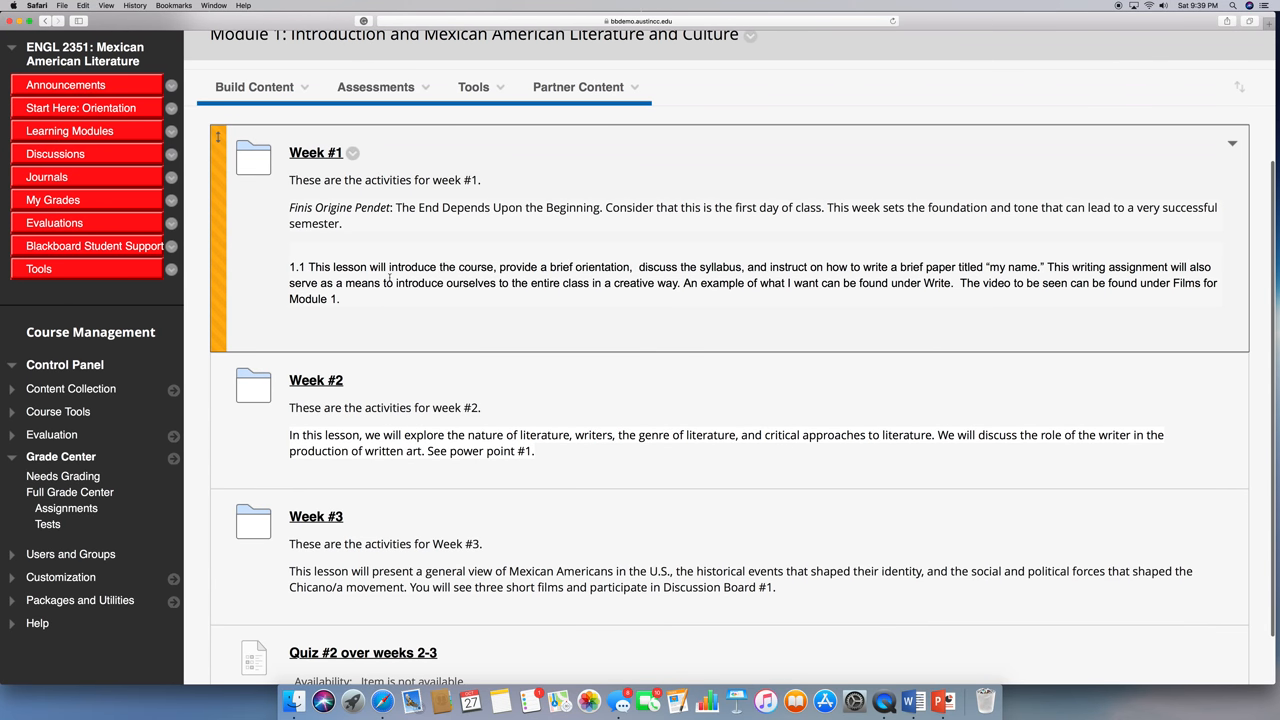
pyautogui.moveTo(484, 288)
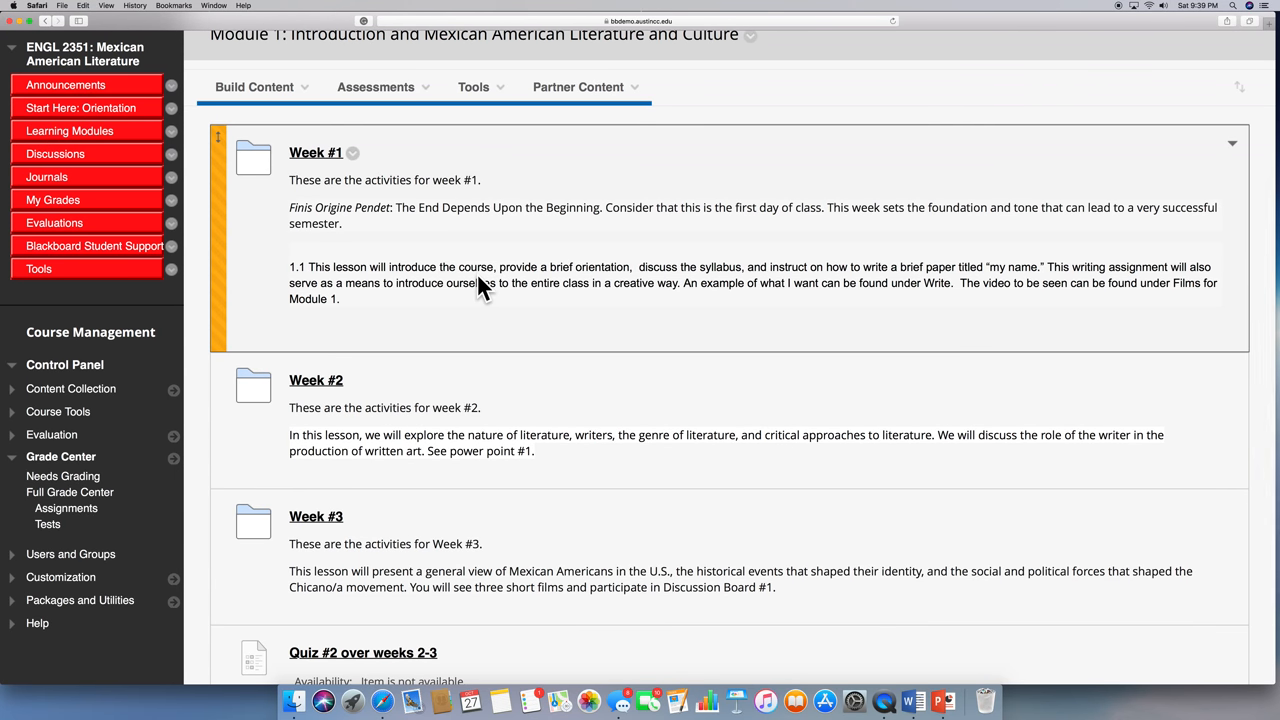